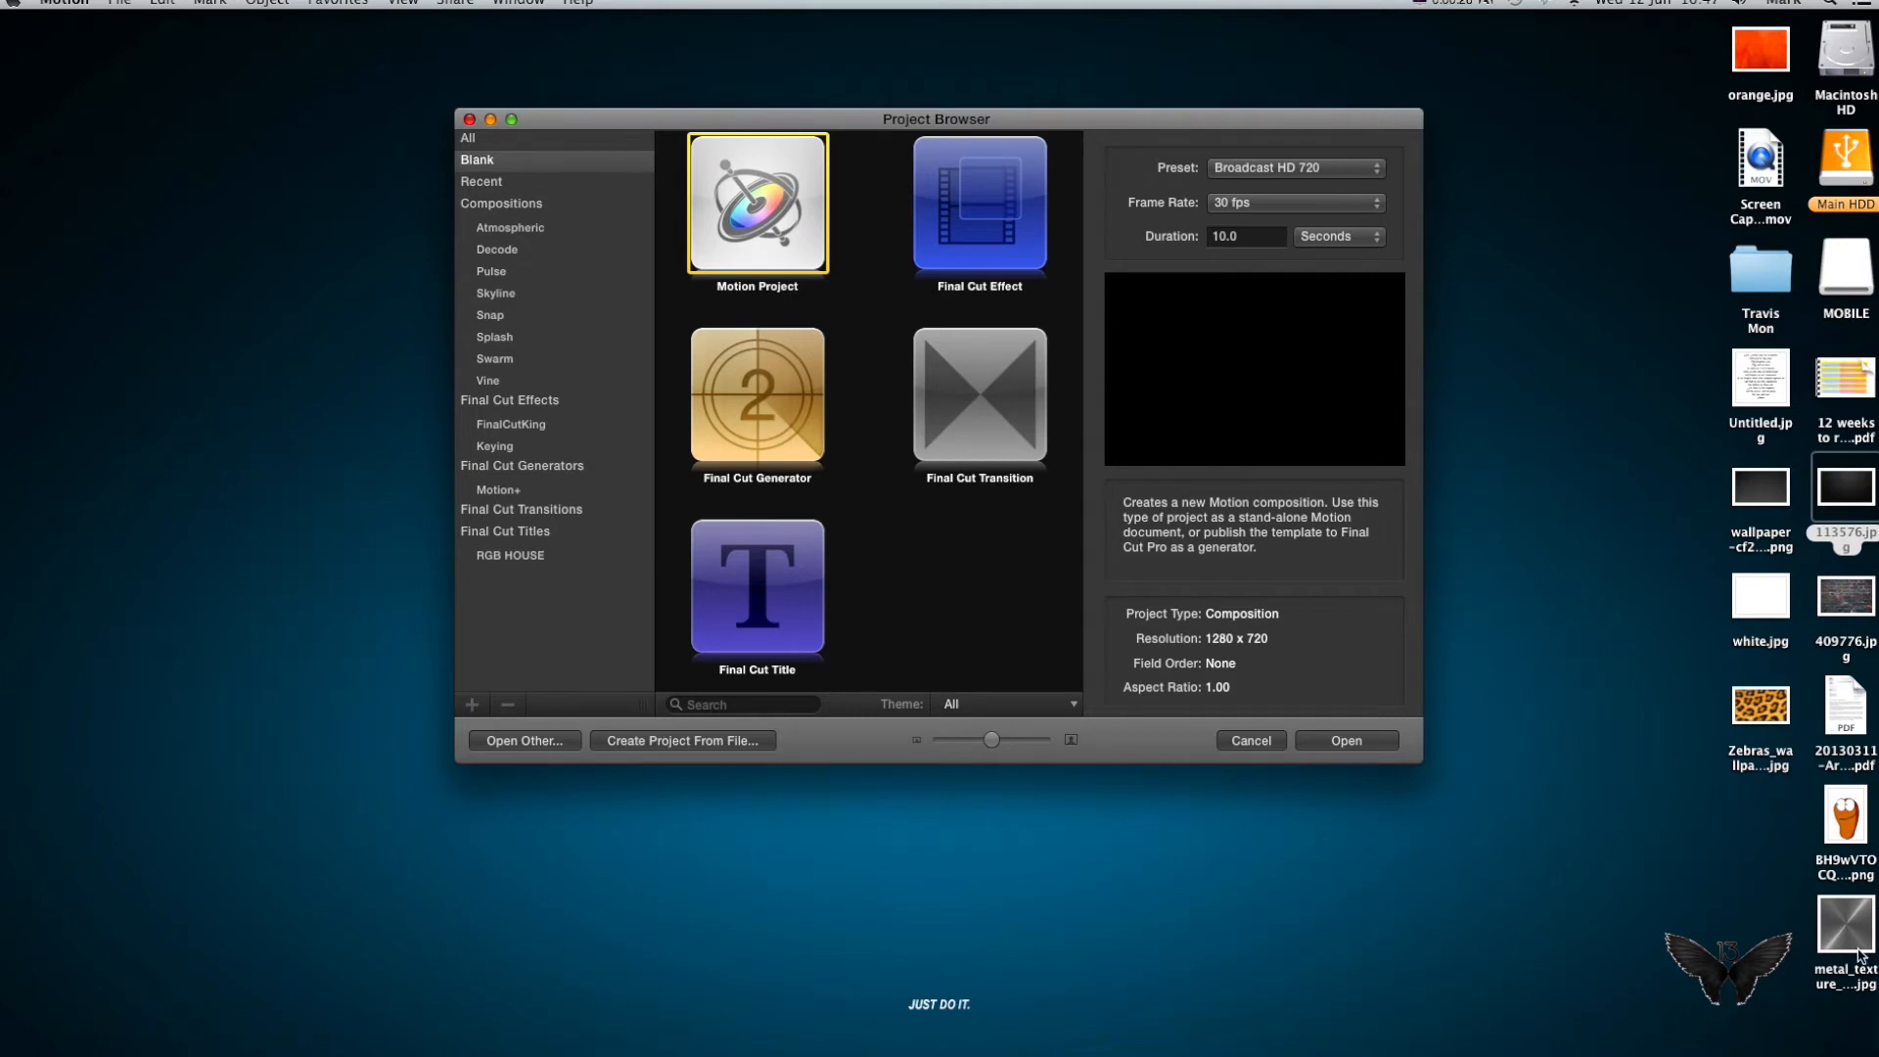
# Step: Create a blank Broadcast HD 720 Motion project at 30 fps lasting 10 seconds
pyautogui.doubleClick(1844, 924)
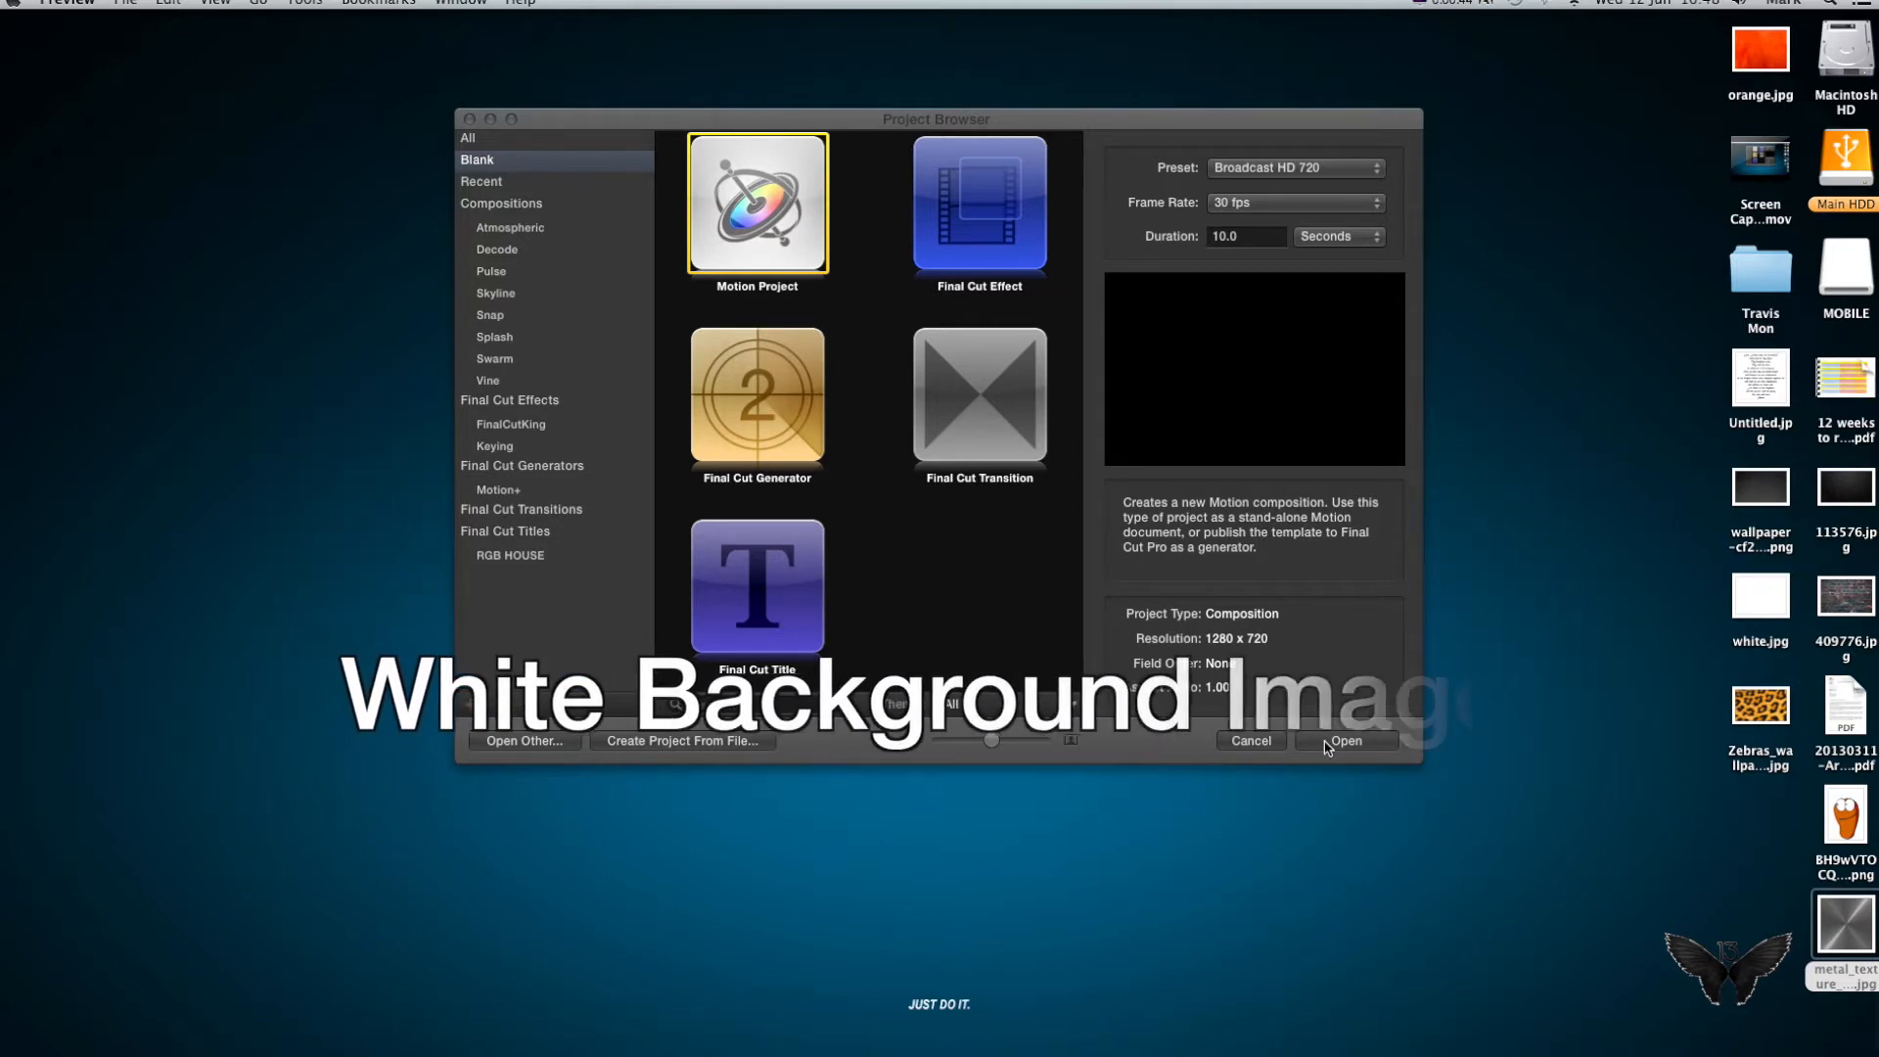
pyautogui.click(1345, 741)
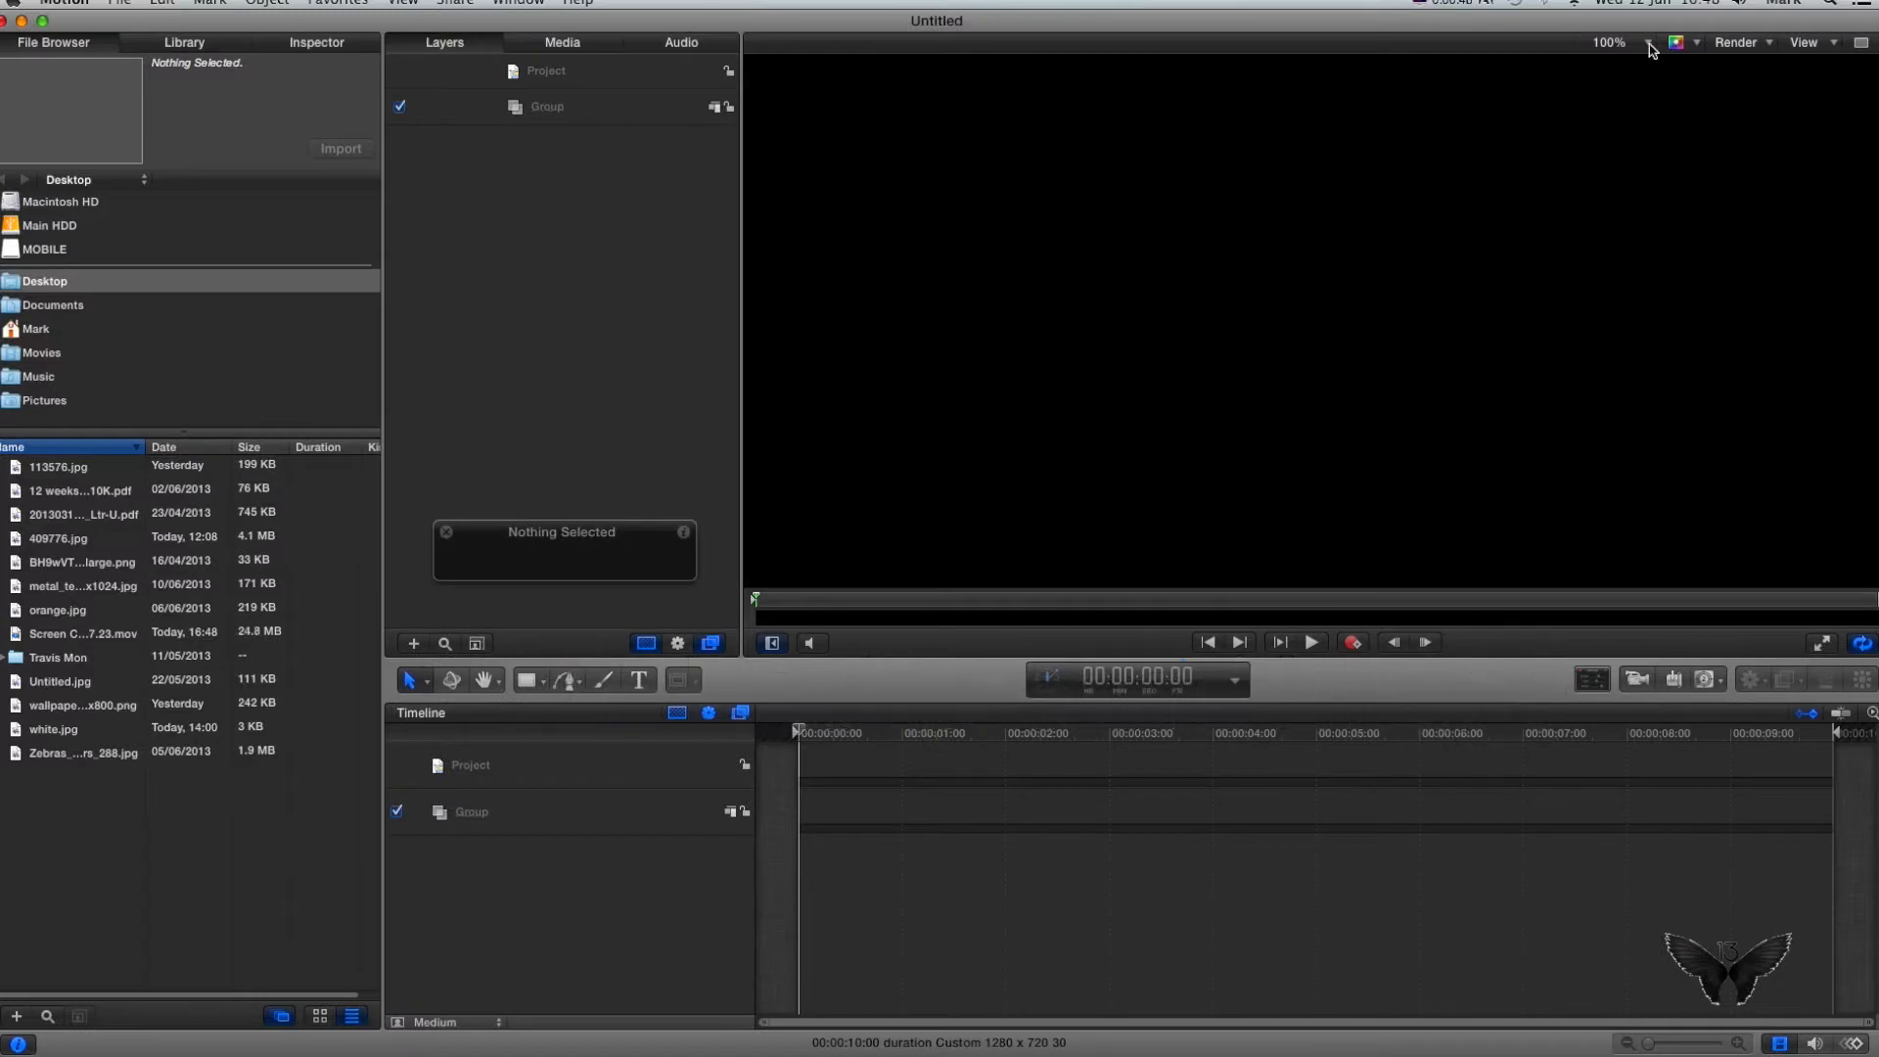
# Step: Add an EFFECTS text layer and enlarge it to size 161
pyautogui.click(1612, 42)
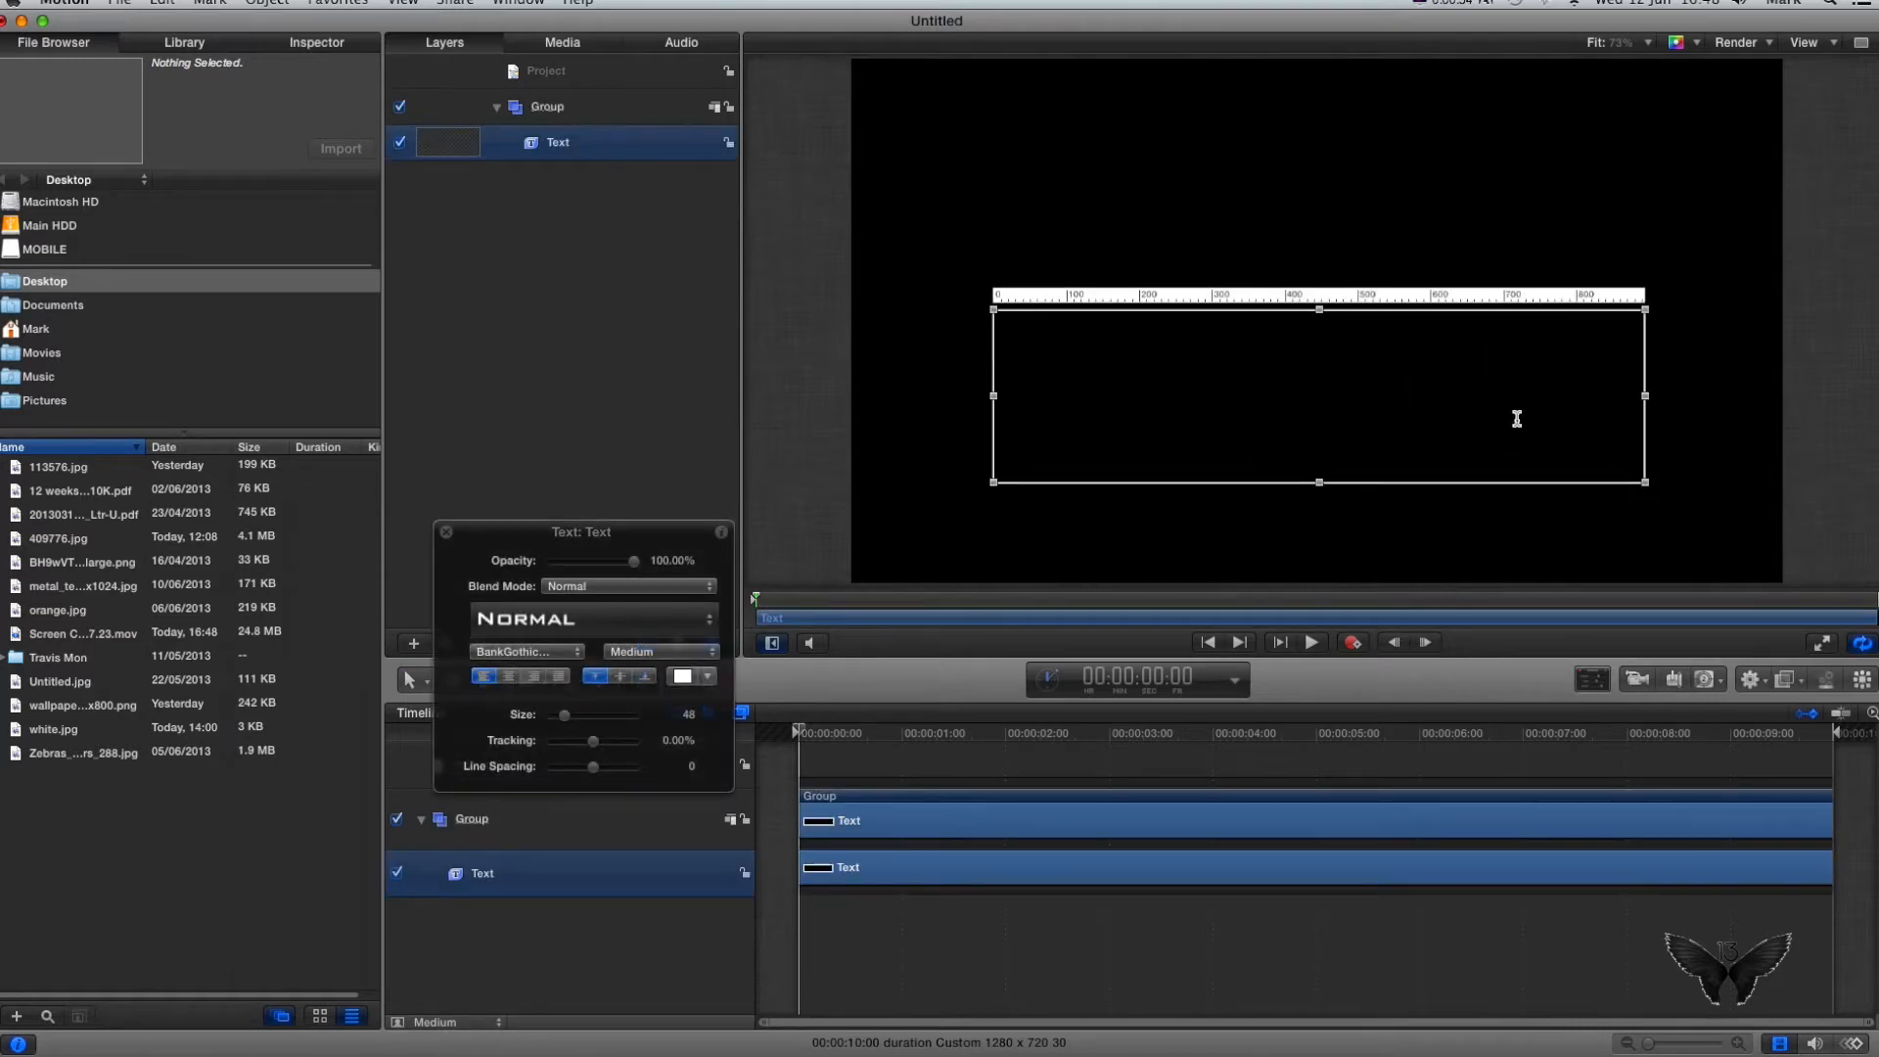
pyautogui.write('EFFECTS')
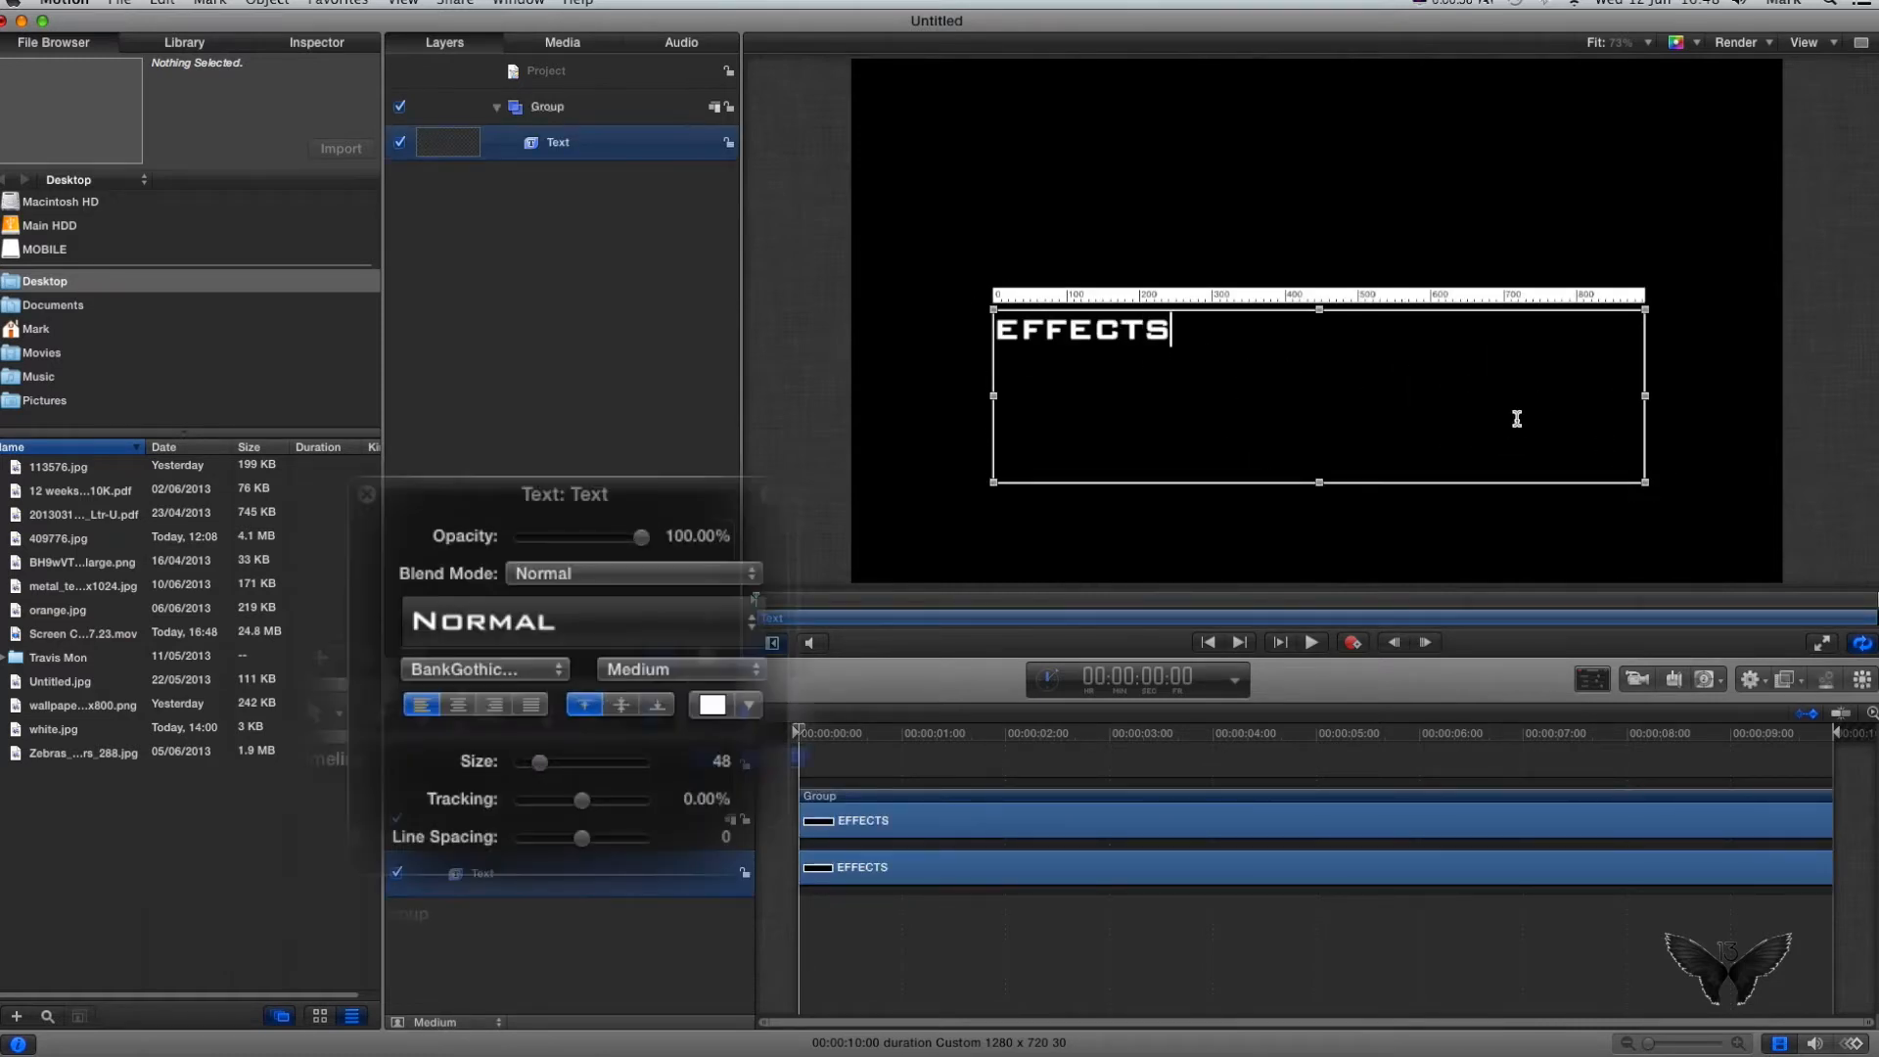
pyautogui.moveTo(536, 763); pyautogui.dragTo(546, 762)
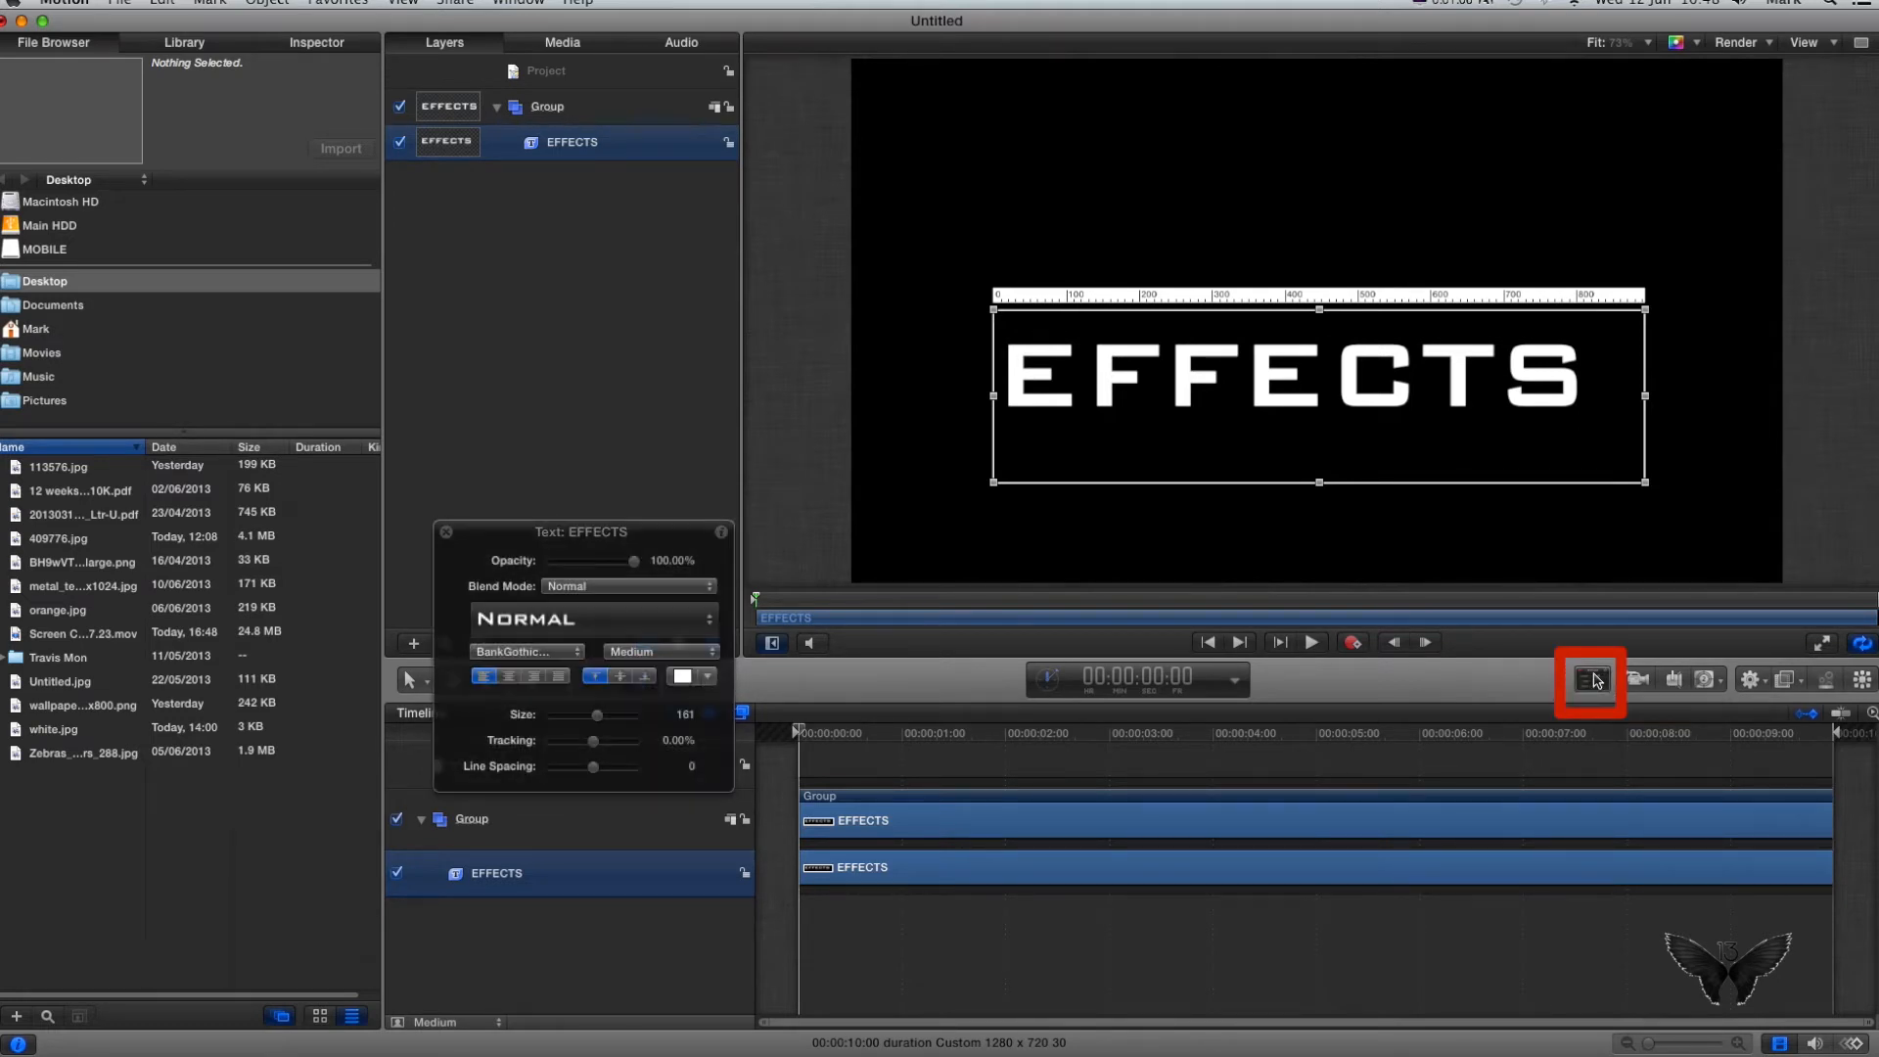
# Step: Move the EFFECTS text higher, add a camera, and switch the groups to 3D
pyautogui.click(546, 107)
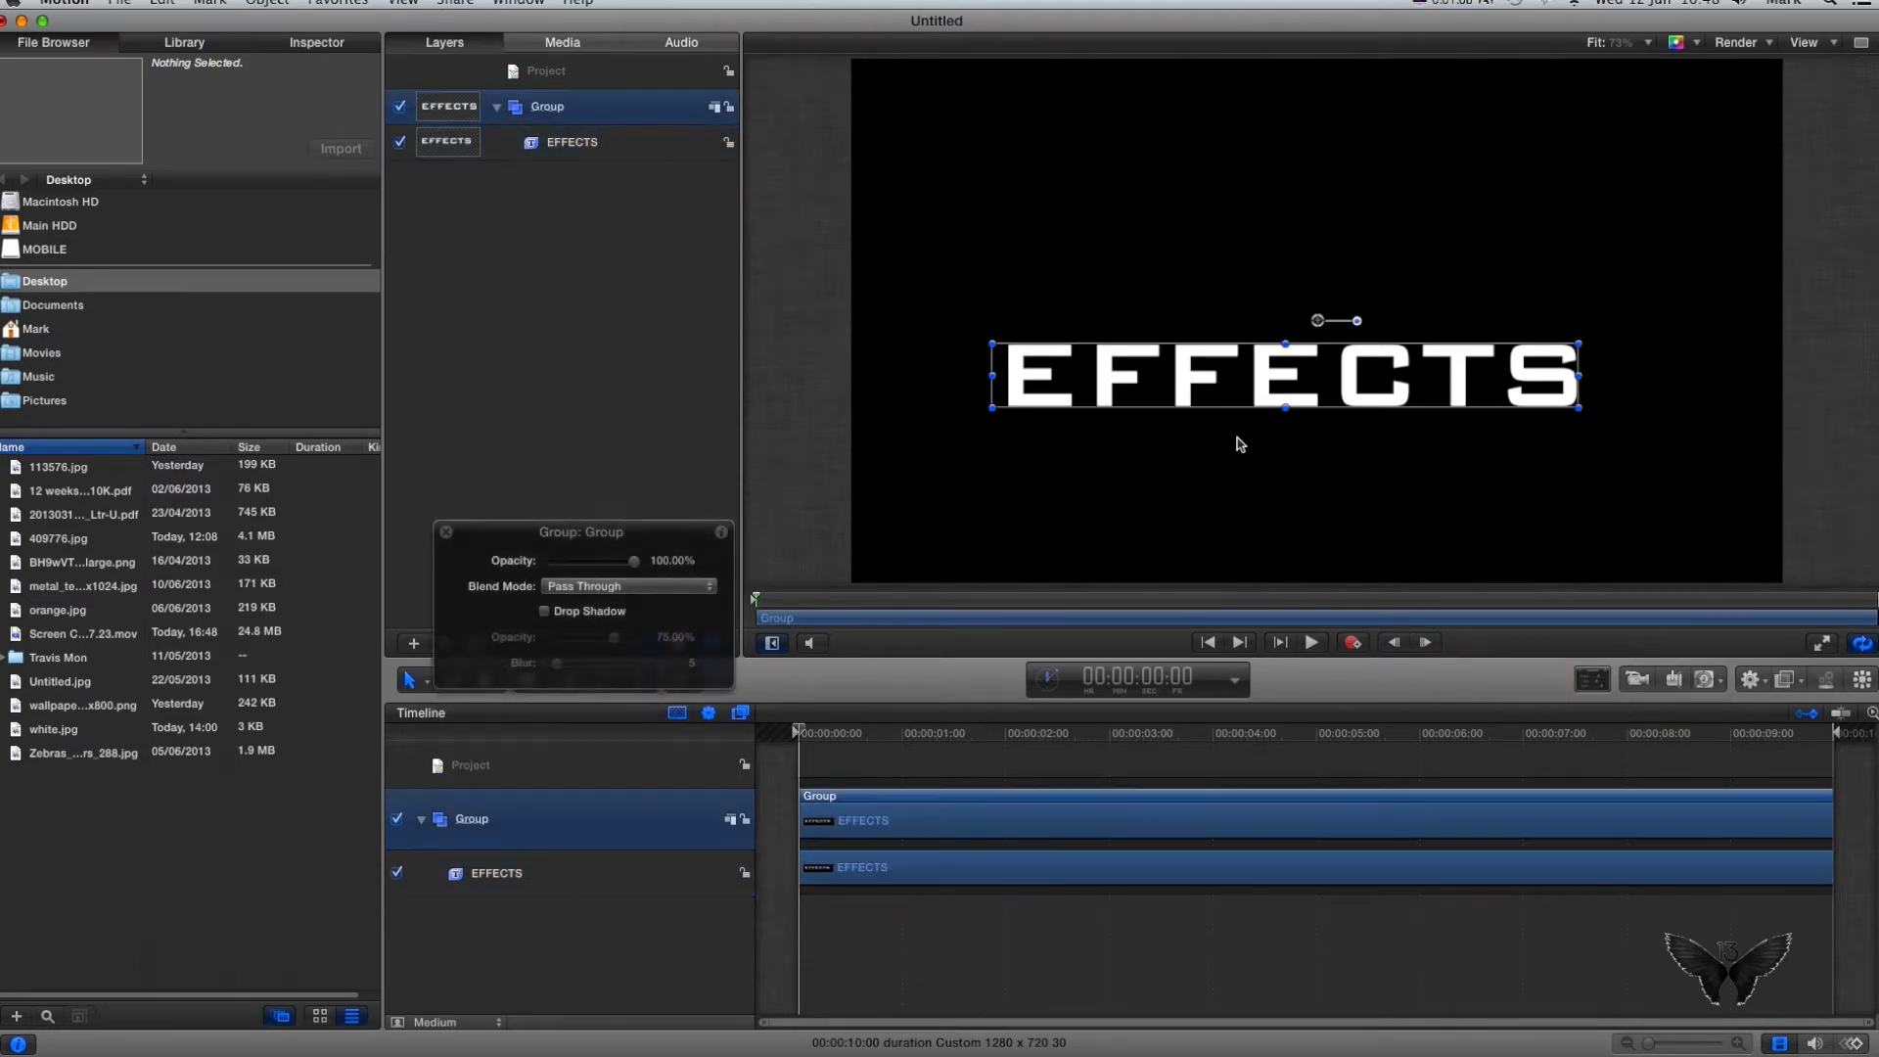
pyautogui.moveTo(1285, 374); pyautogui.dragTo(1280, 333)
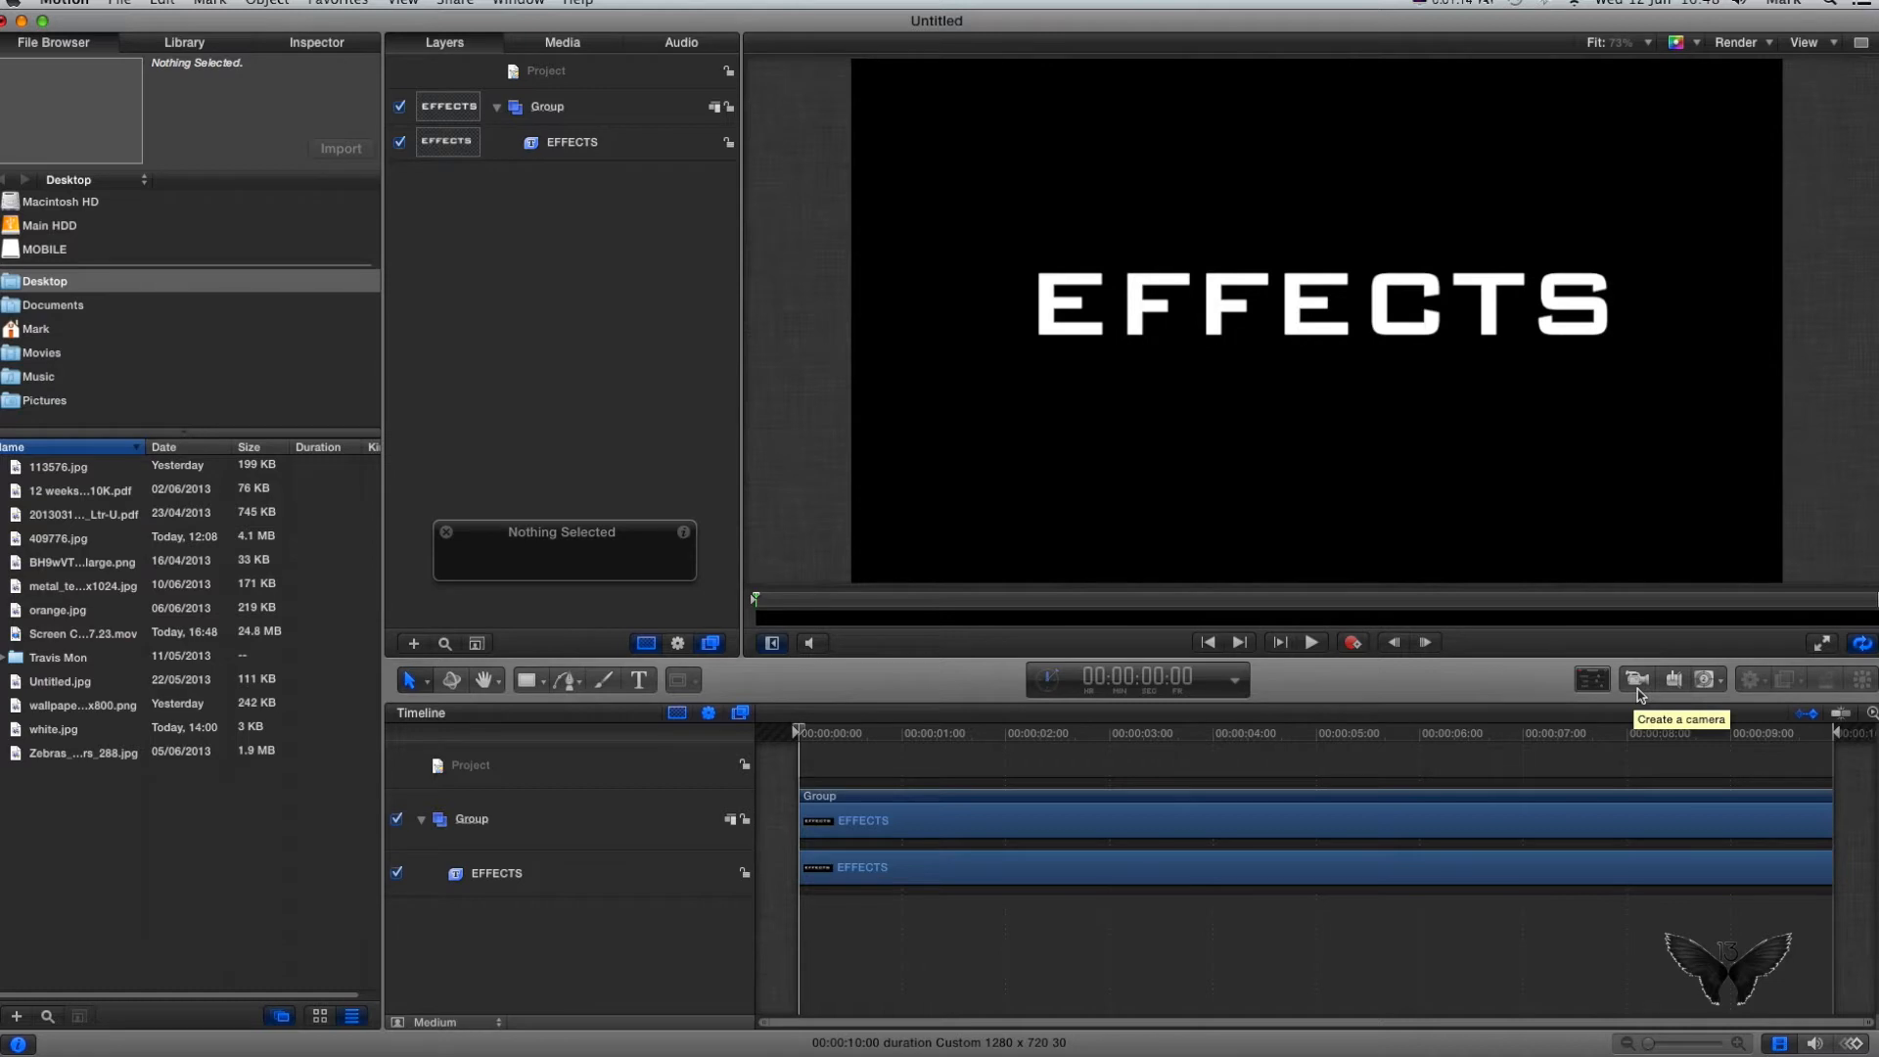
pyautogui.click(1638, 678)
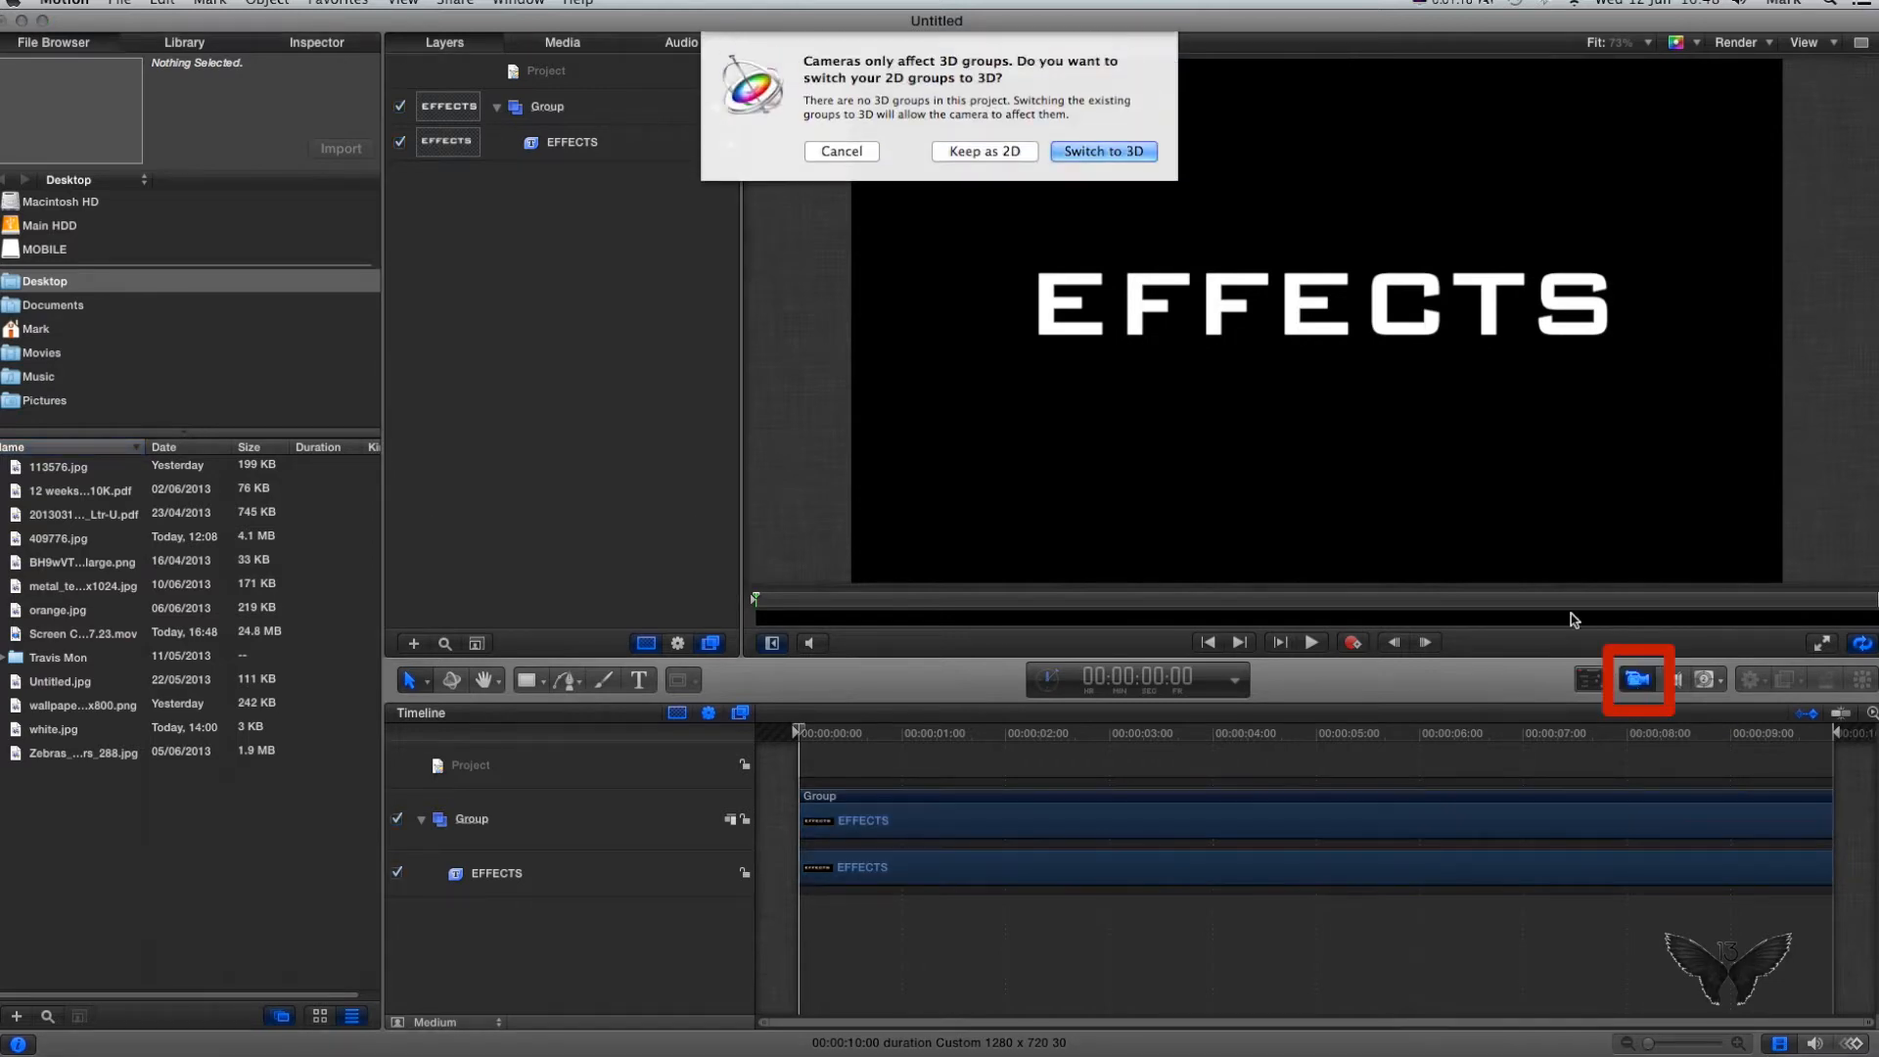
pyautogui.click(1101, 151)
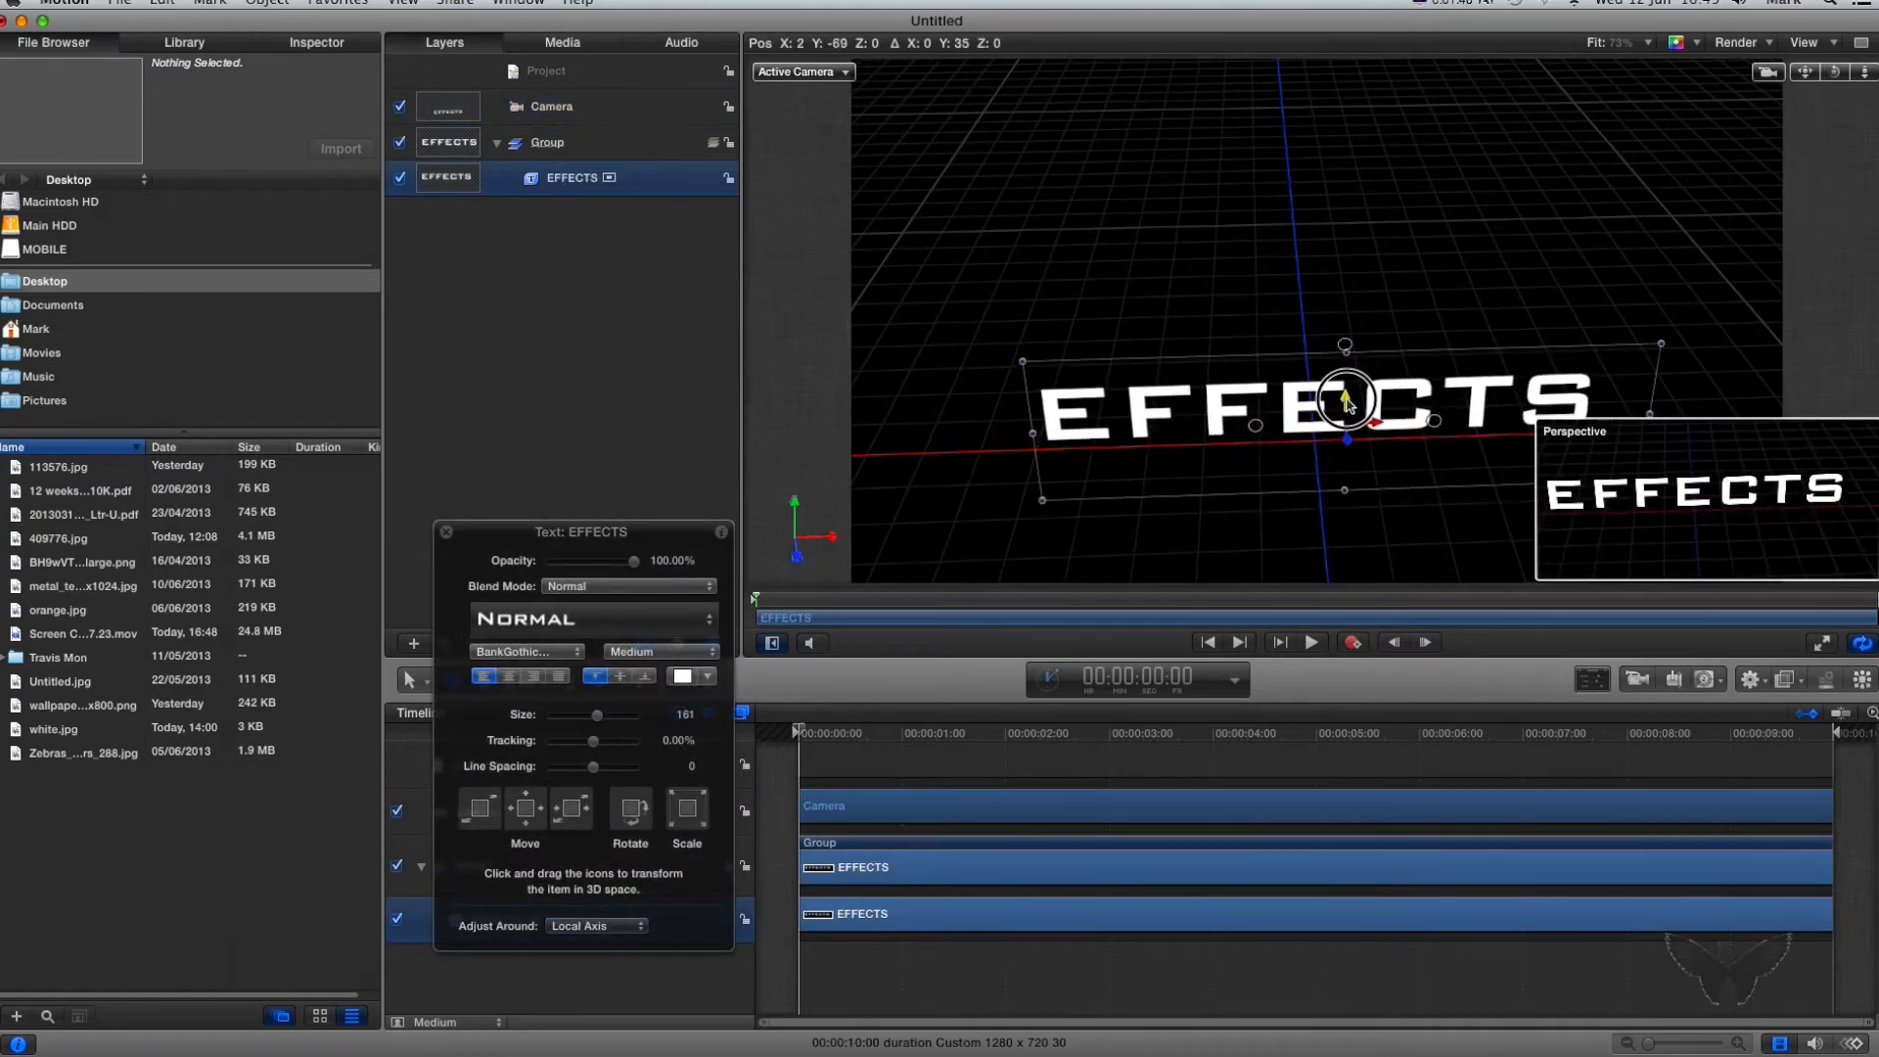
# Step: Tilt the white image back like a floor and enlarge it behind the text
pyautogui.click(1420, 336)
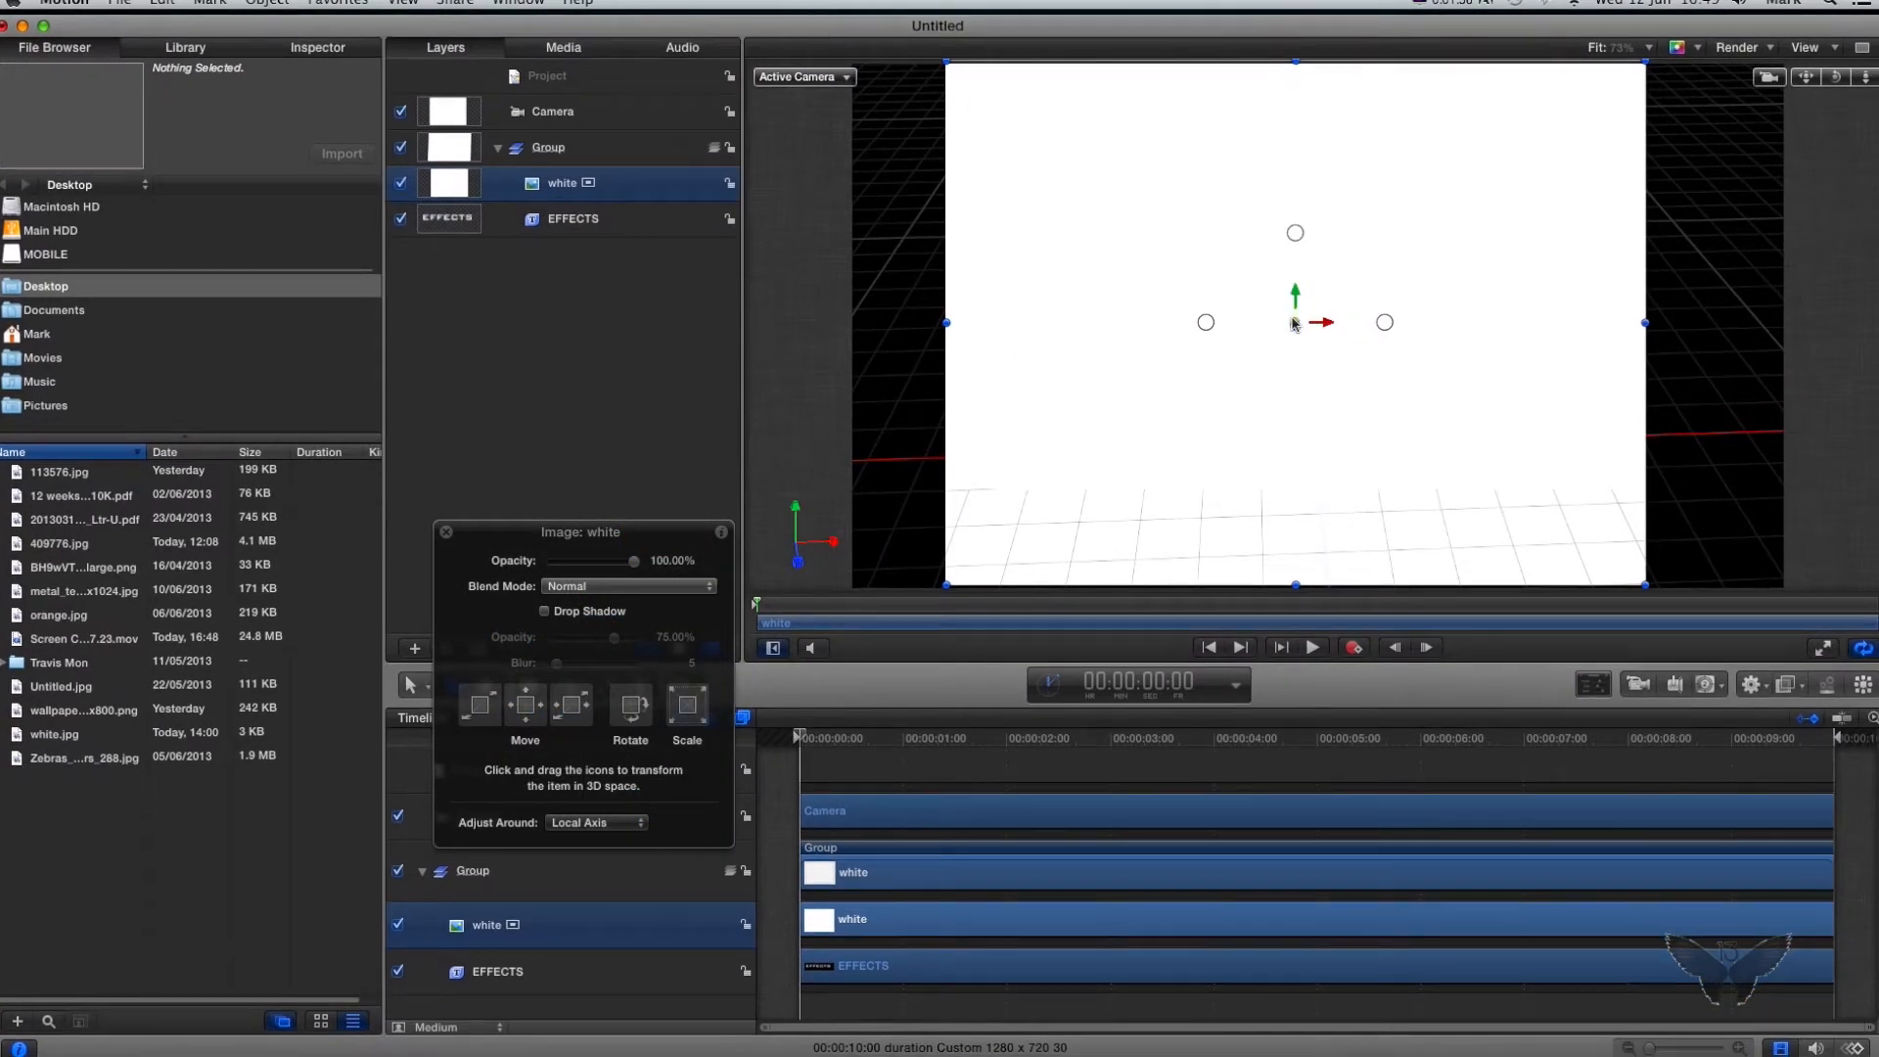
pyautogui.moveTo(1295, 322); pyautogui.dragTo(1041, 327)
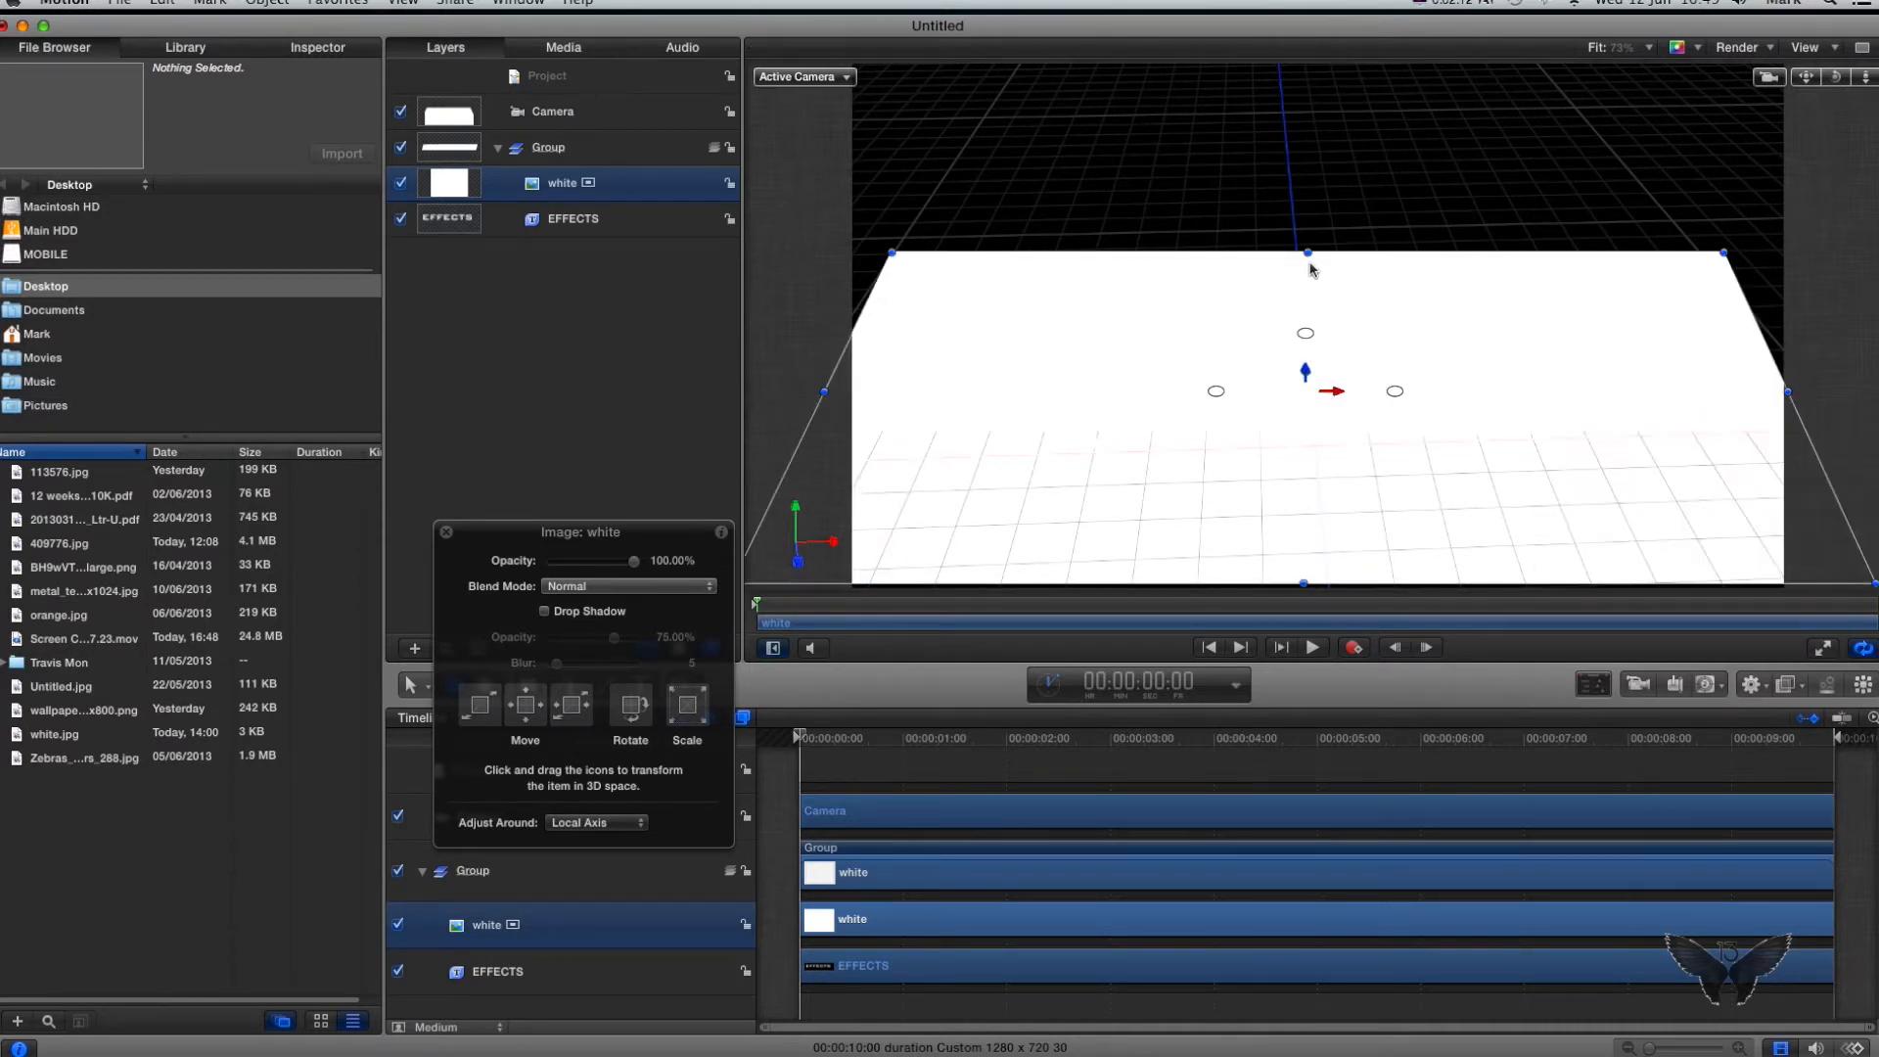
pyautogui.moveTo(1307, 270); pyautogui.dragTo(1307, 197)
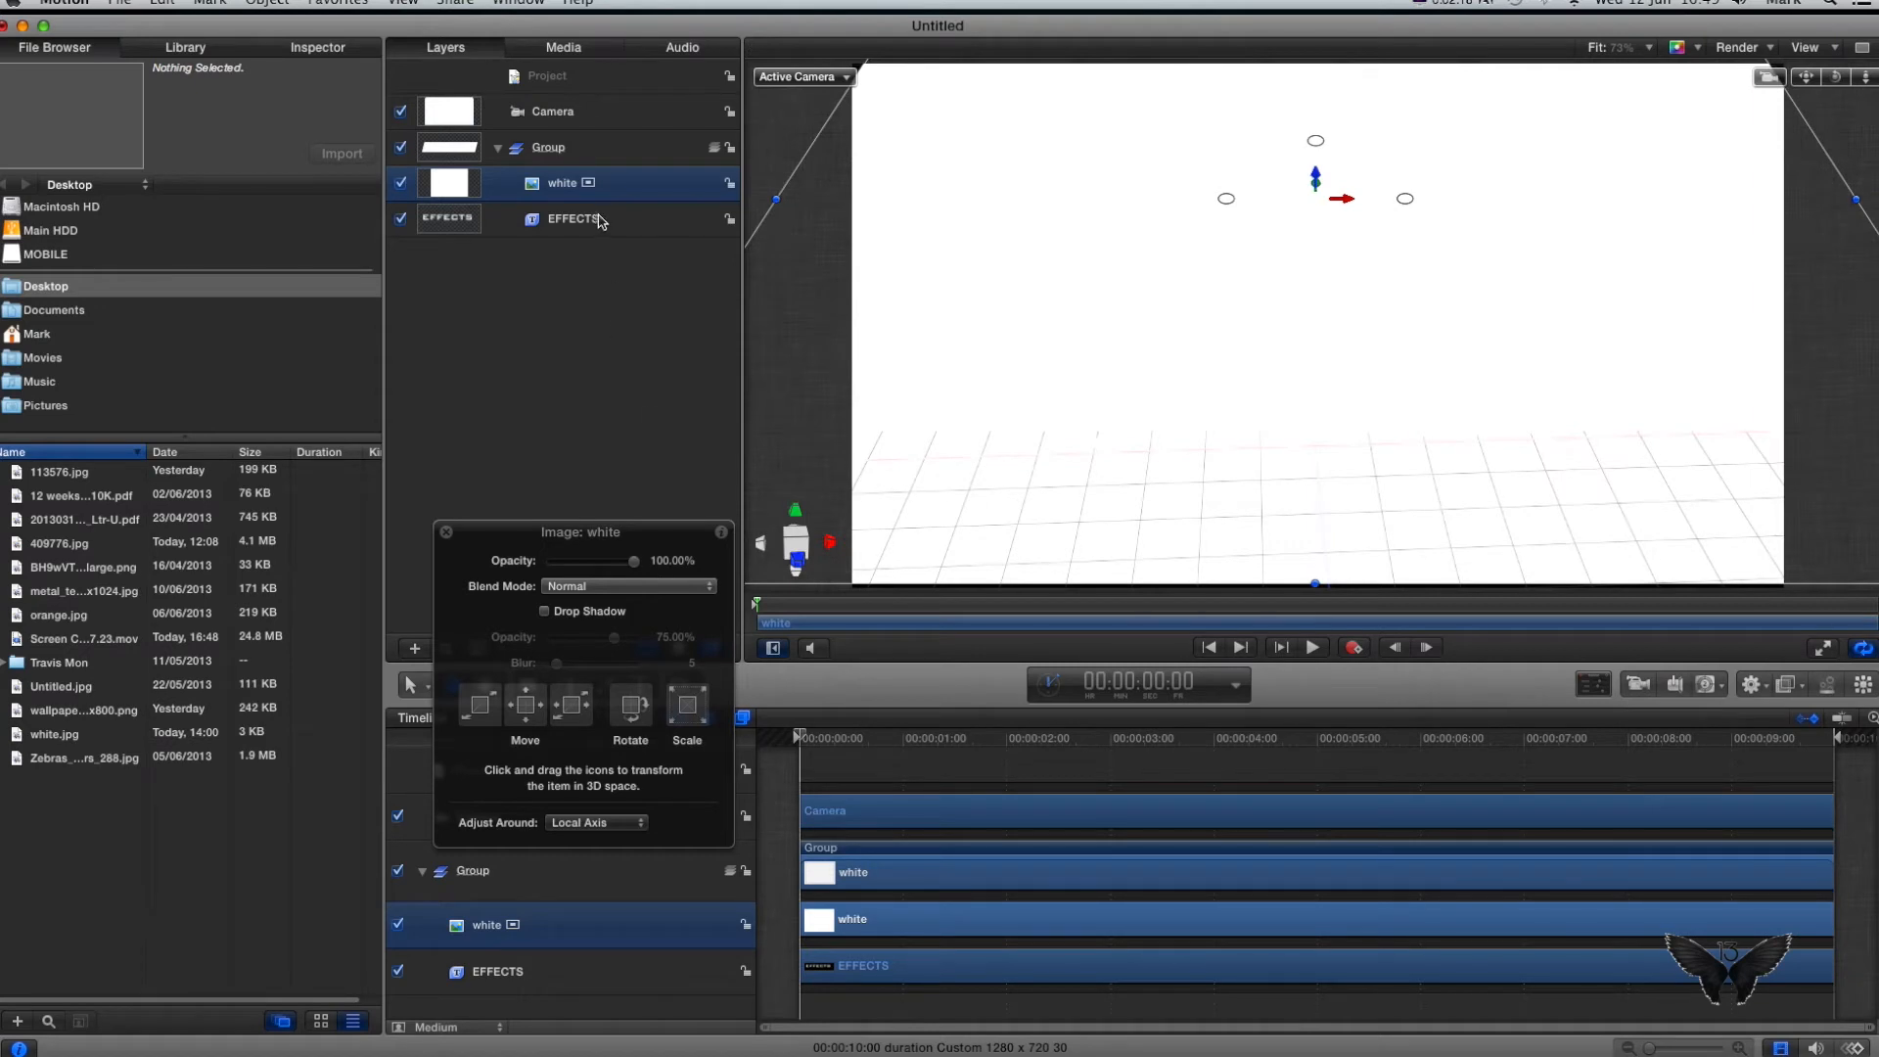
# Step: Change the EFFECTS layer's text colour to orange in the Inspector
pyautogui.click(573, 218)
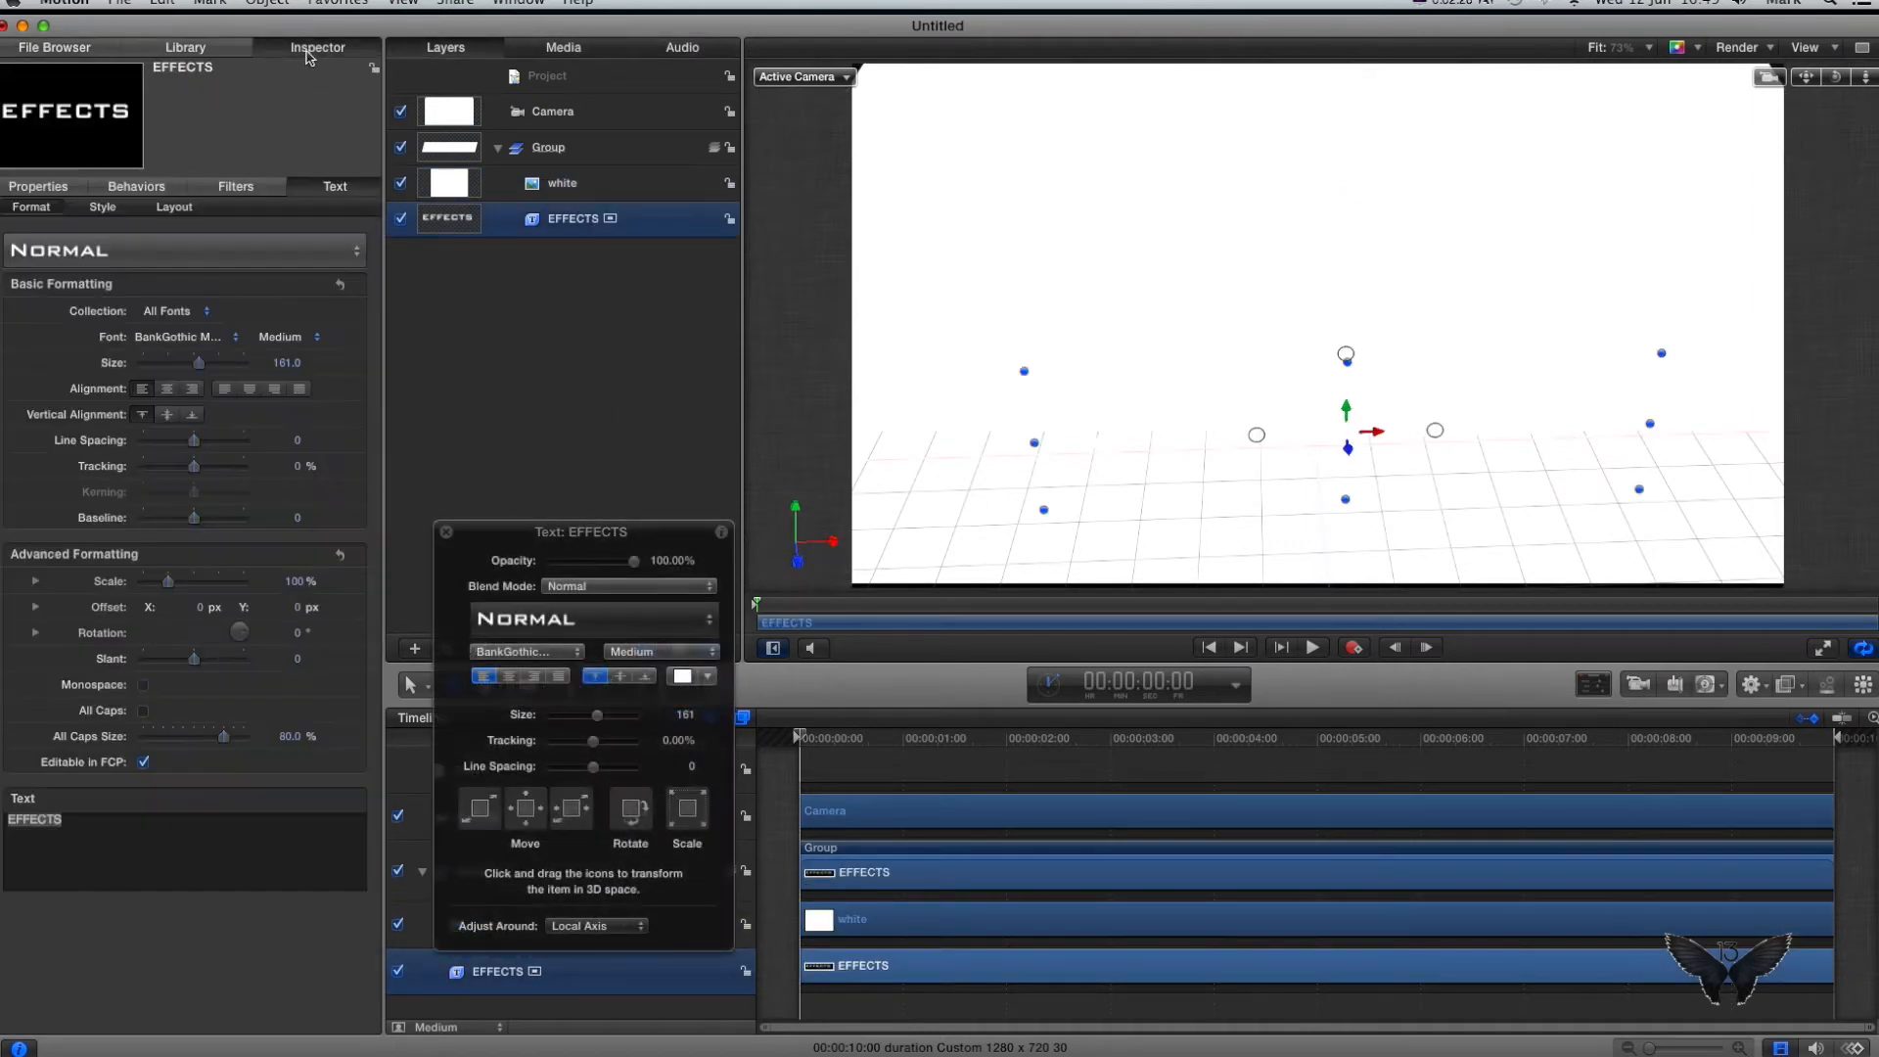
pyautogui.click(683, 677)
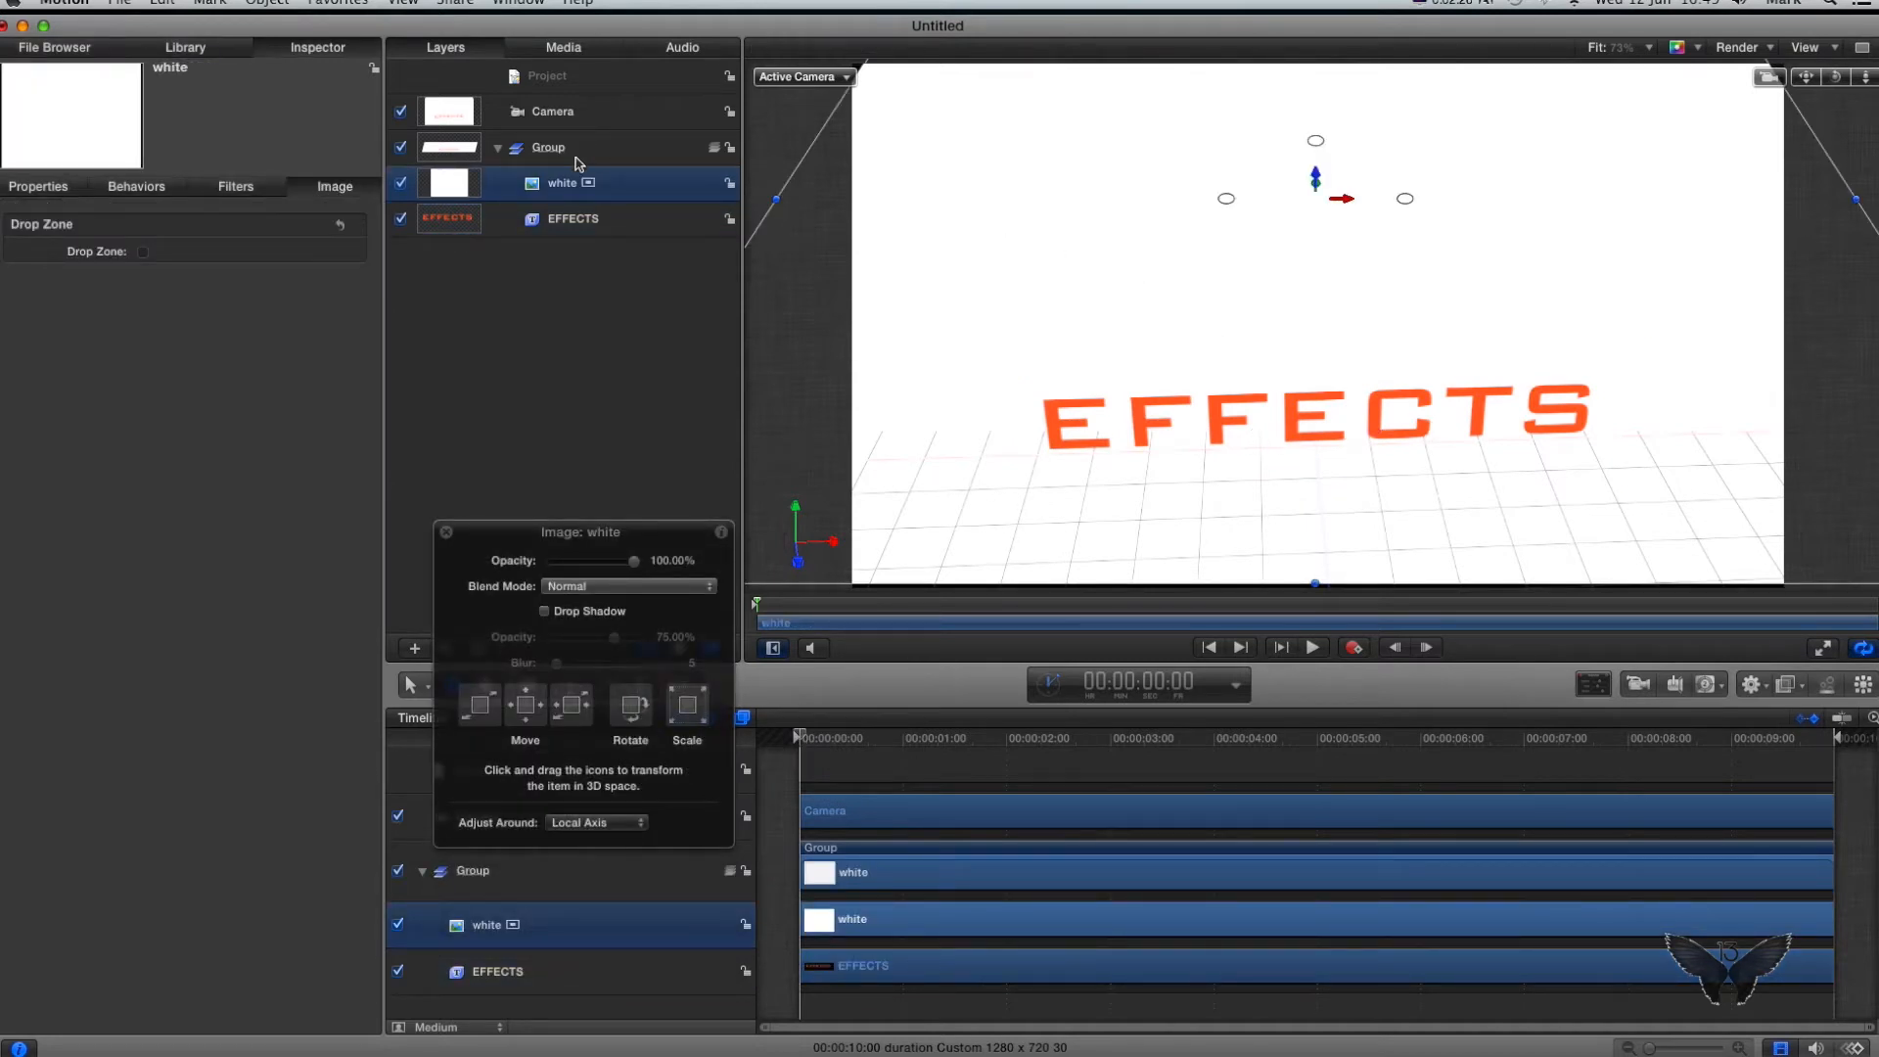
pyautogui.moveTo(1807, 76)
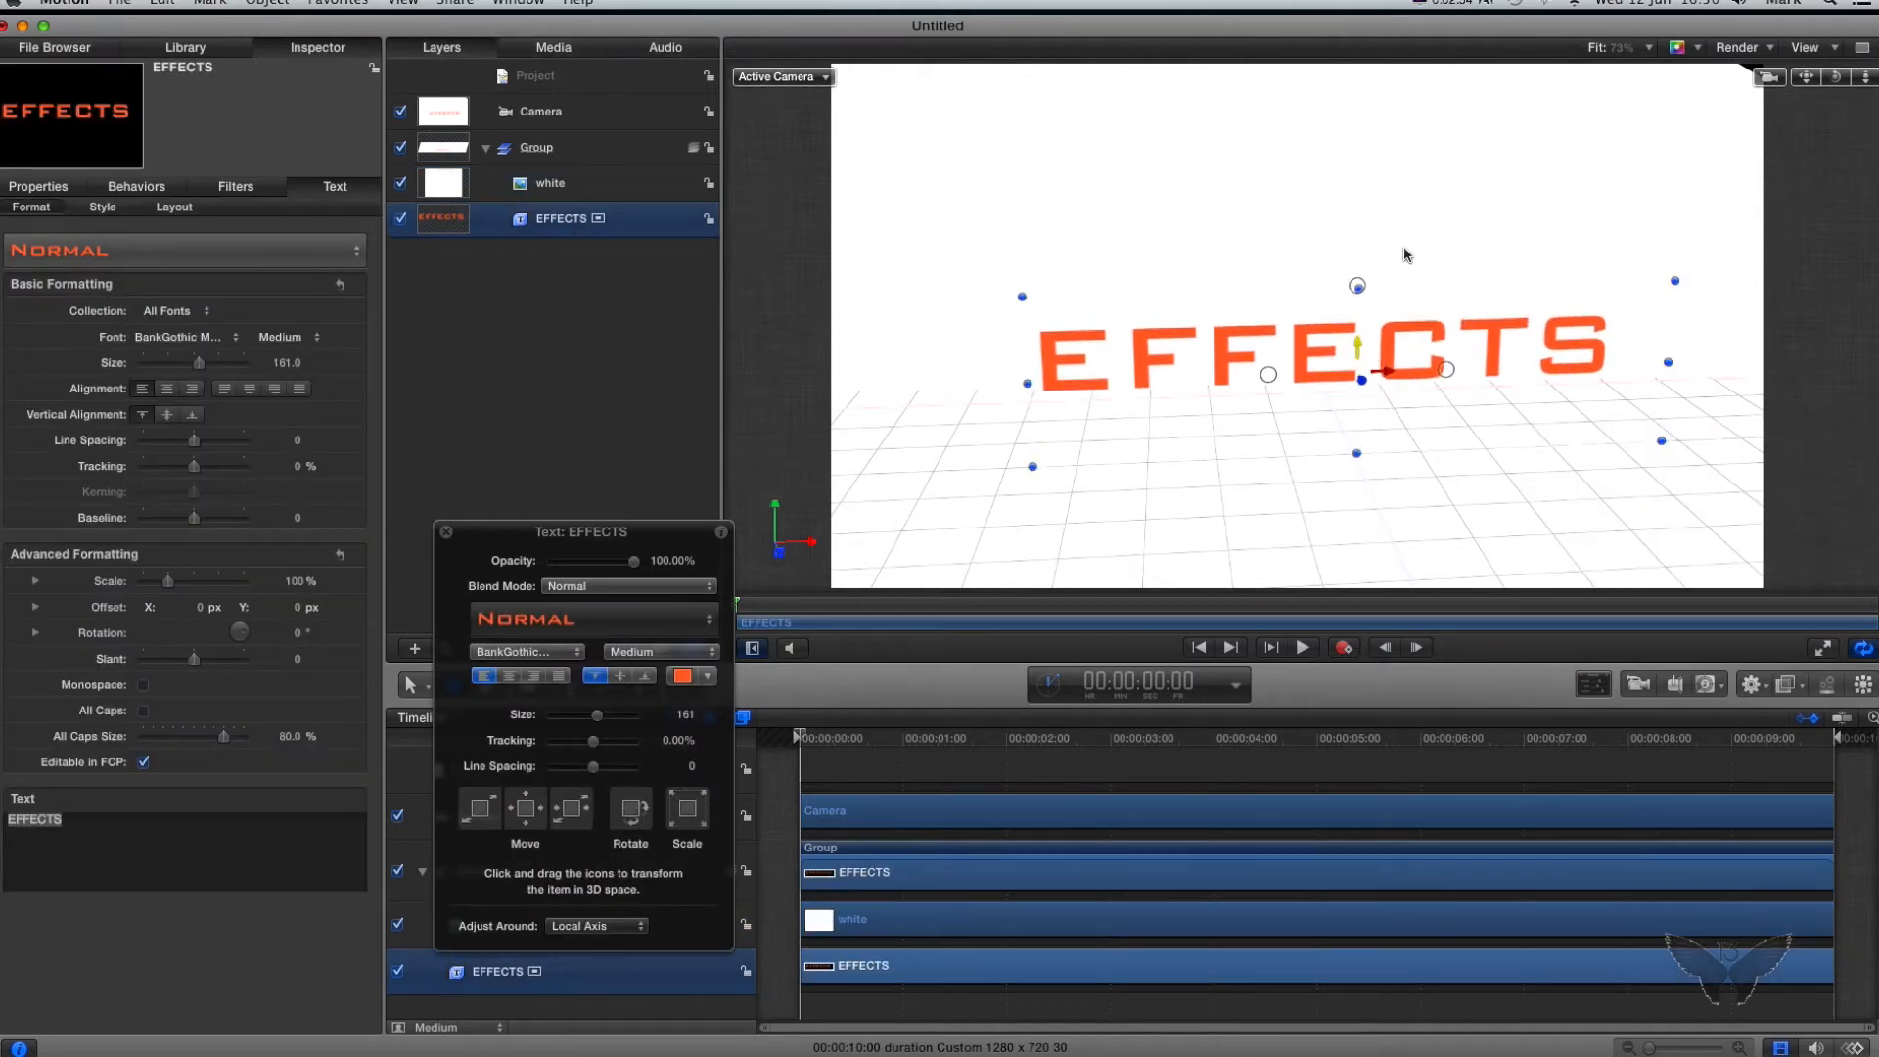
pyautogui.click(560, 219)
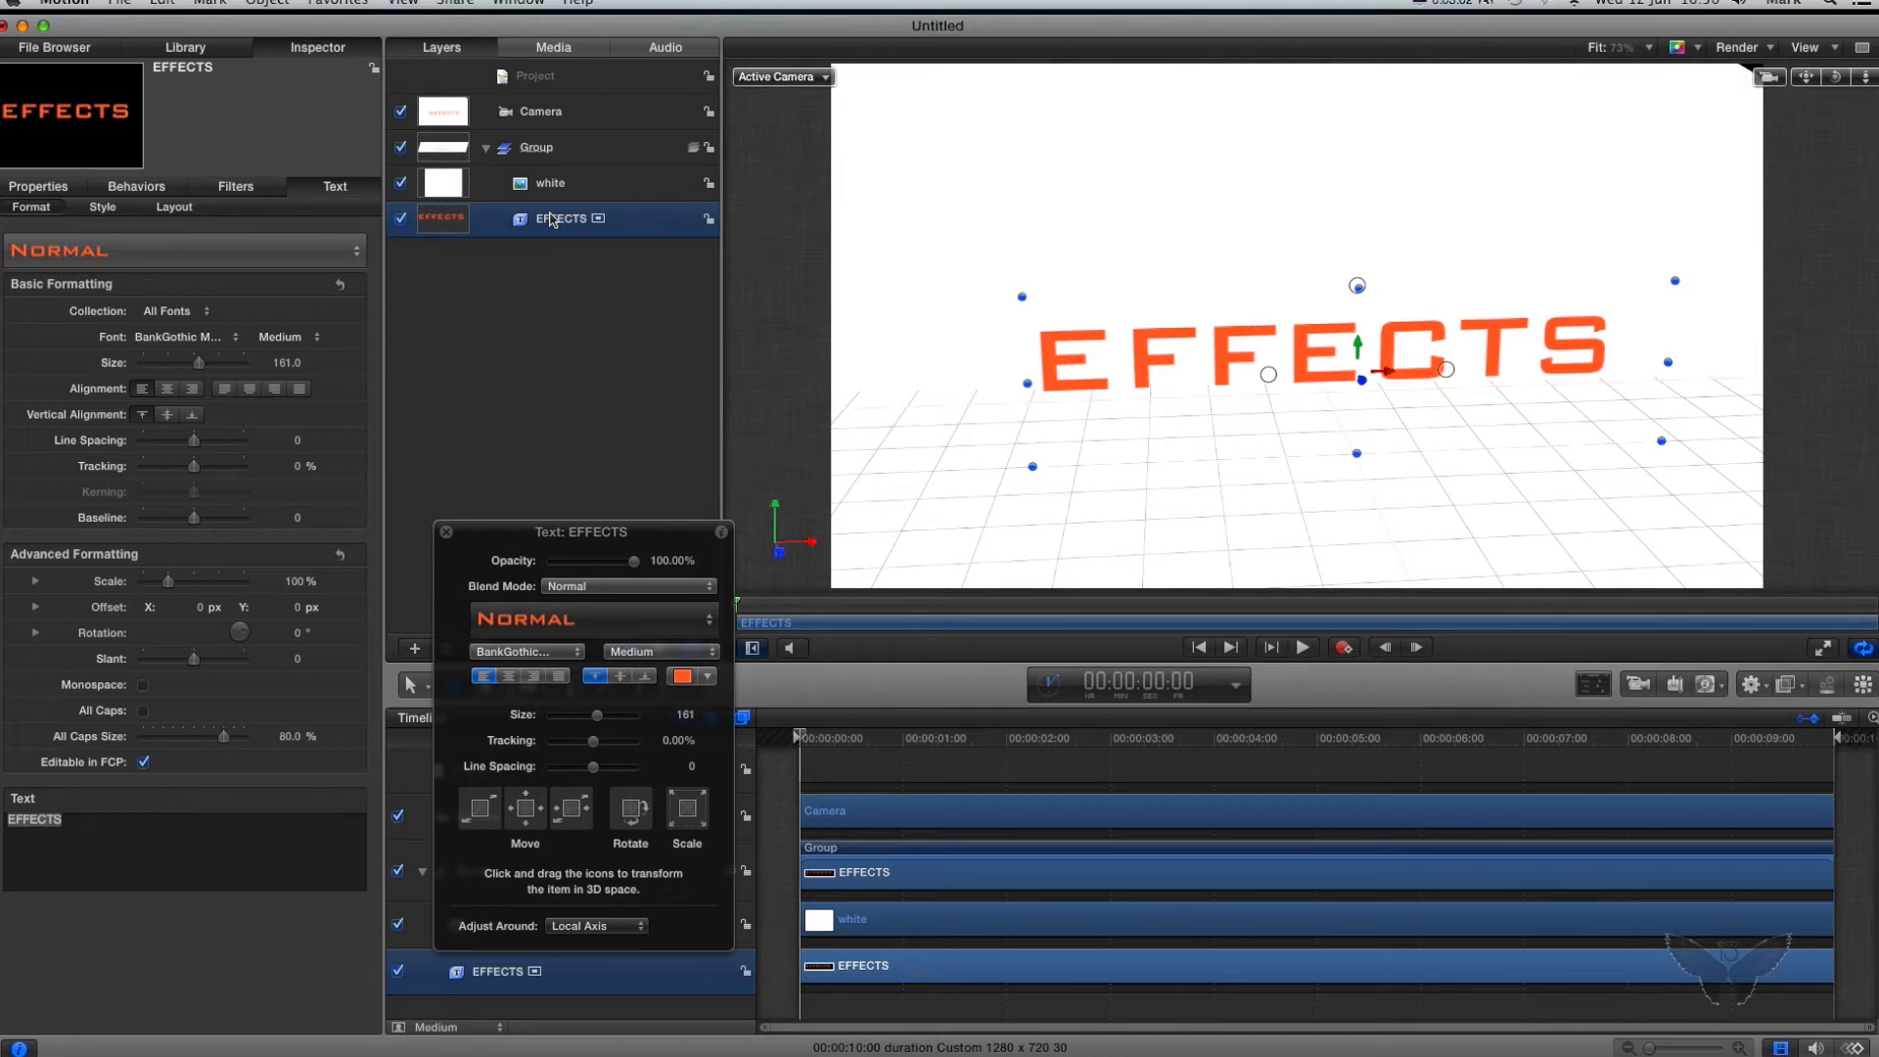
pyautogui.moveTo(1861, 684)
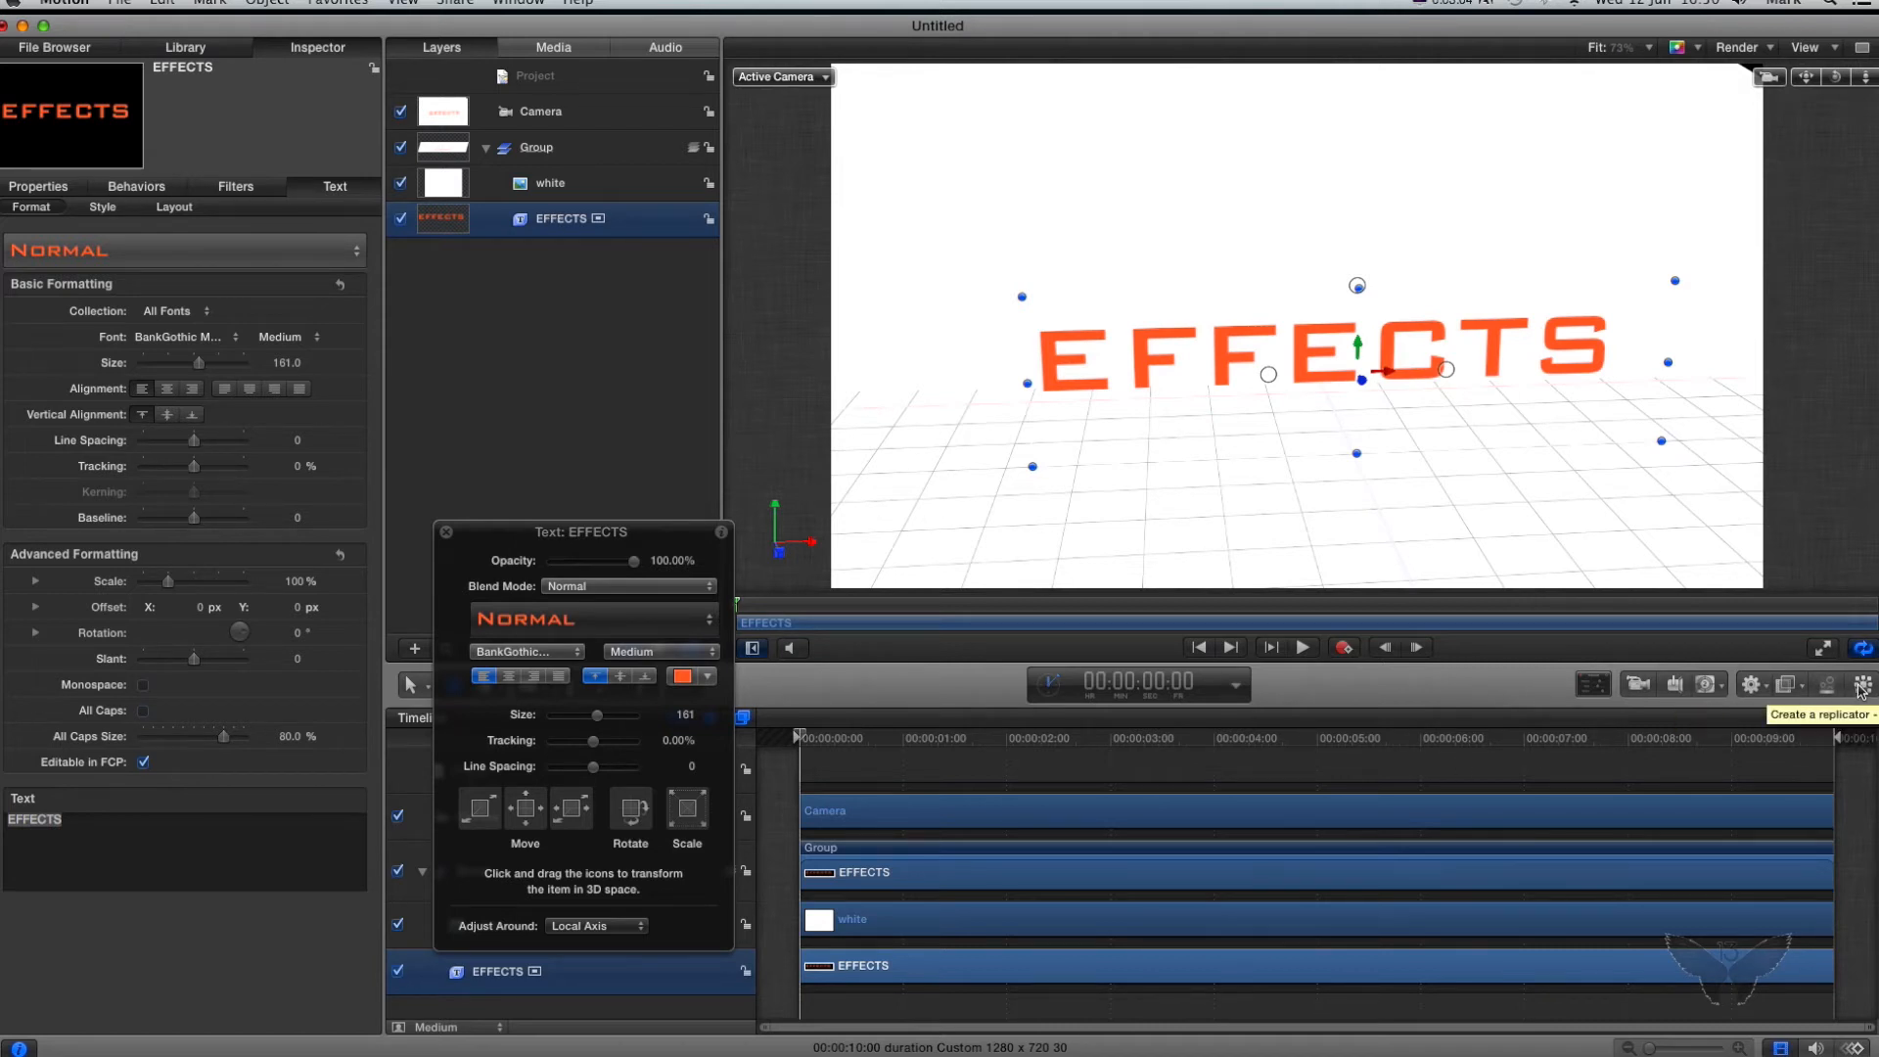
# Step: Replicate the EFFECTS text as a 3D Box pattern with size about 358
pyautogui.click(1862, 684)
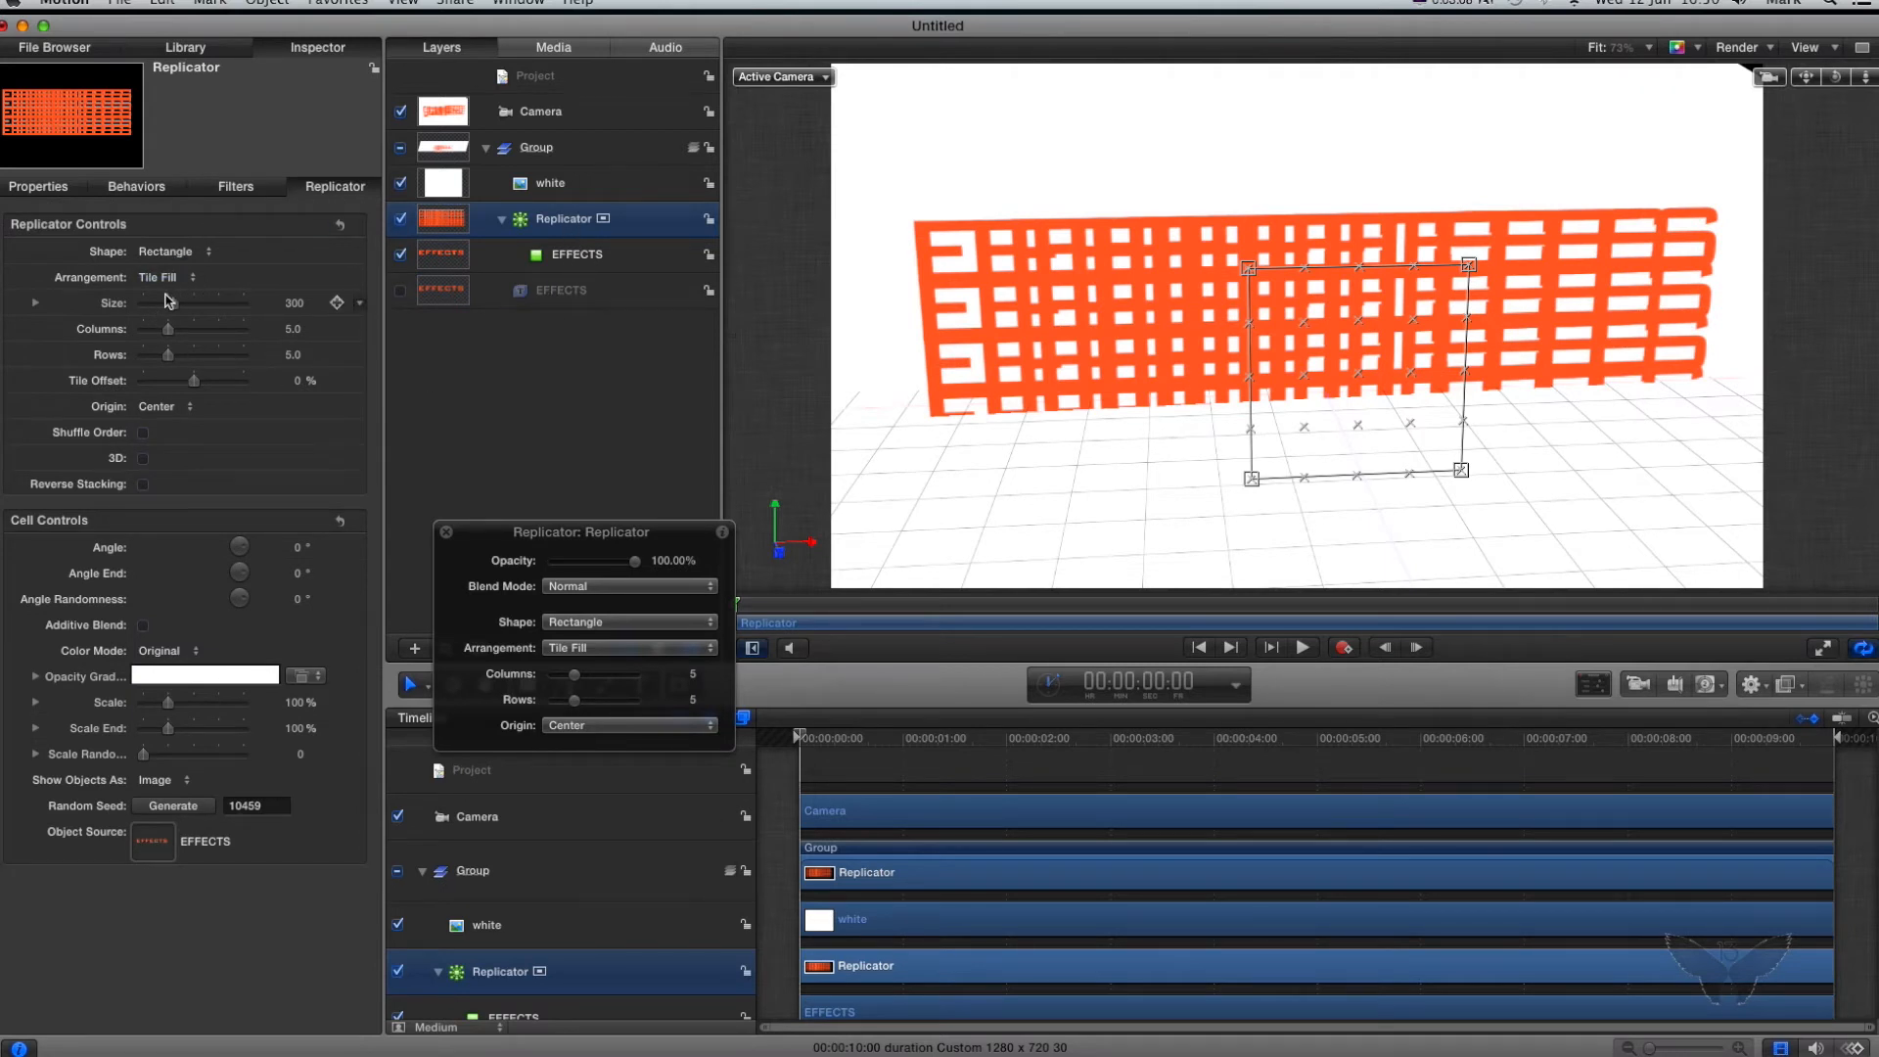
pyautogui.click(143, 458)
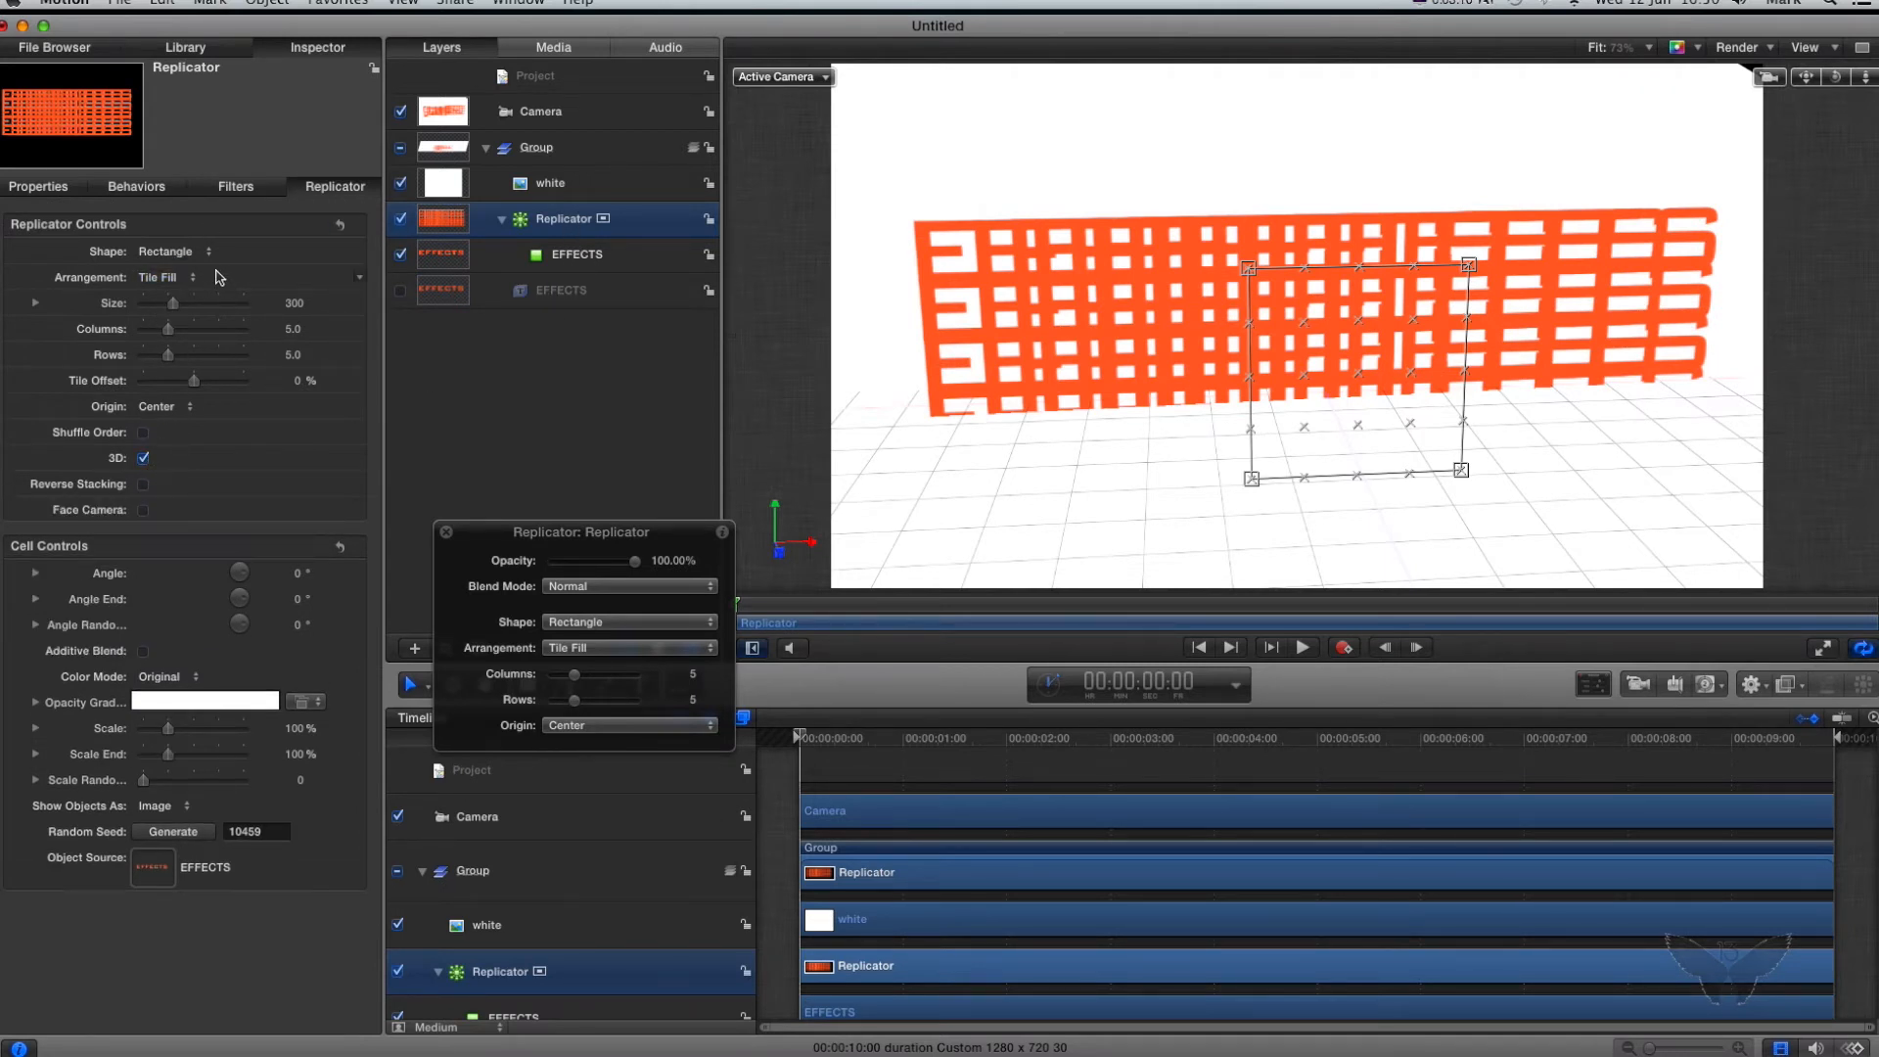
pyautogui.click(156, 250)
pyautogui.write('120')
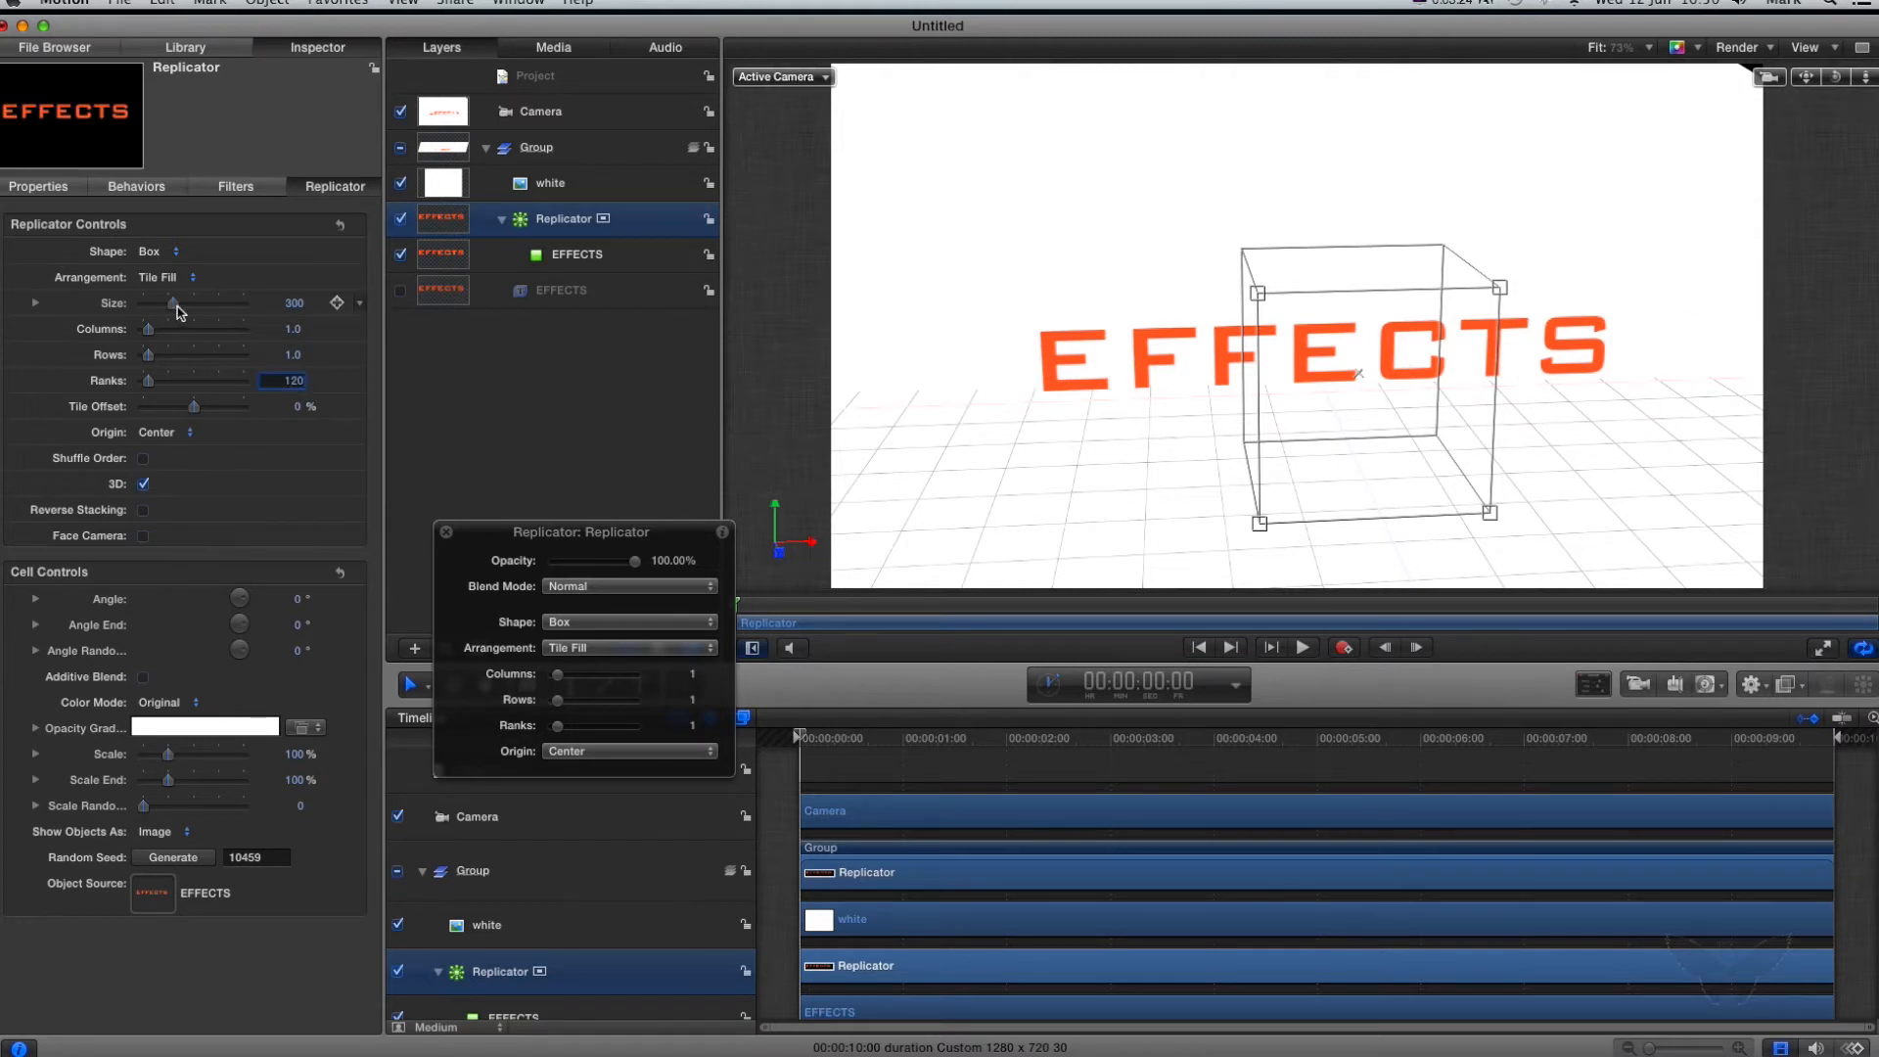
pyautogui.moveTo(171, 304); pyautogui.dragTo(180, 303)
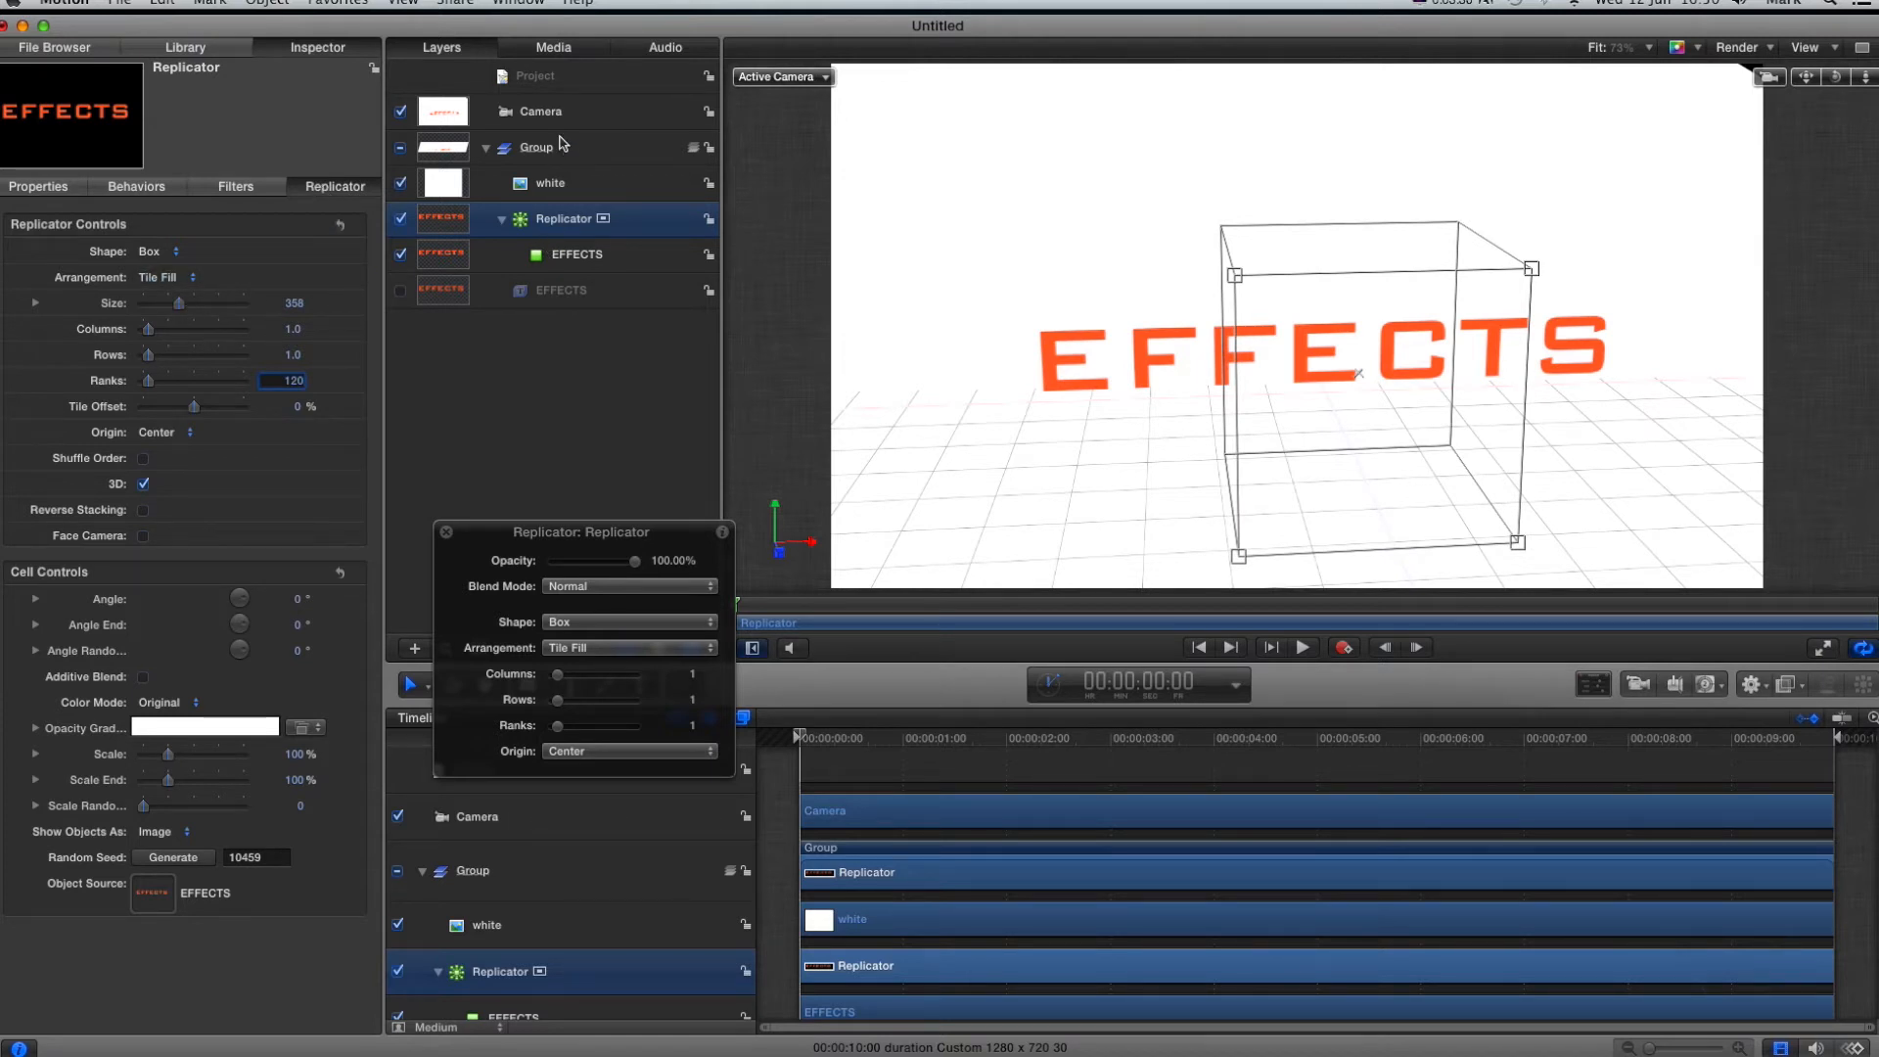
pyautogui.click(540, 111)
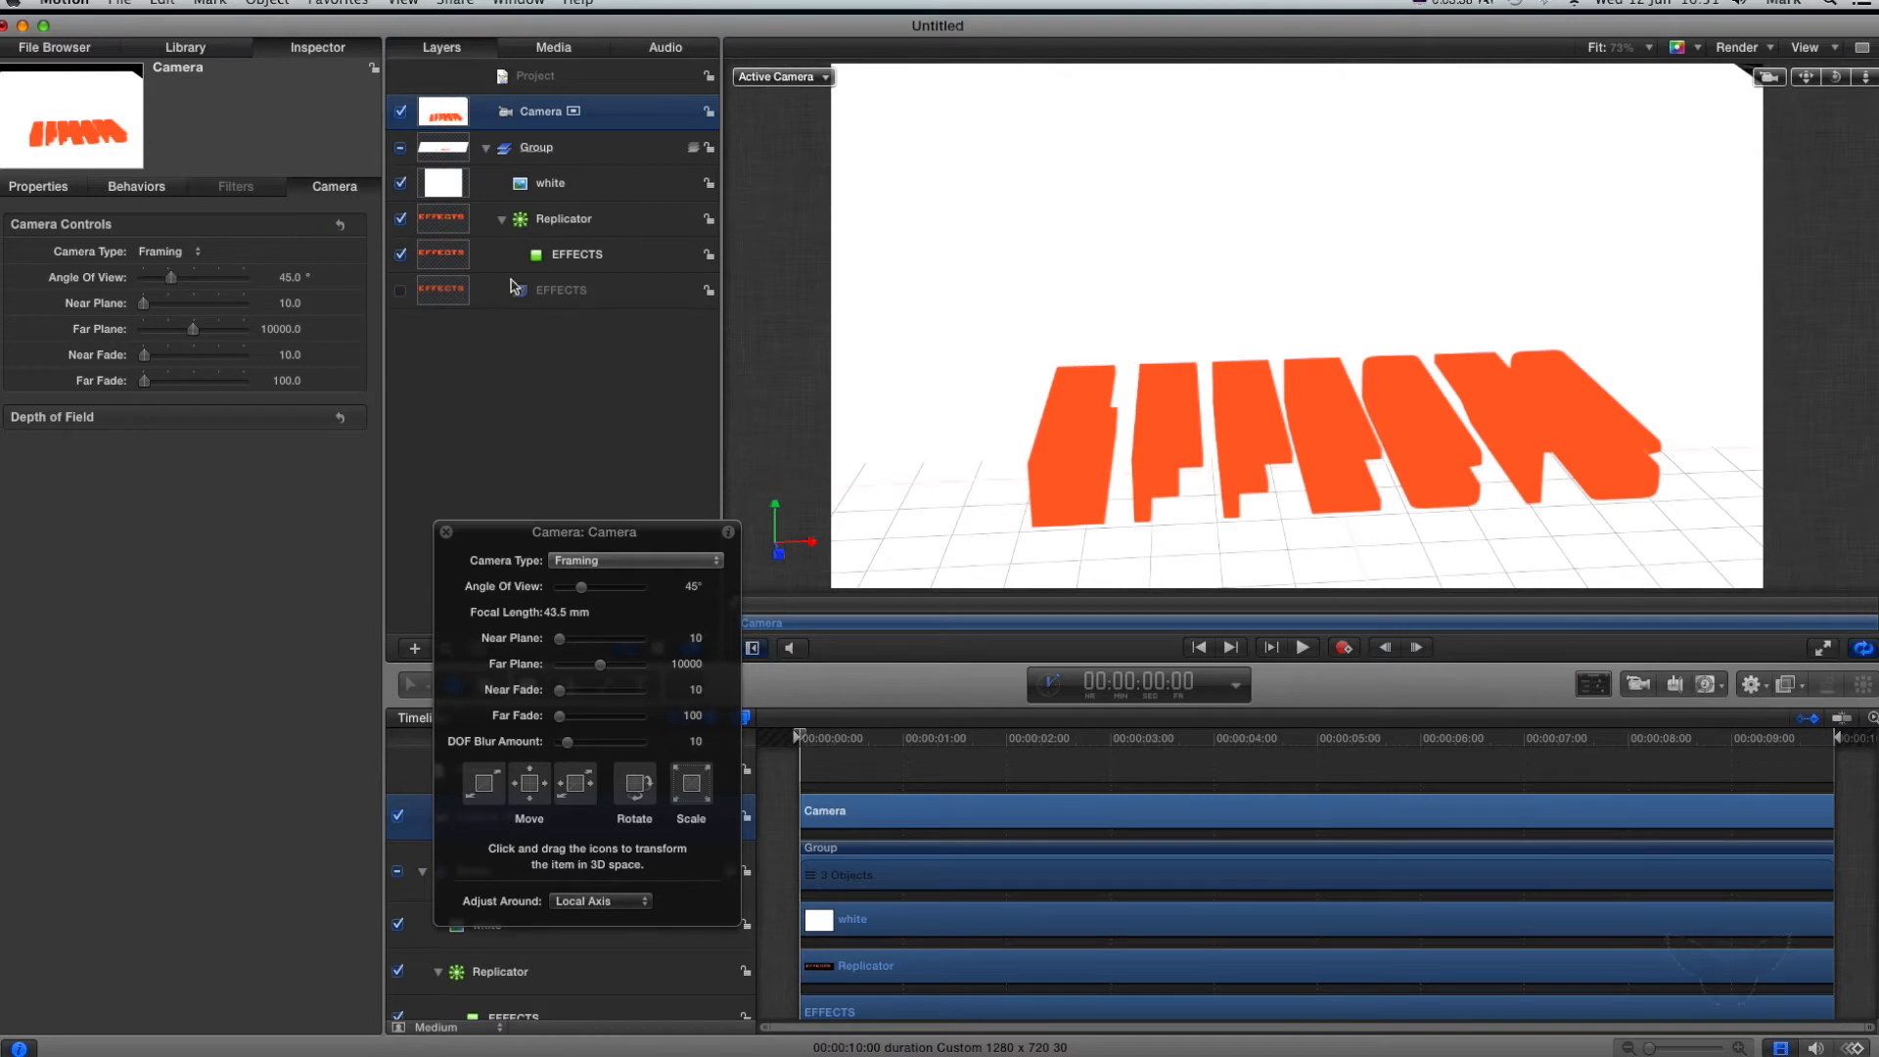
# Step: Drag the Replicator's Size down to about 92
pyautogui.click(564, 219)
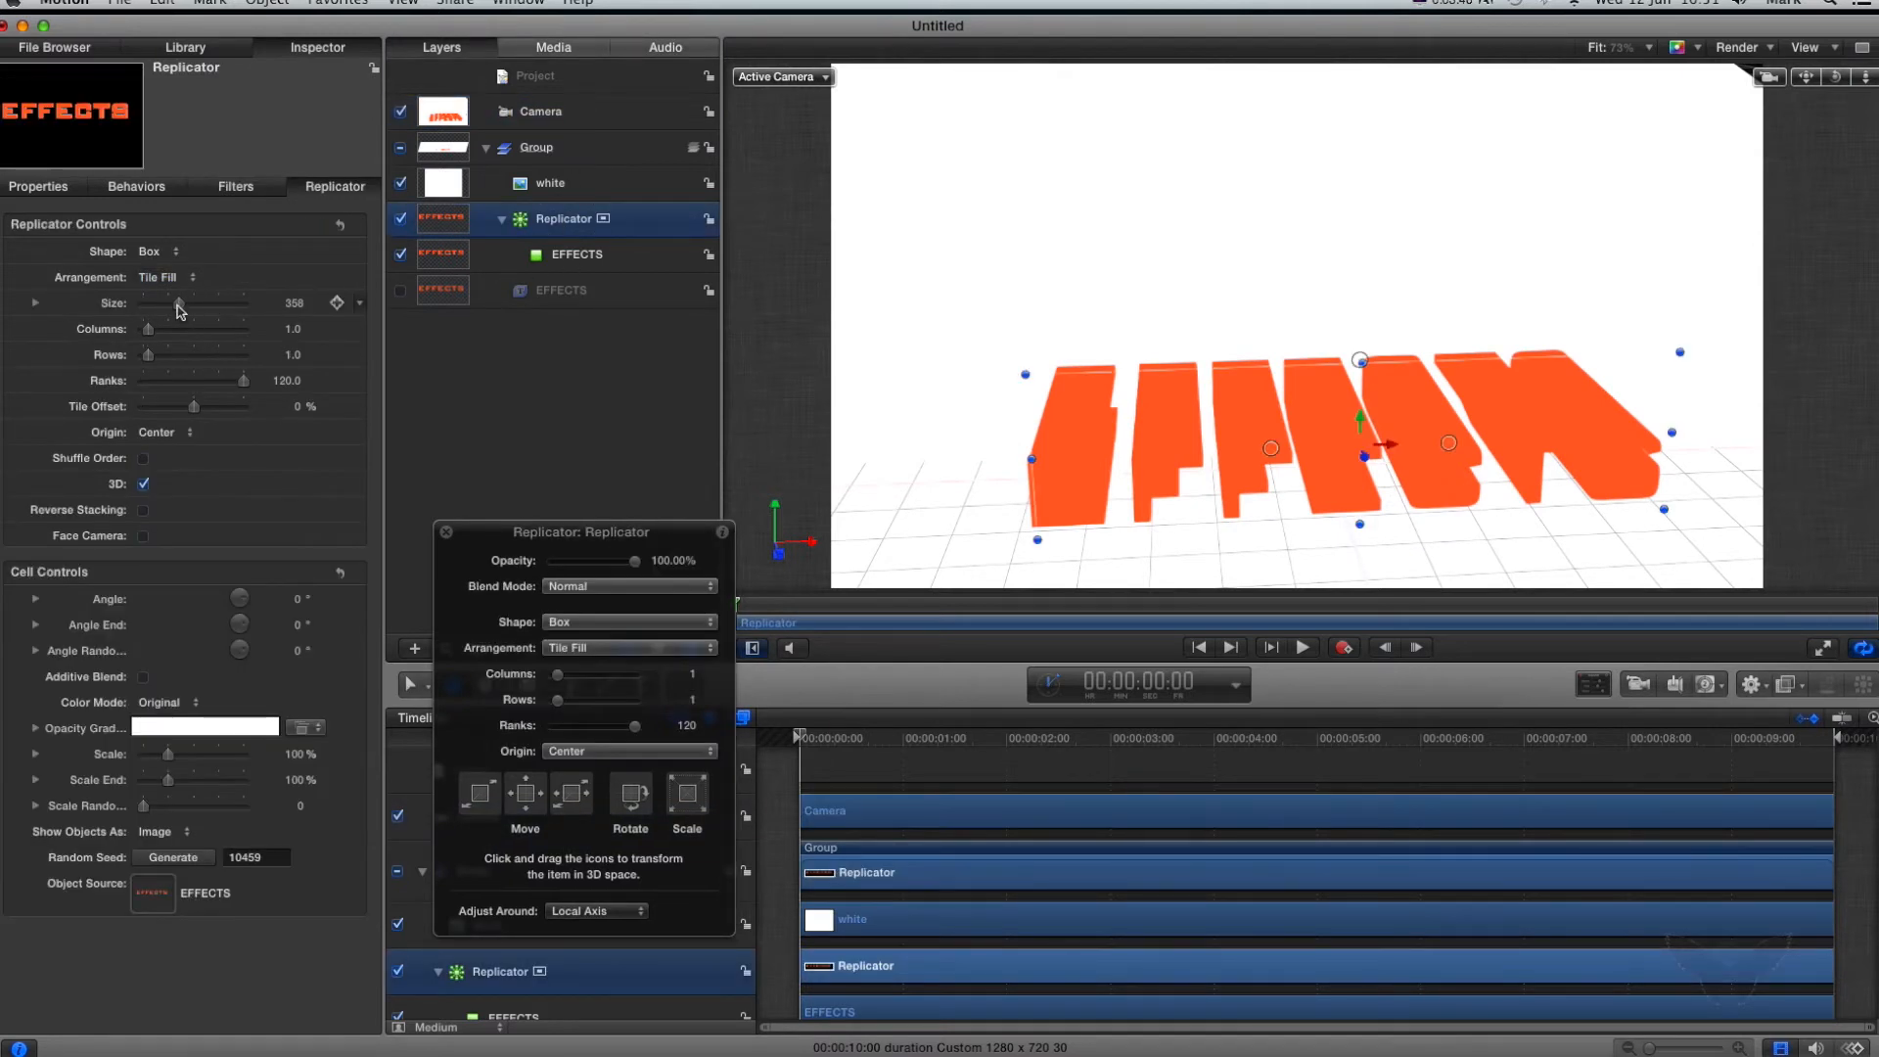
pyautogui.moveTo(180, 306); pyautogui.dragTo(149, 306)
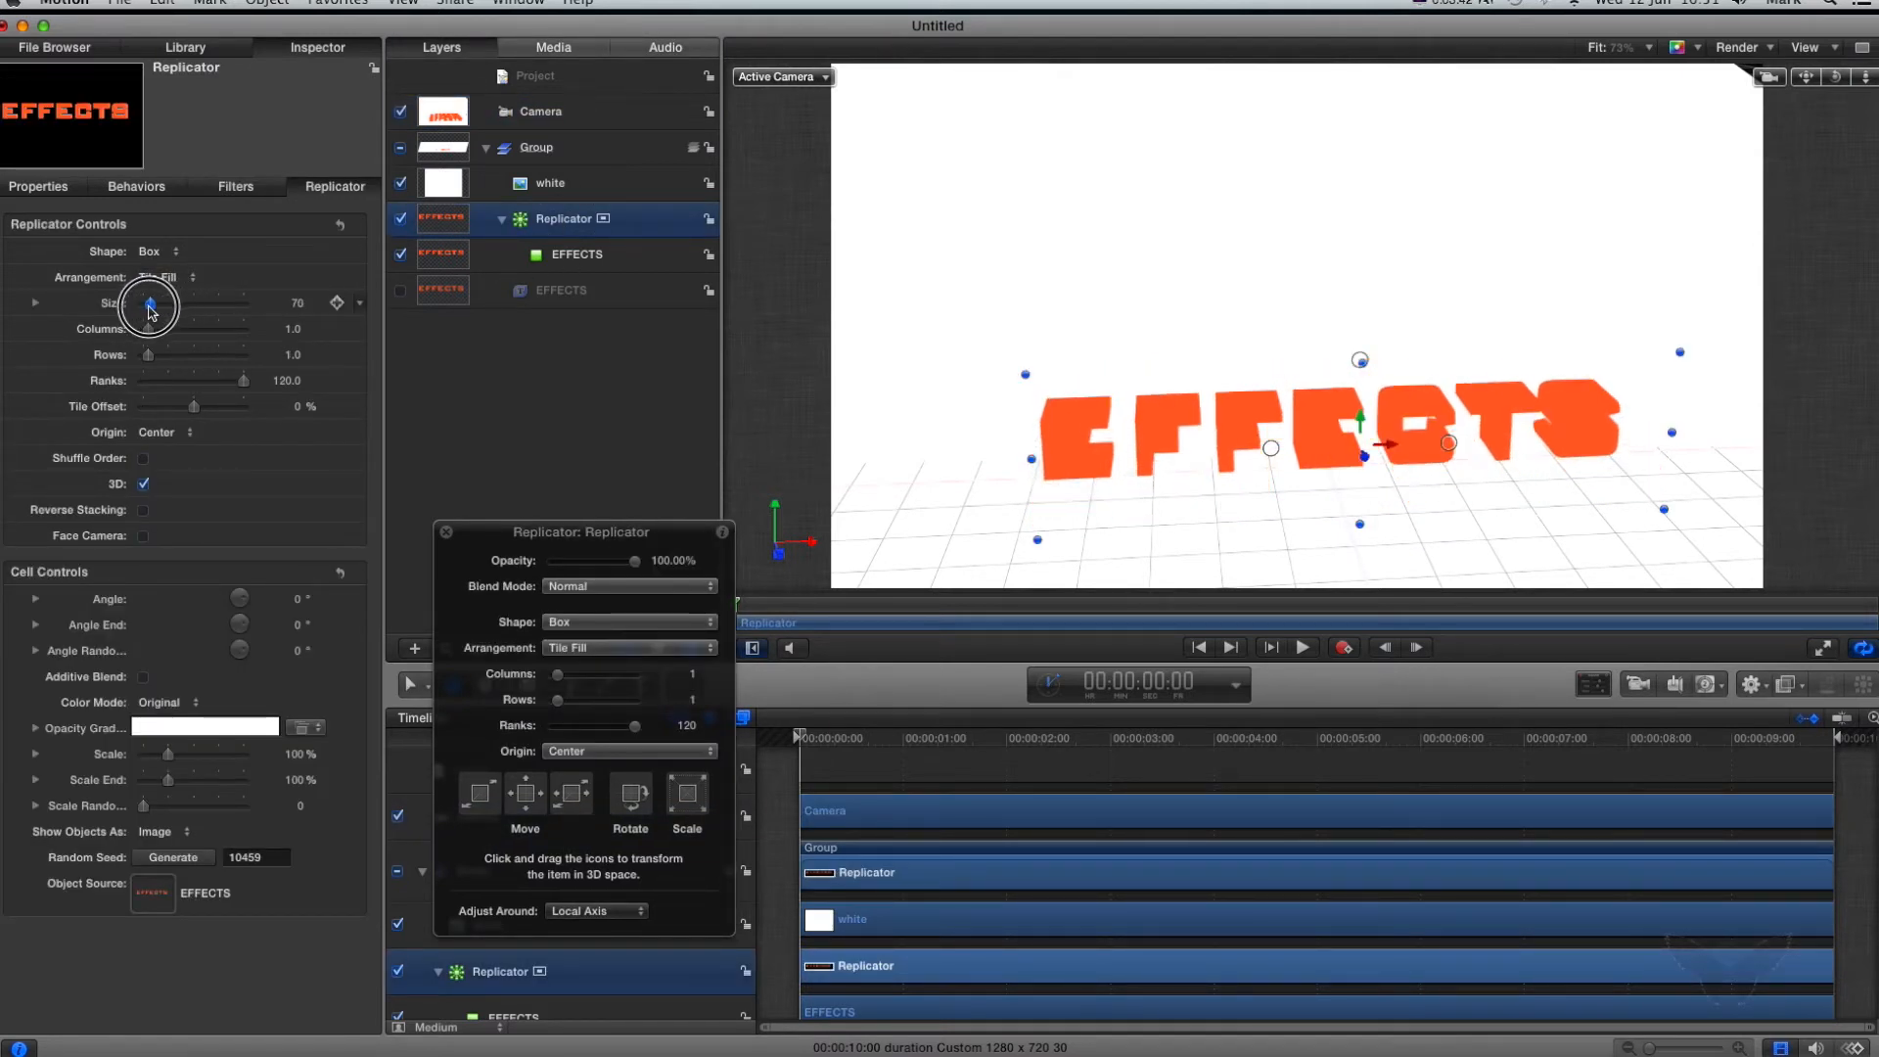
pyautogui.moveTo(150, 306); pyautogui.dragTo(155, 298)
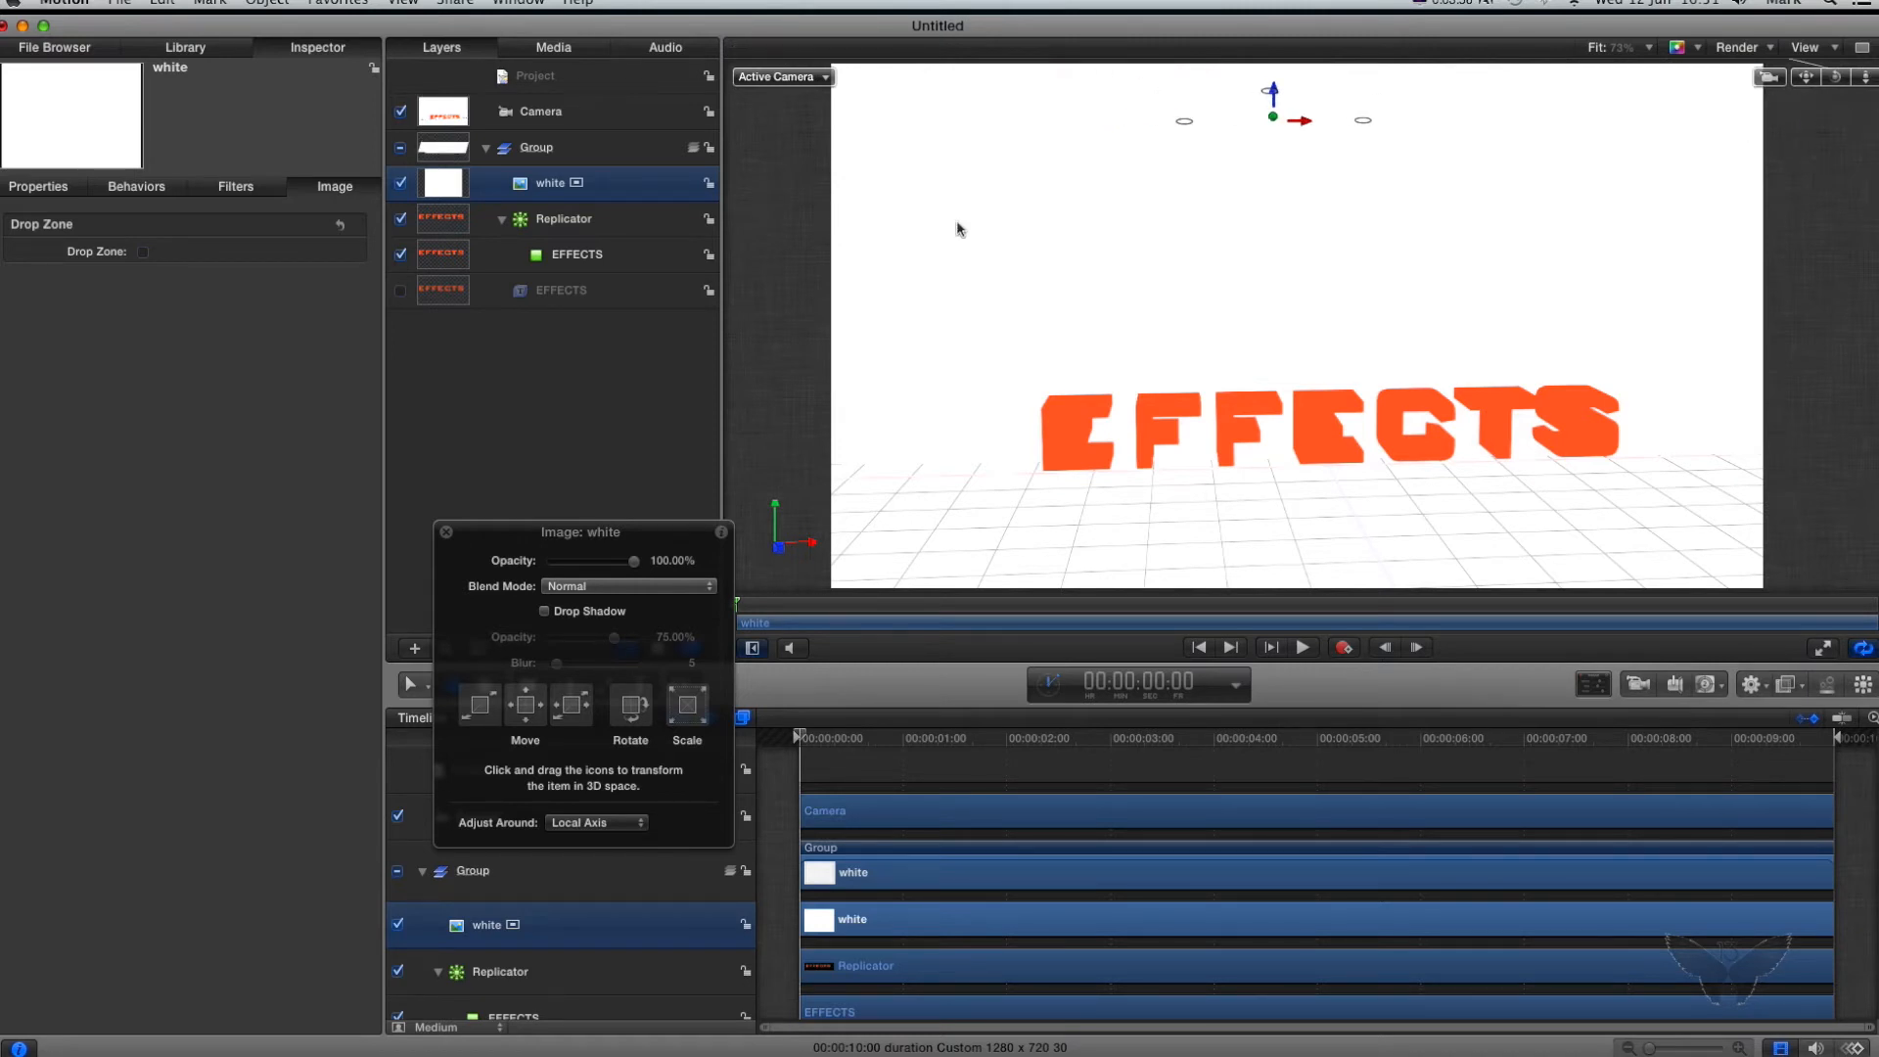
pyautogui.moveTo(583, 256)
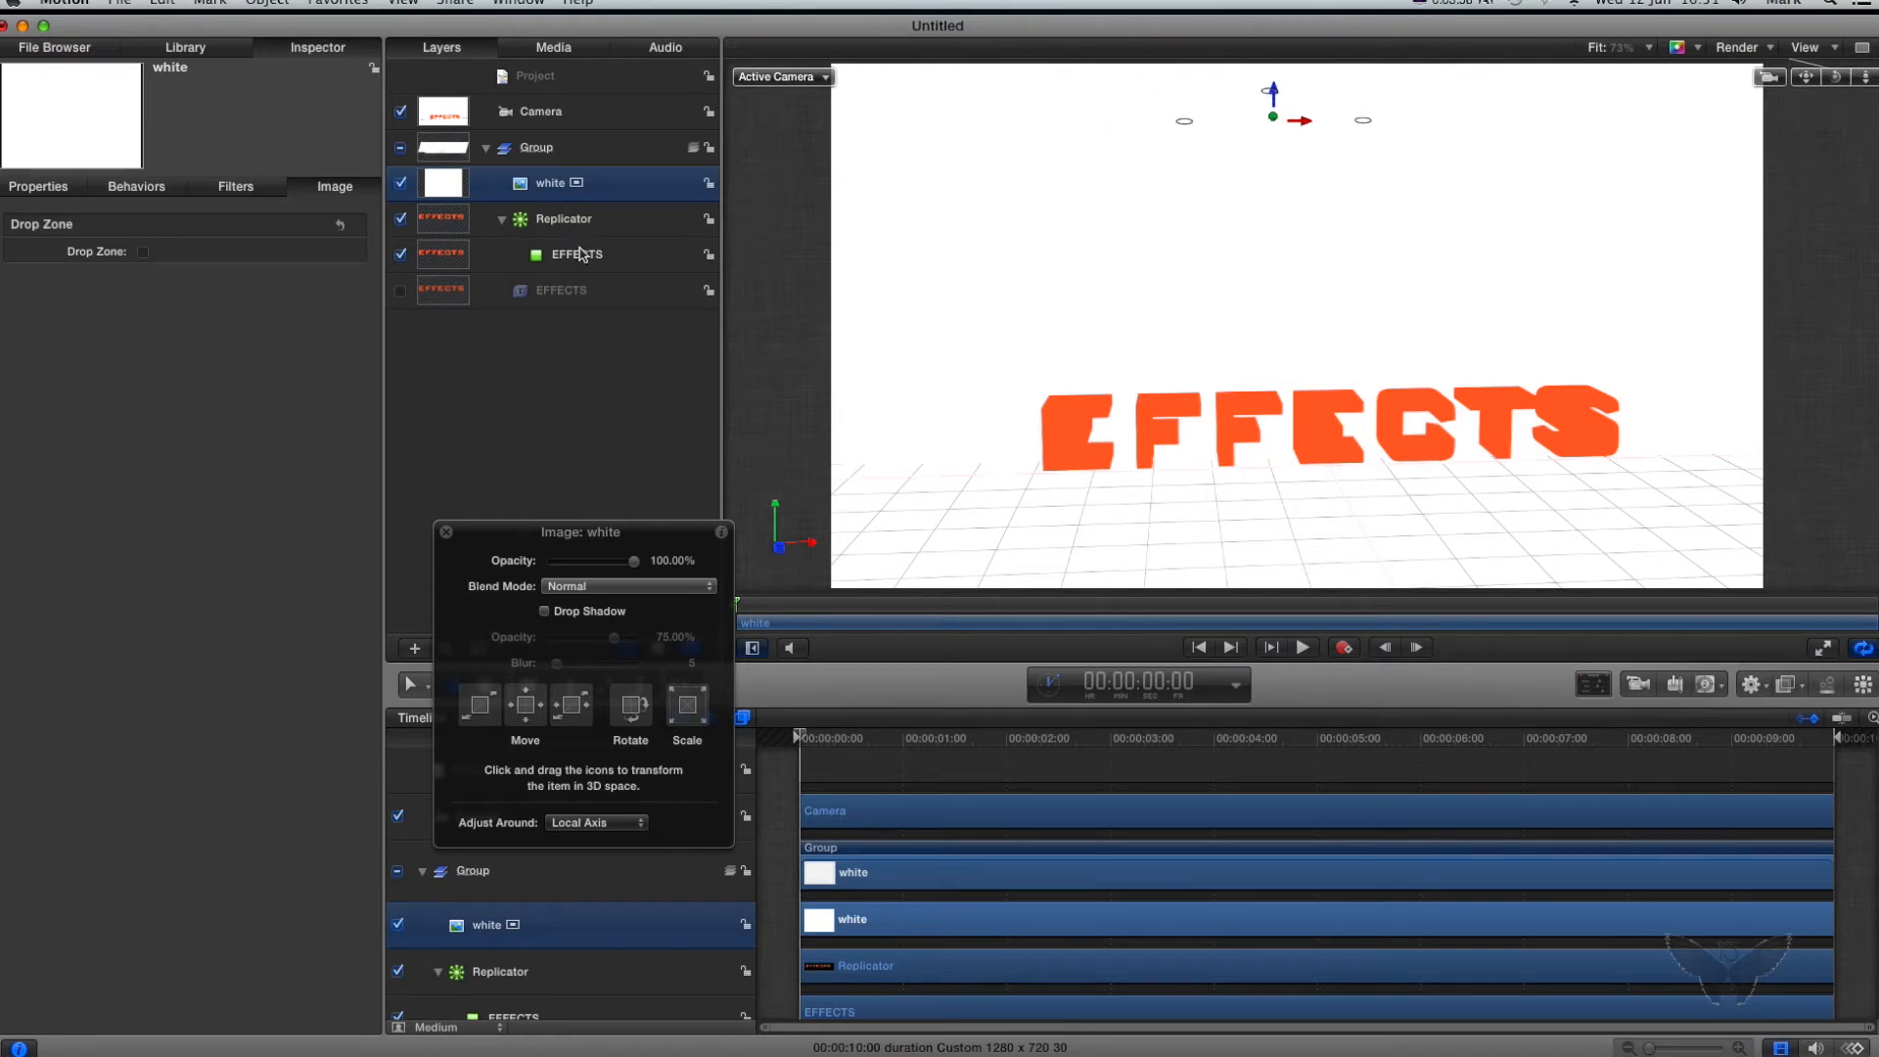
pyautogui.click(564, 218)
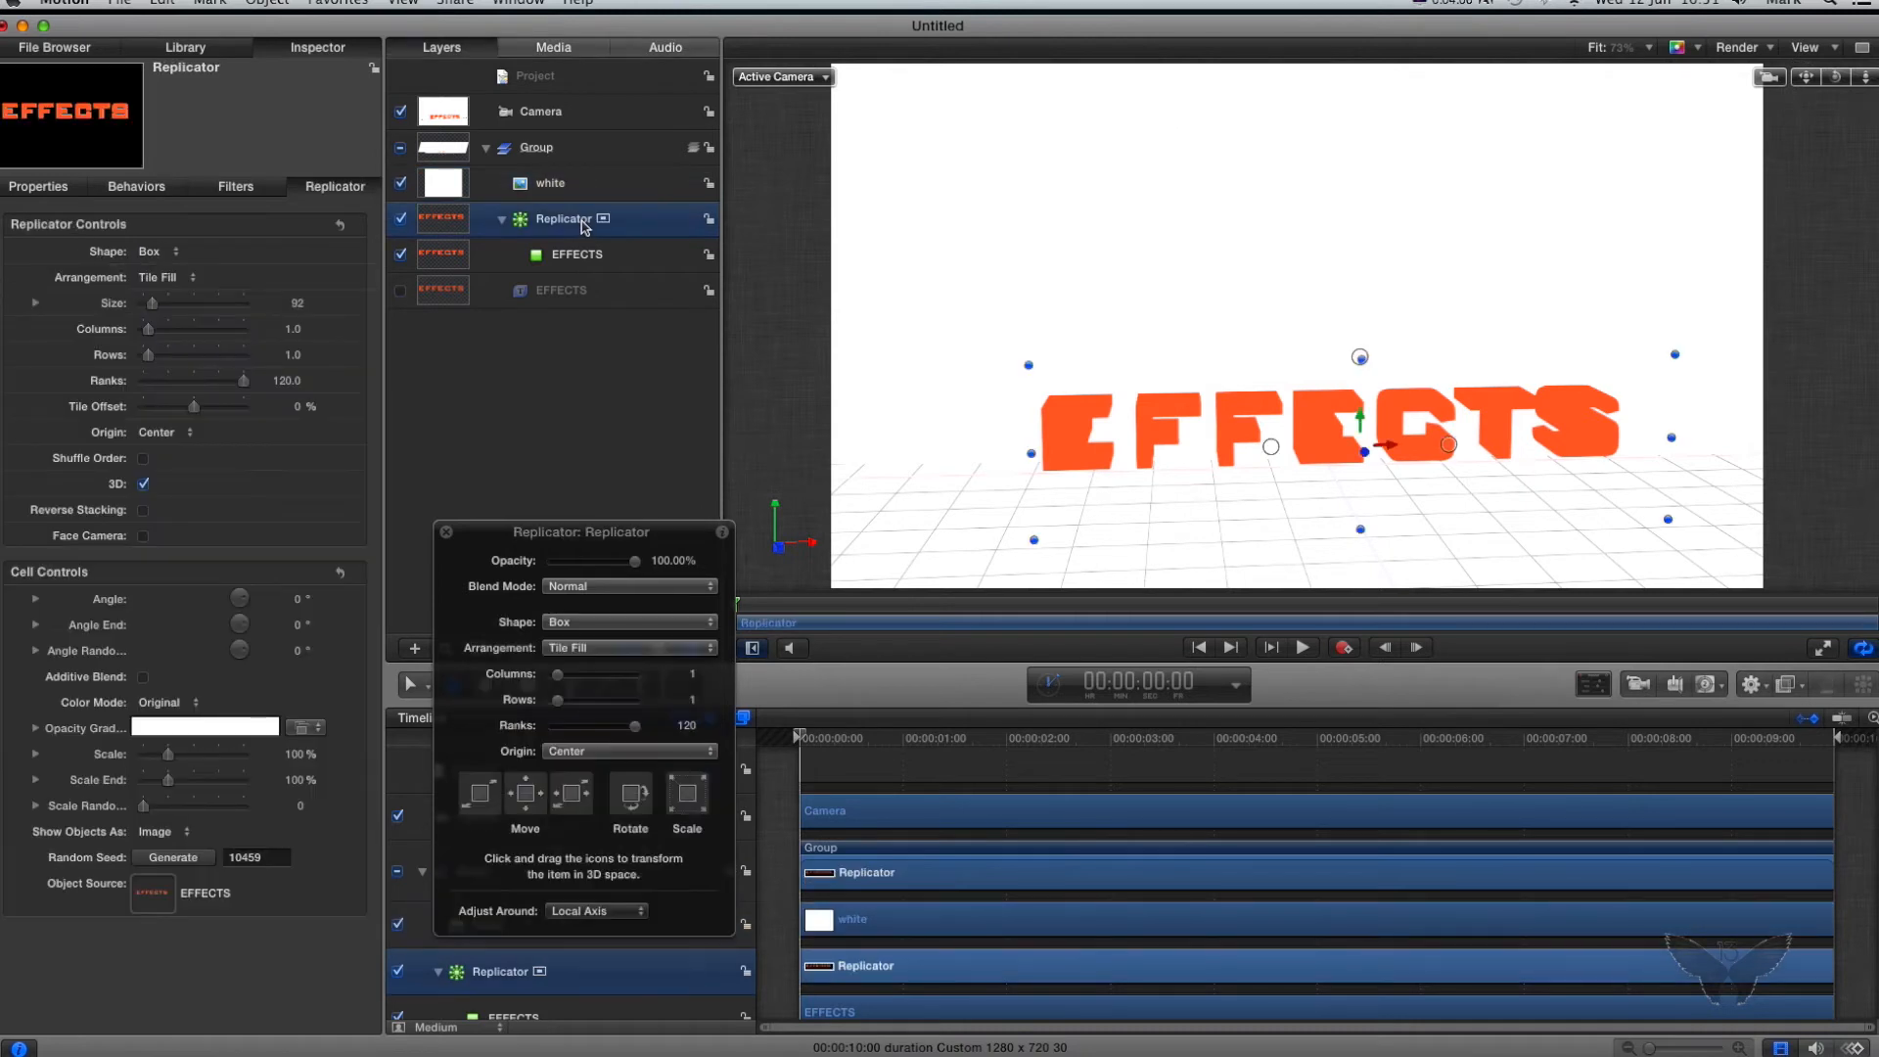
# Step: Give the EFFECTS text a red outline and an ember gradient preset face fill
pyautogui.click(560, 289)
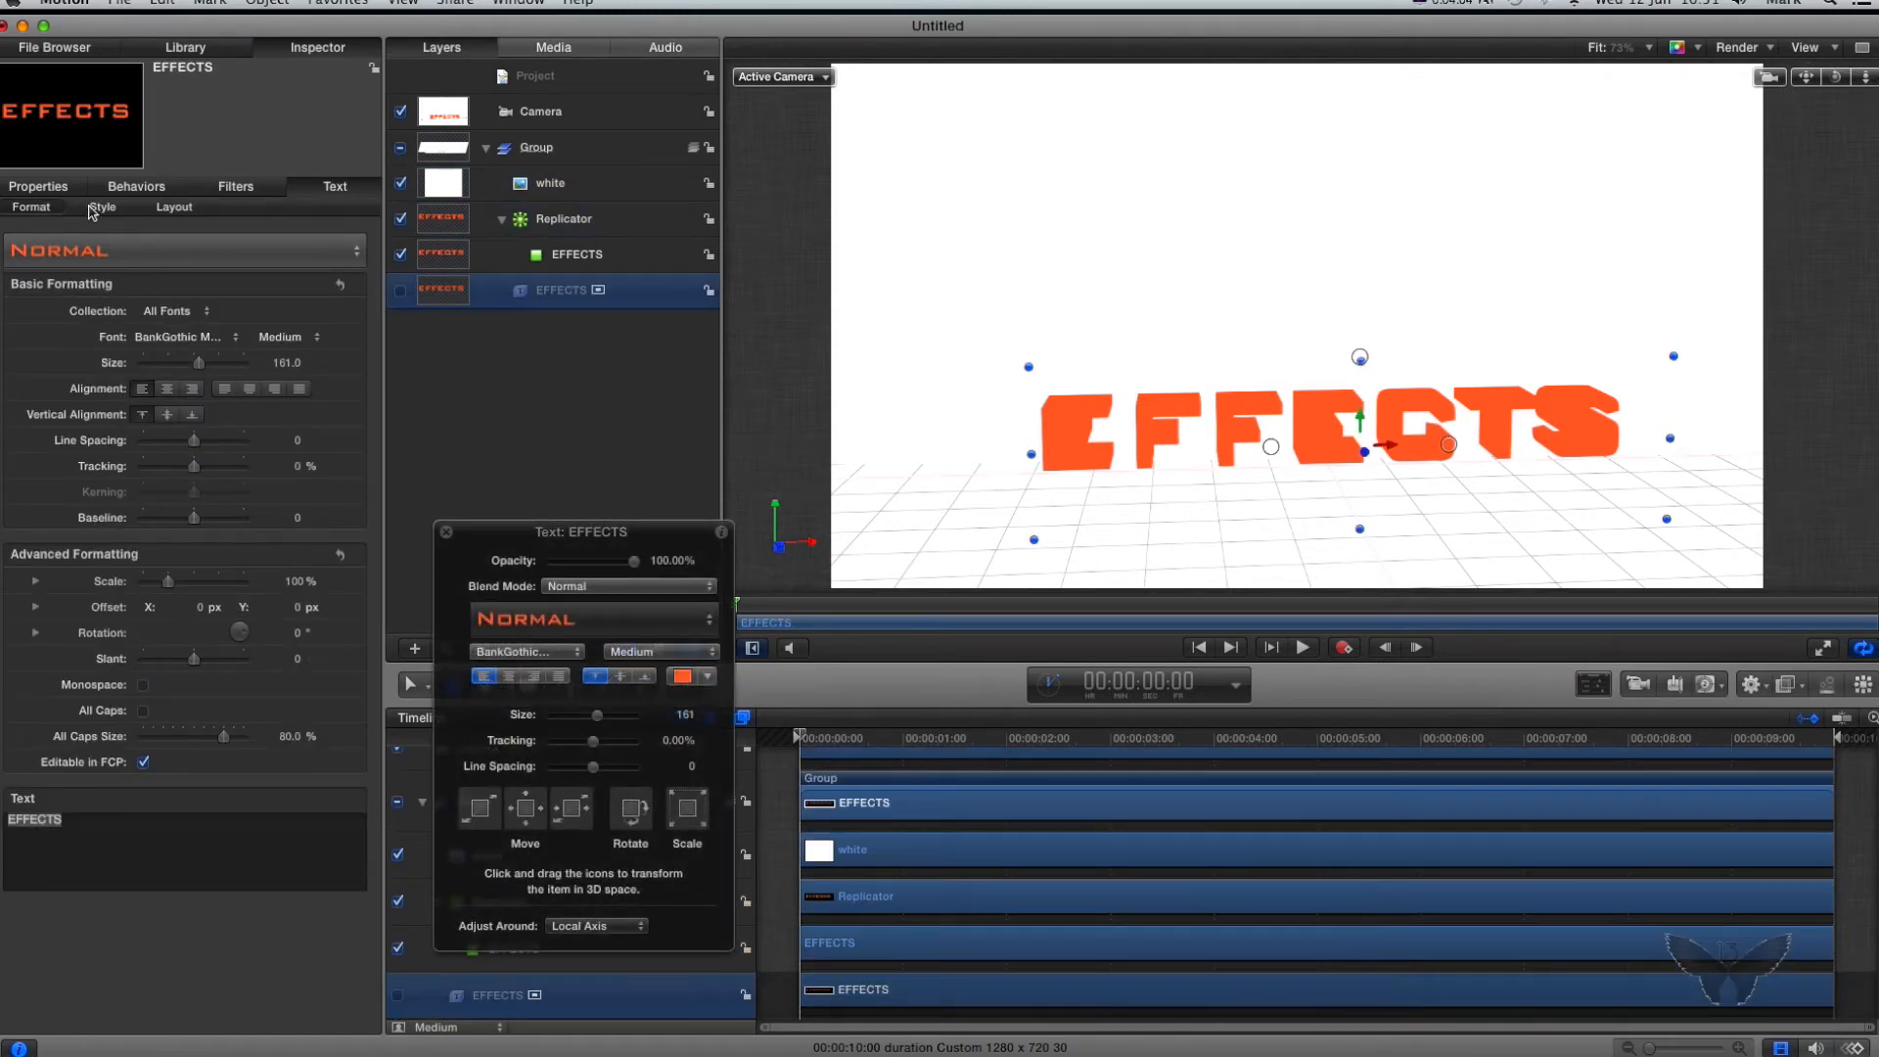
pyautogui.click(103, 207)
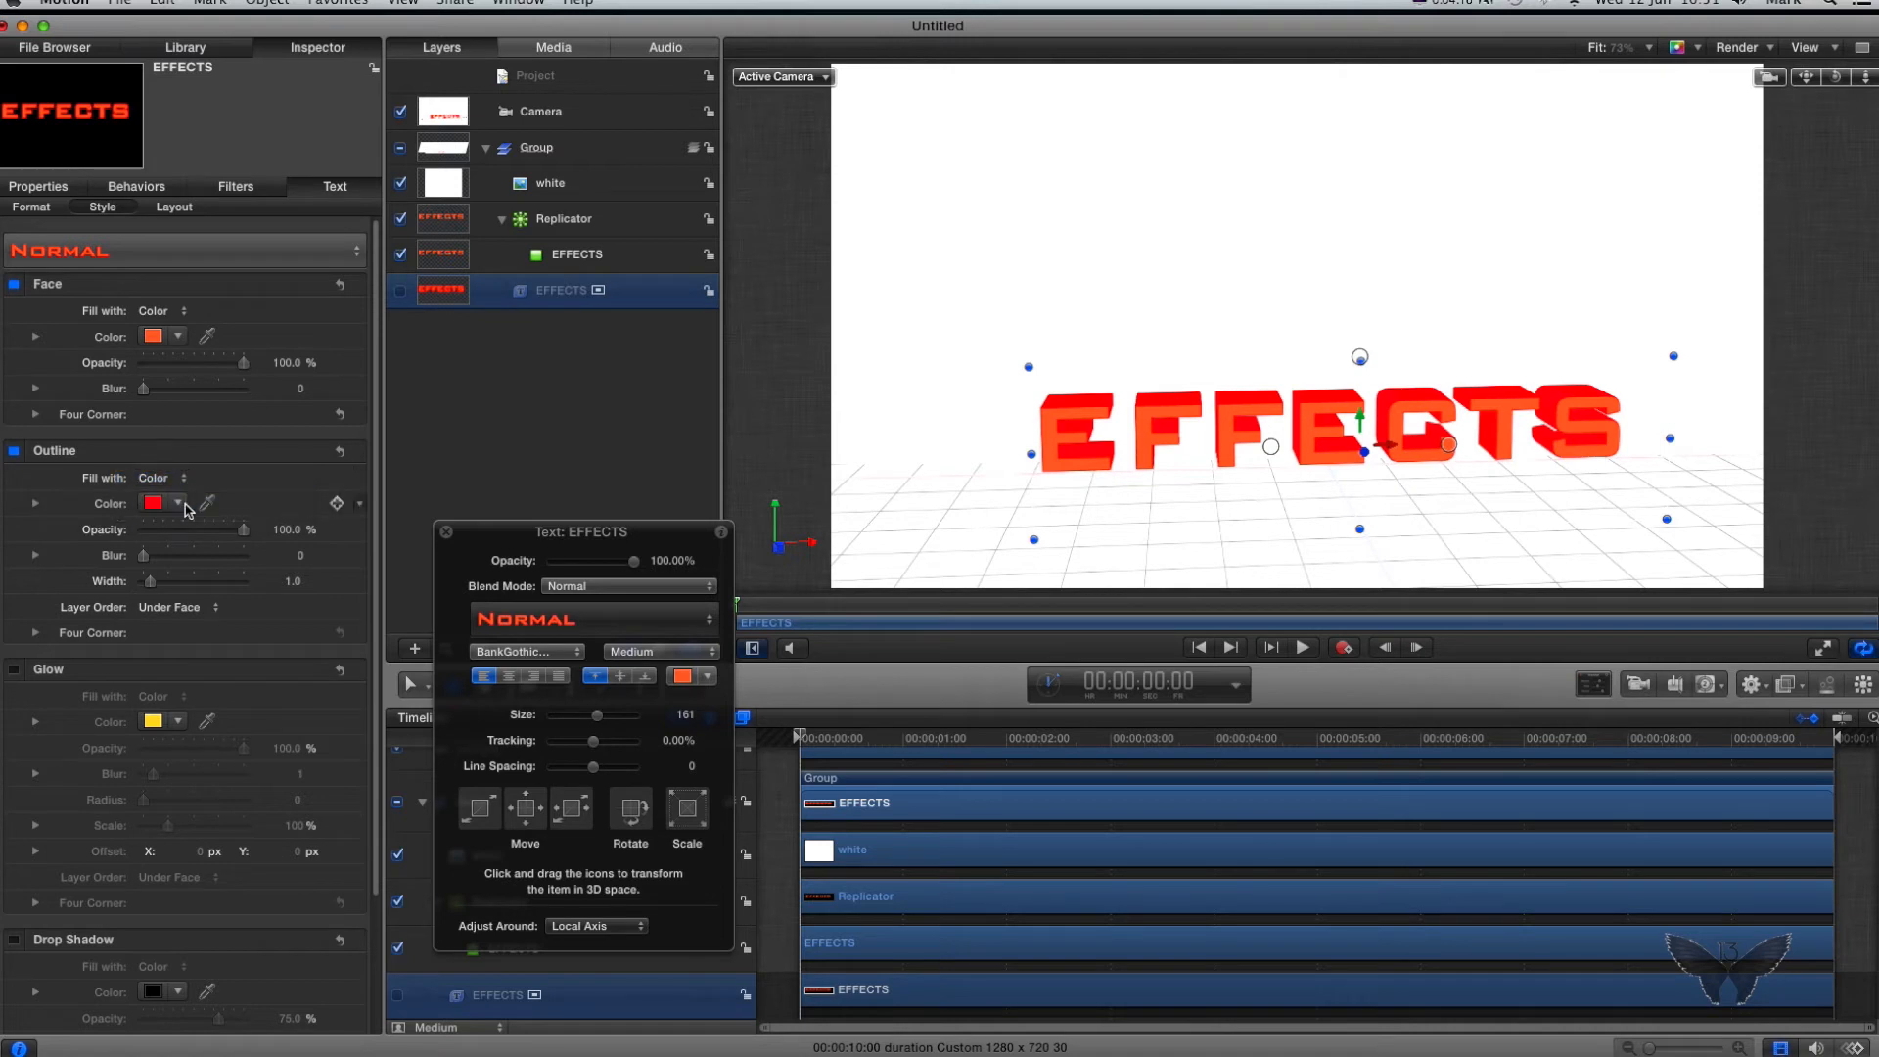
pyautogui.moveTo(209, 345)
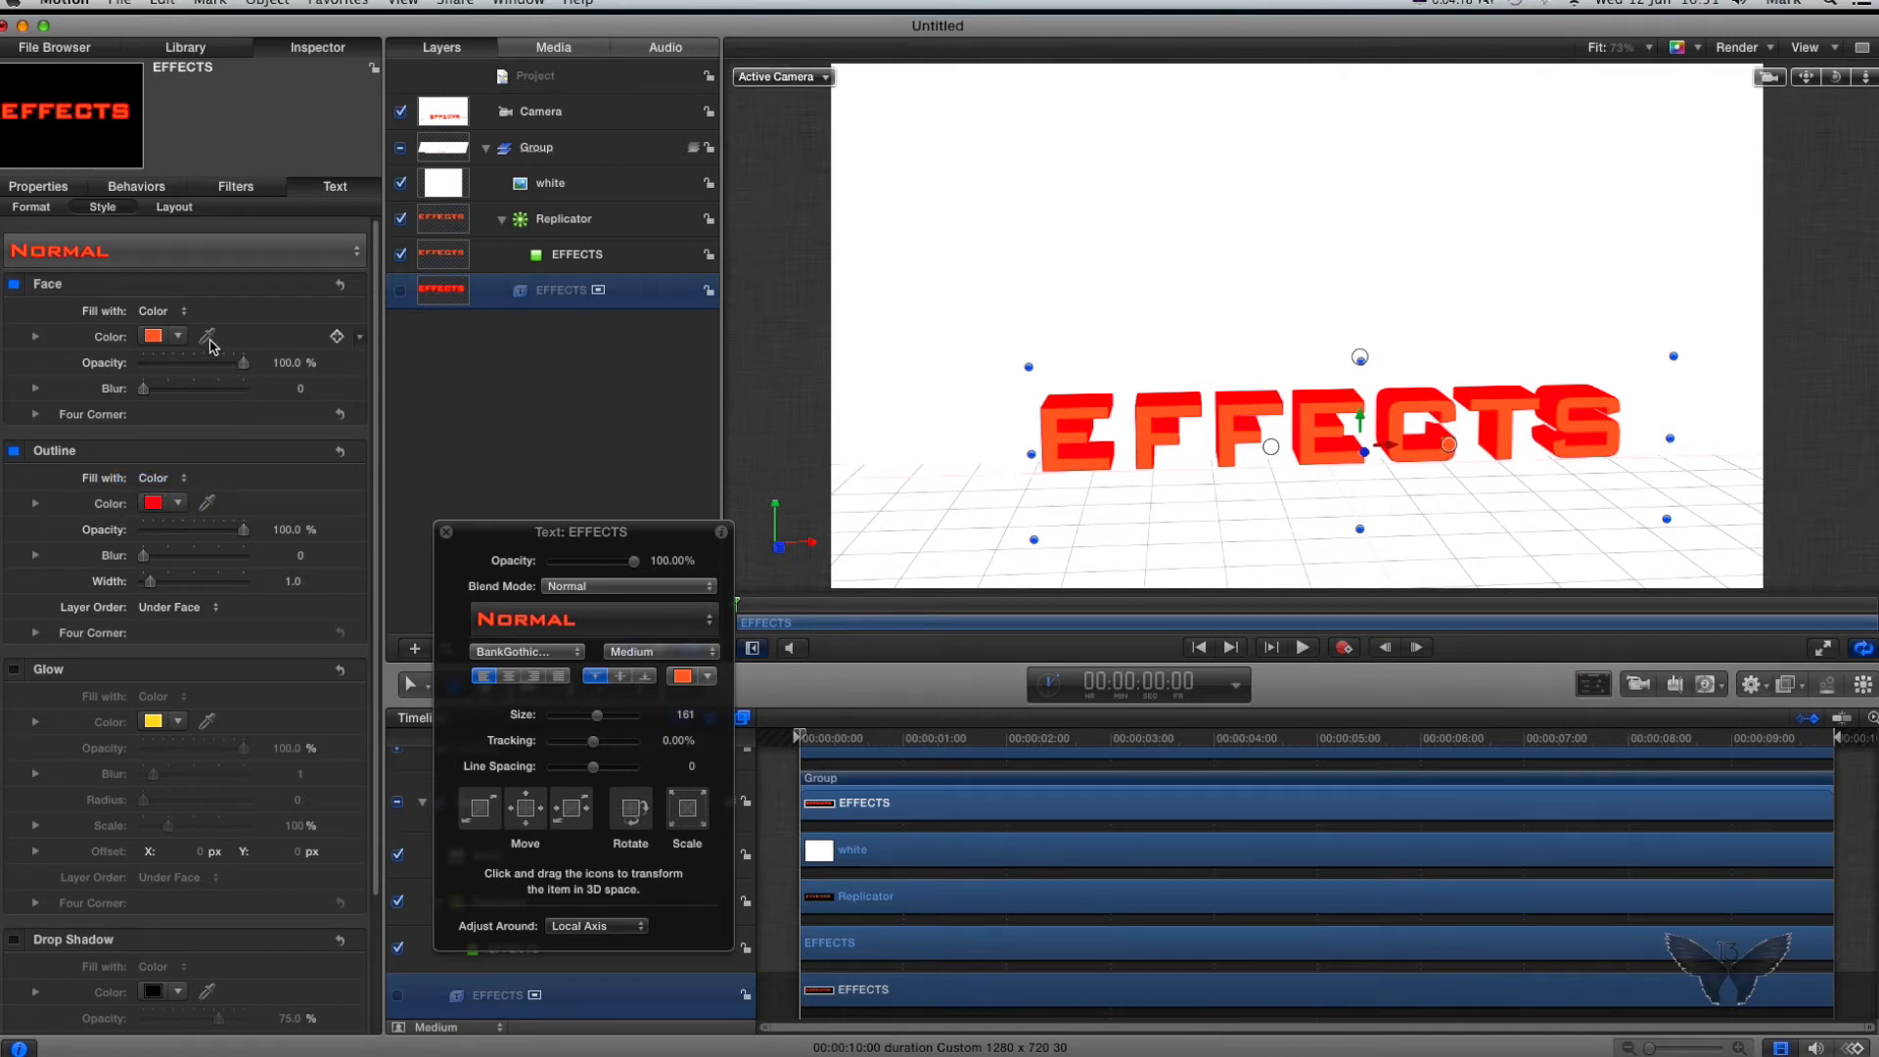
pyautogui.click(161, 310)
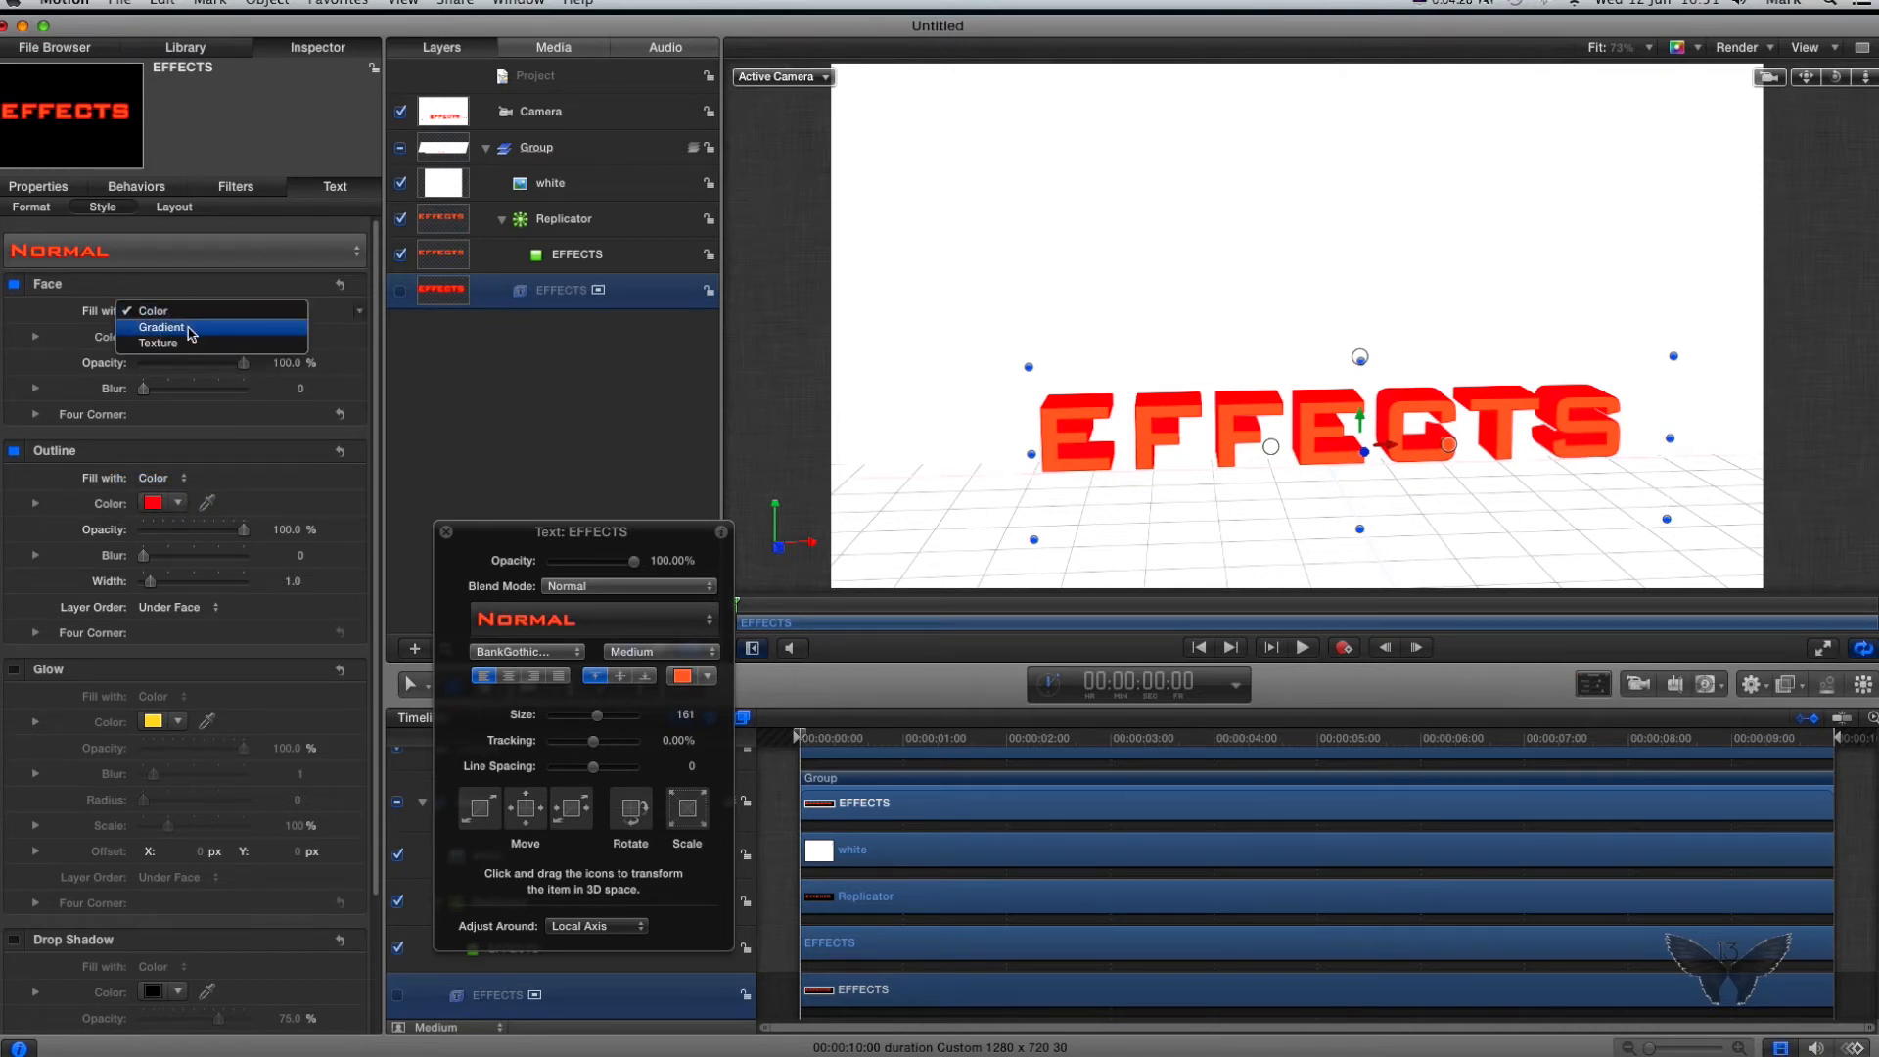
pyautogui.click(161, 327)
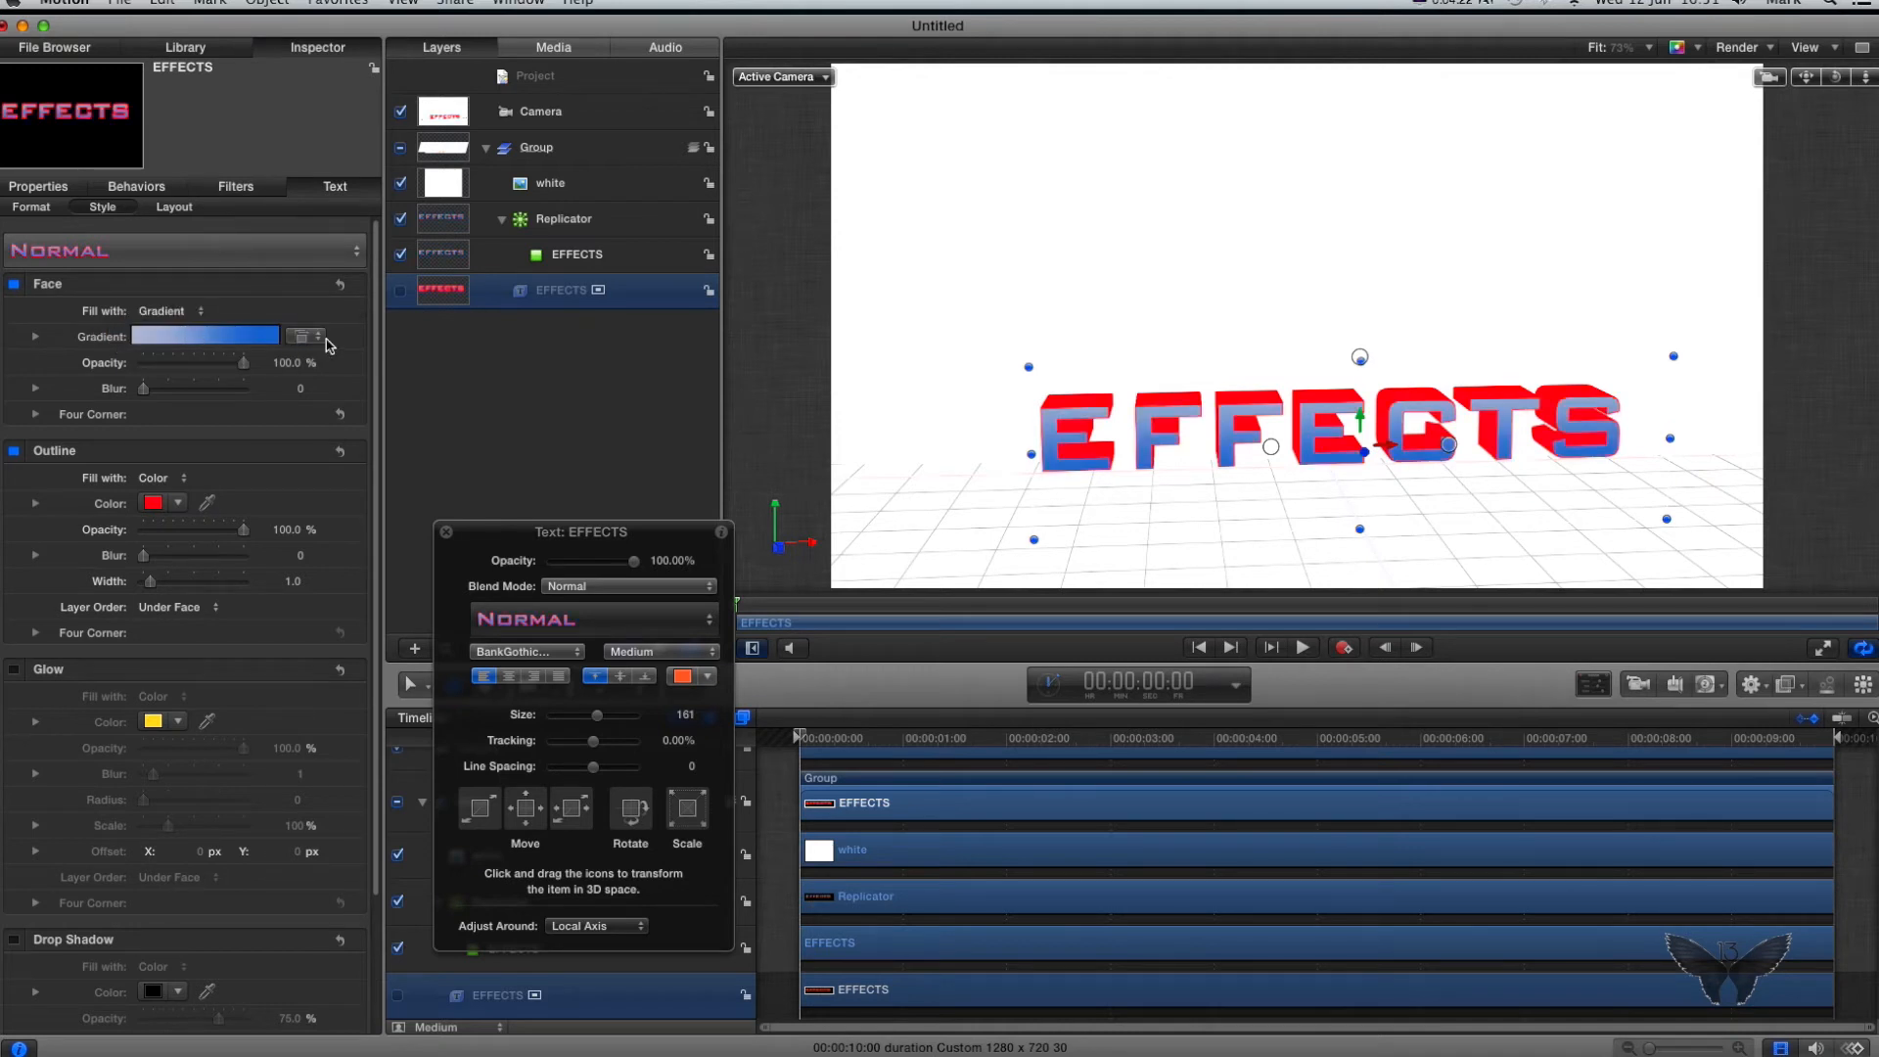
pyautogui.click(305, 337)
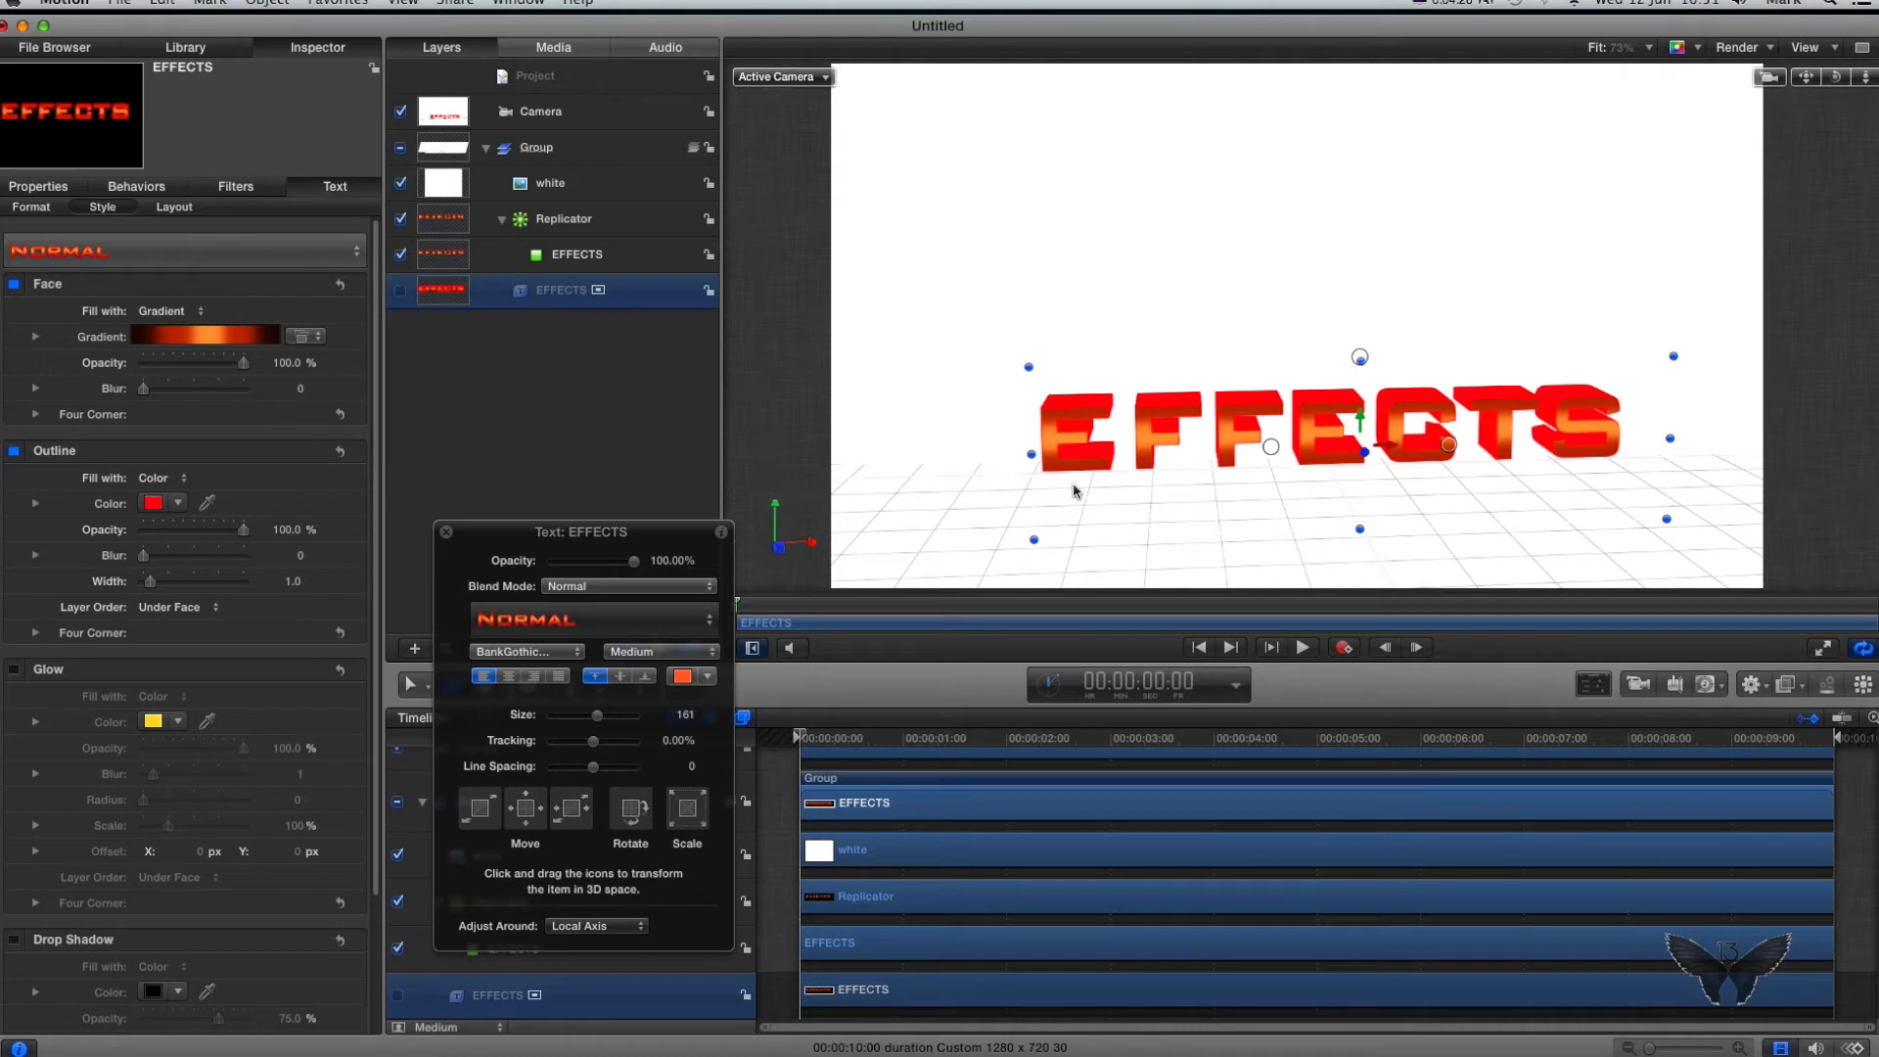
pyautogui.moveTo(530, 507)
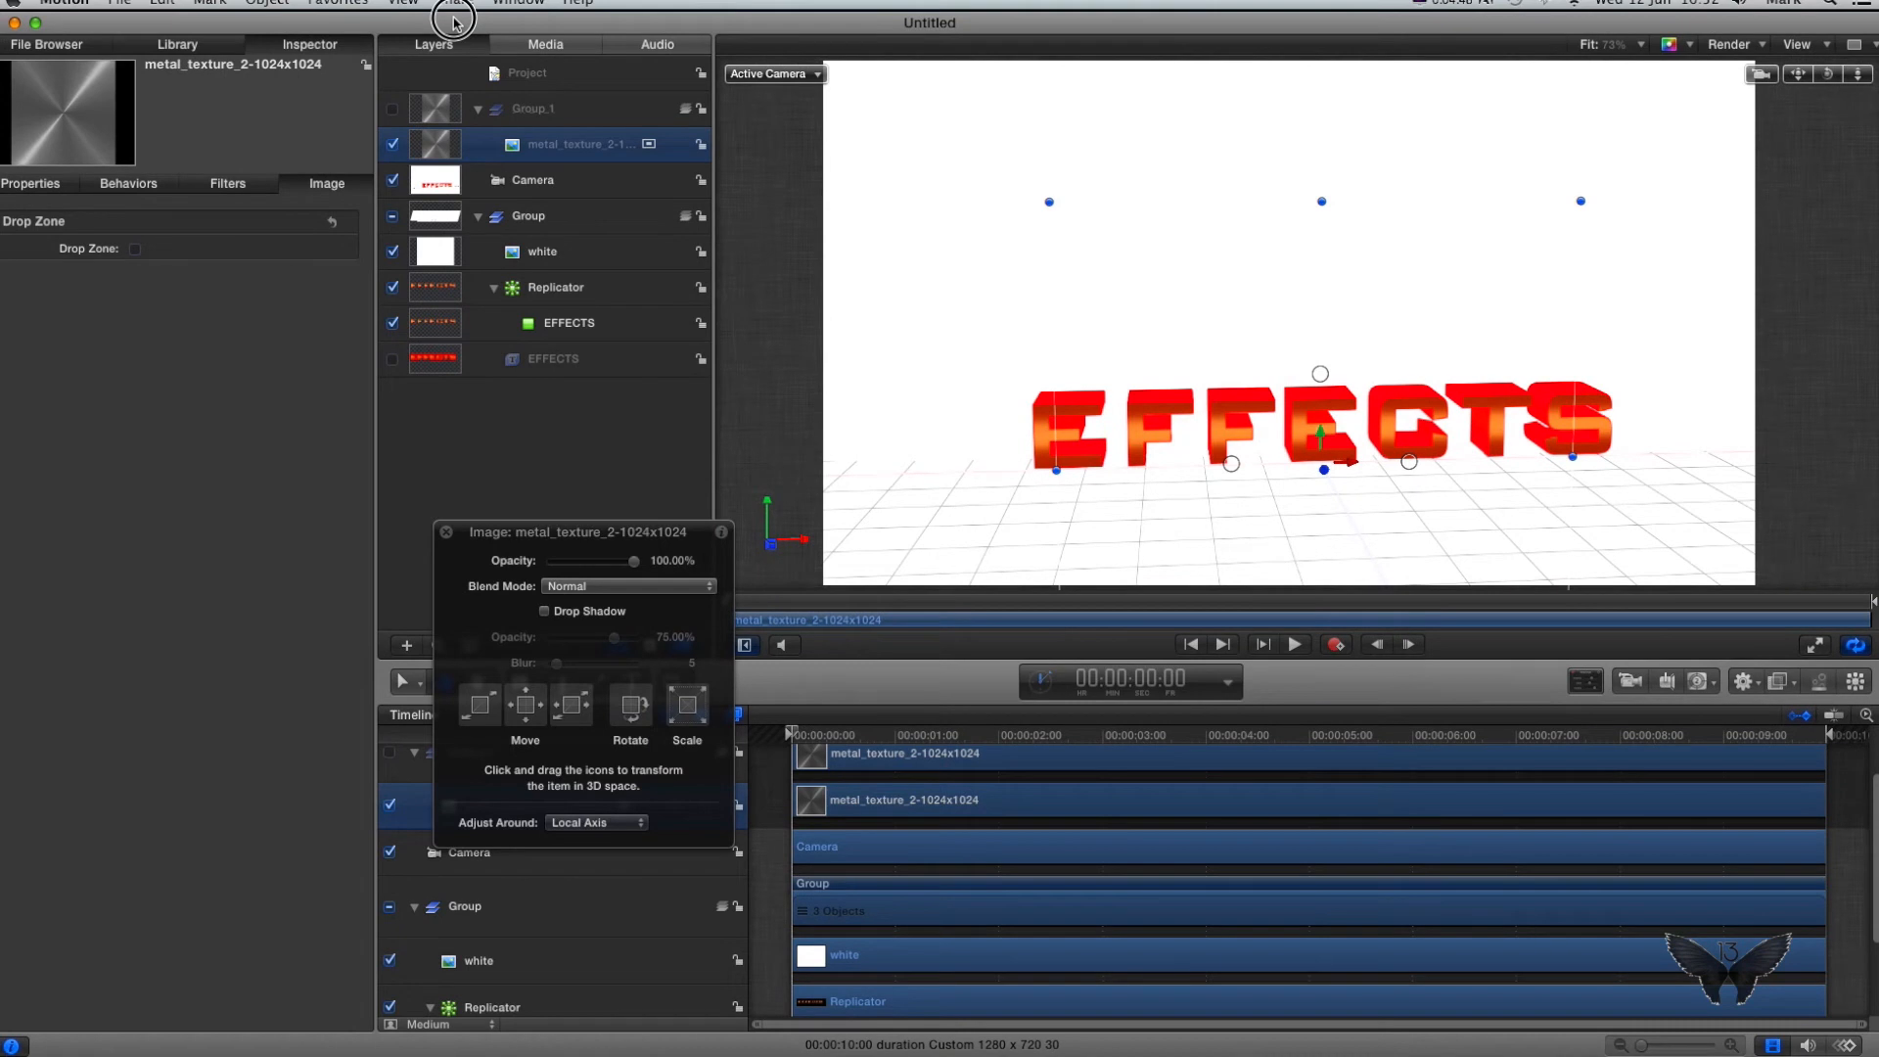
# Step: Set the EFFECTS outline fill to Texture using the metal texture image
pyautogui.click(552, 359)
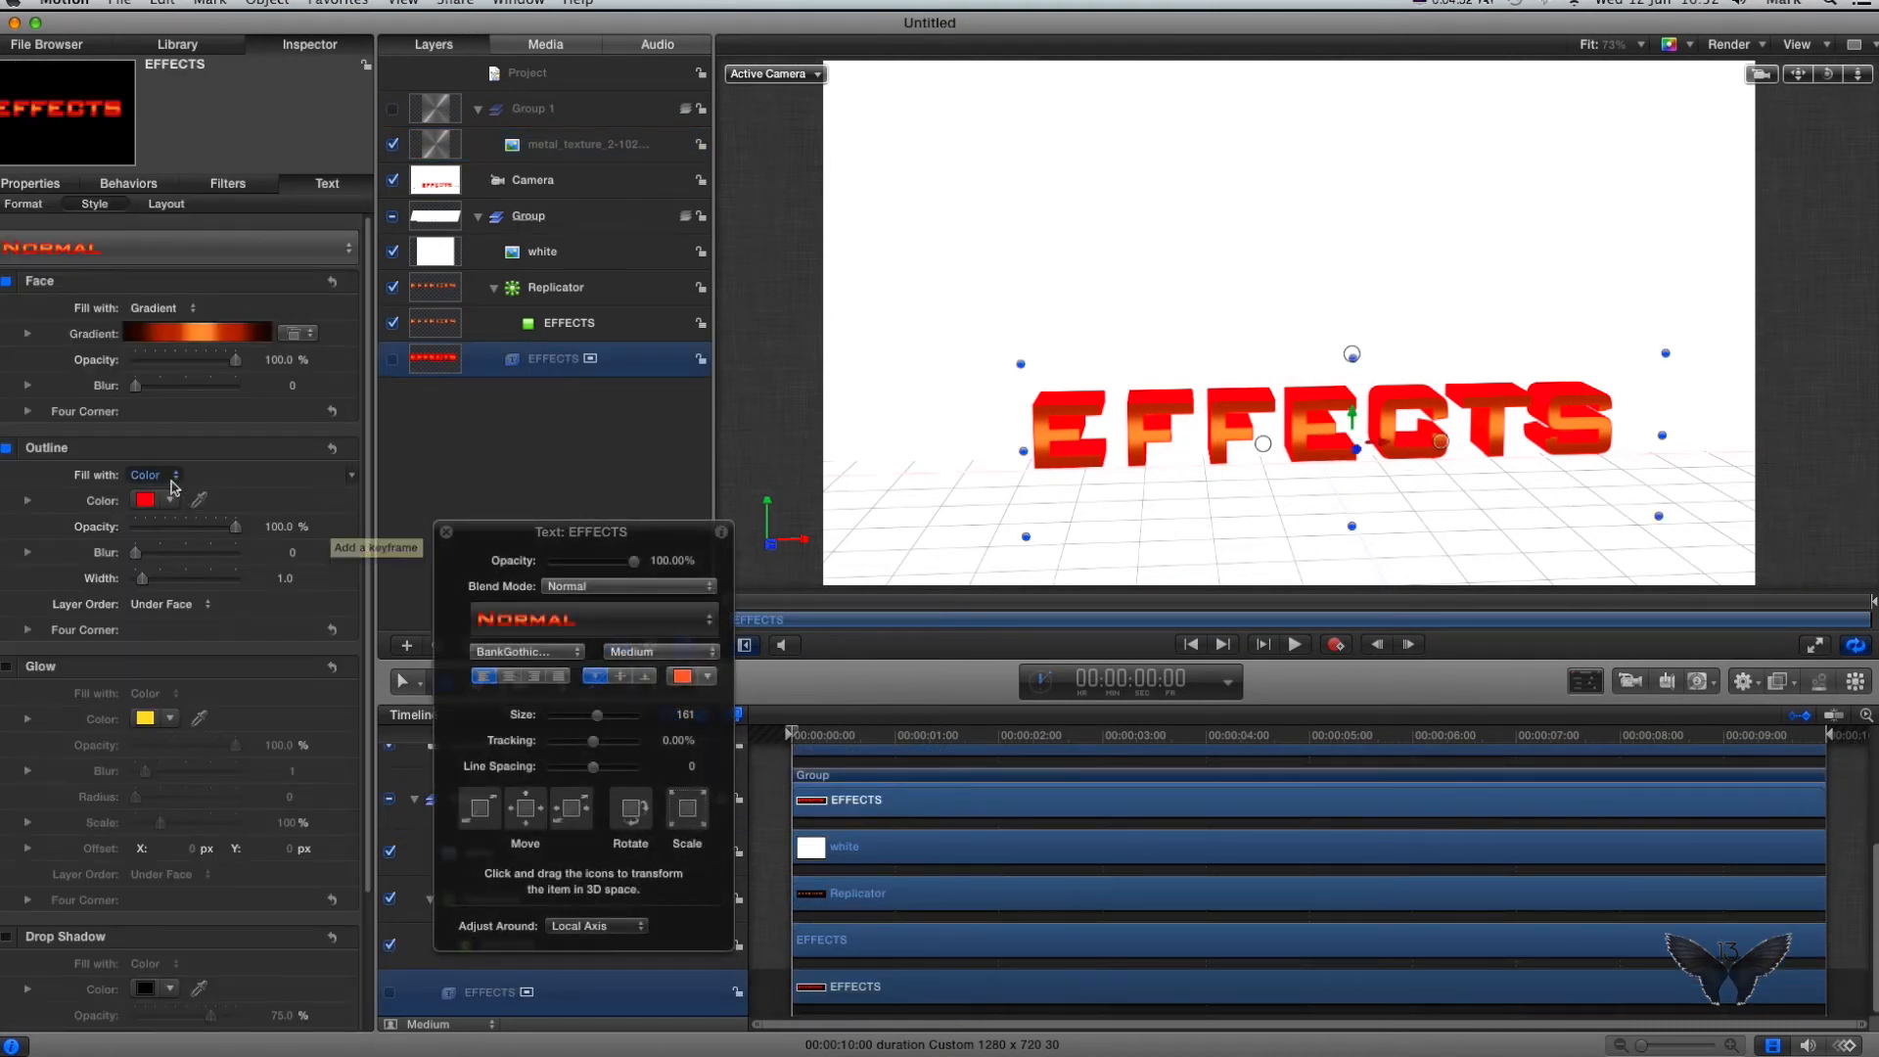
pyautogui.click(153, 474)
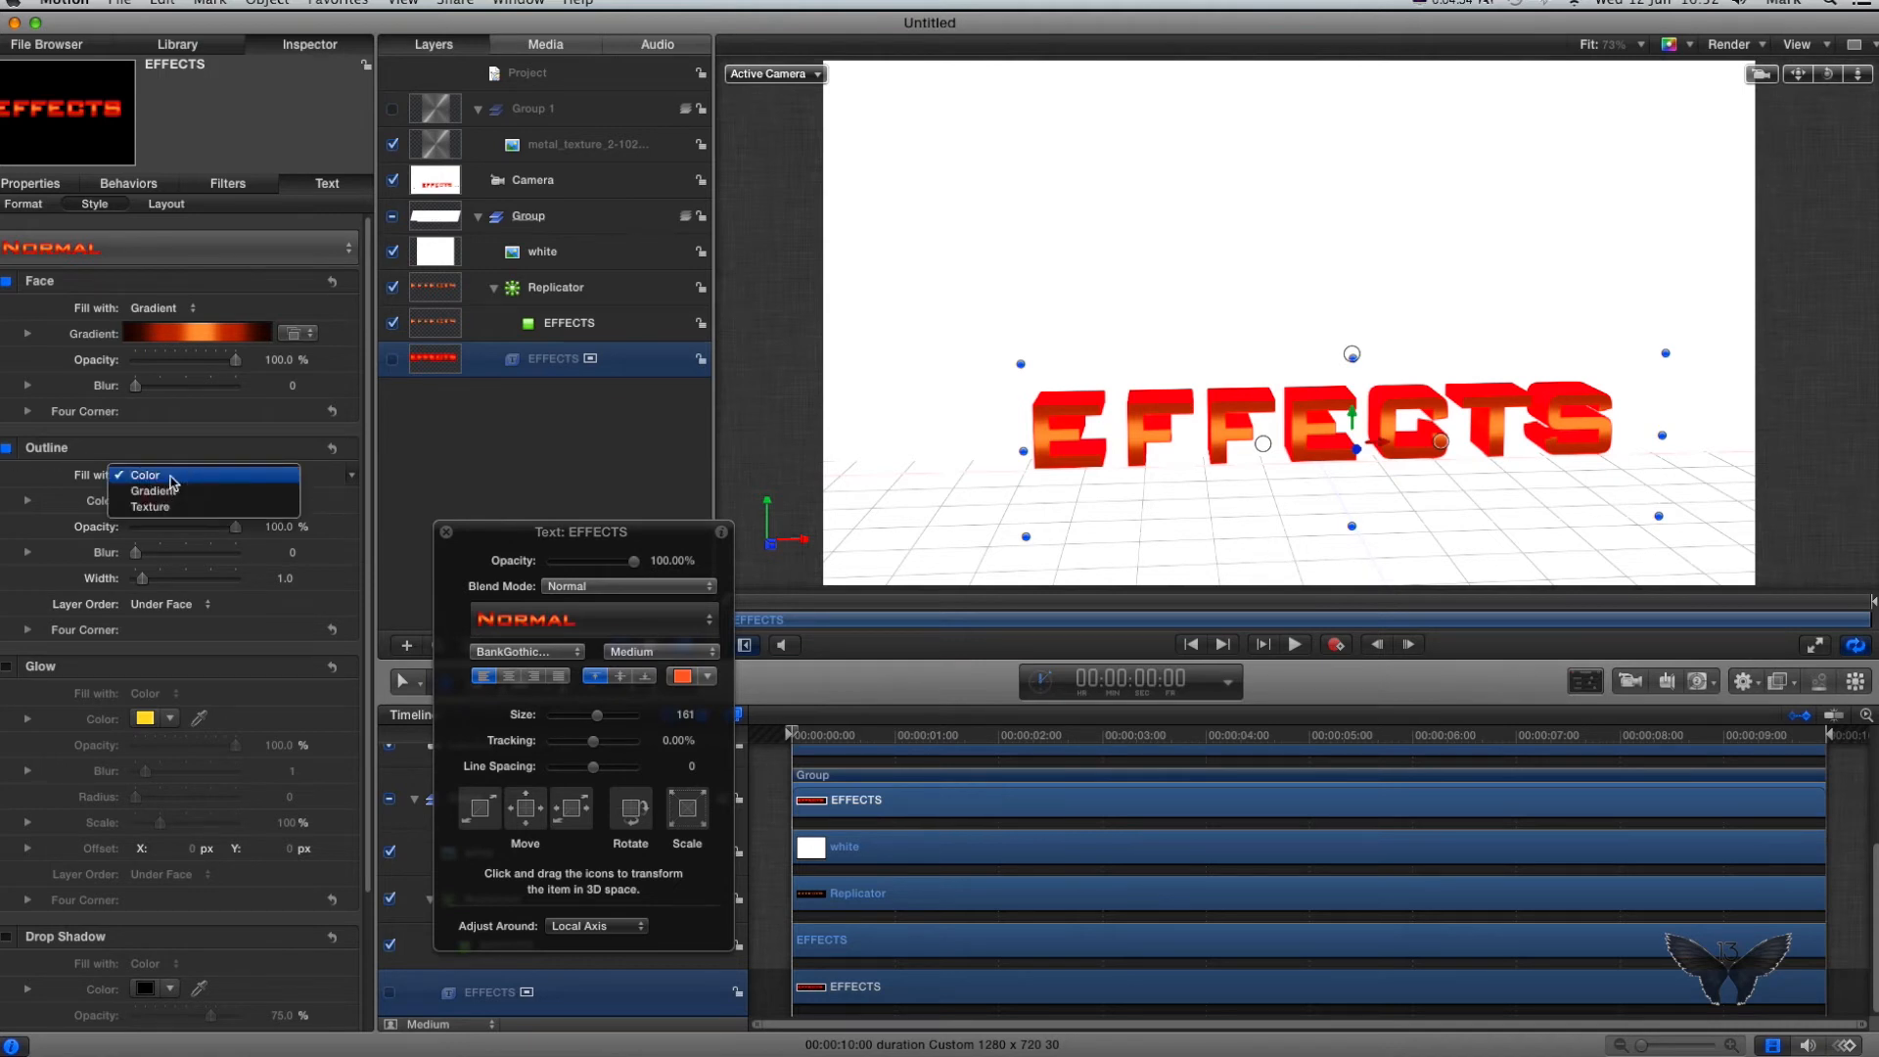
pyautogui.click(152, 506)
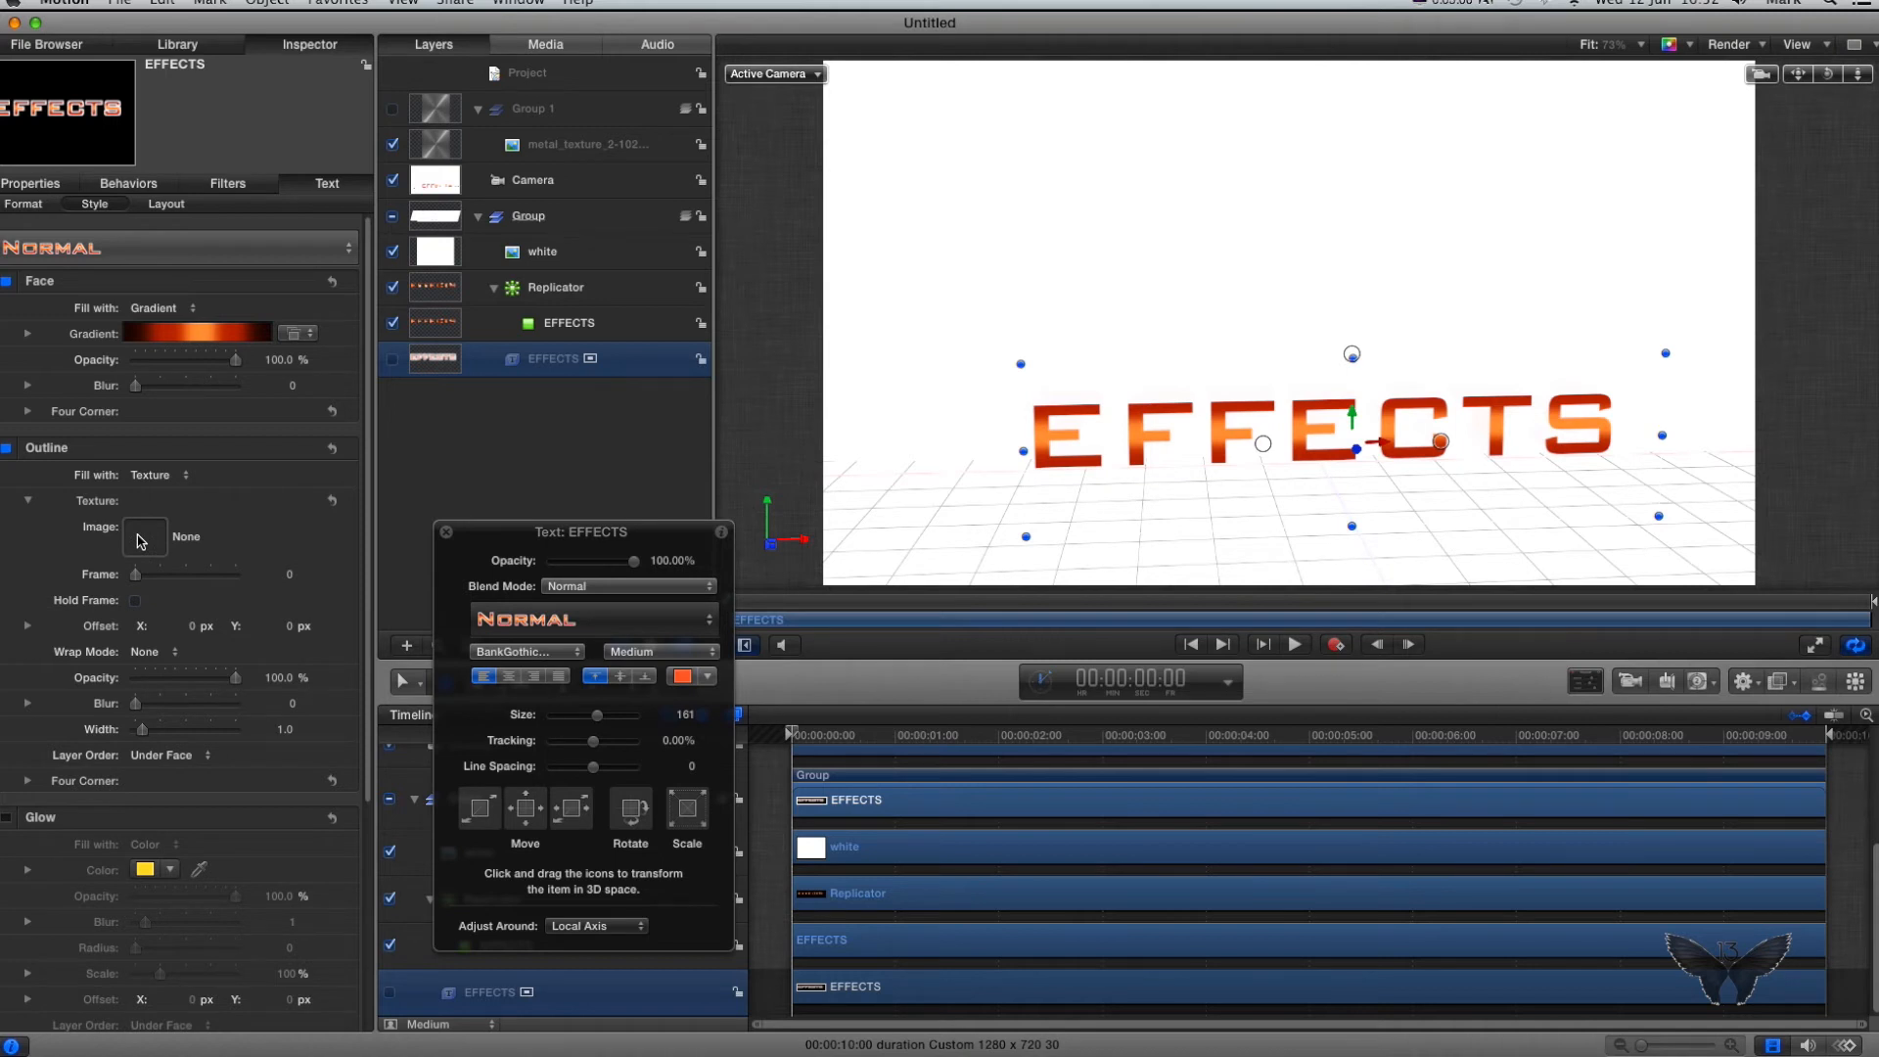
pyautogui.moveTo(440, 128)
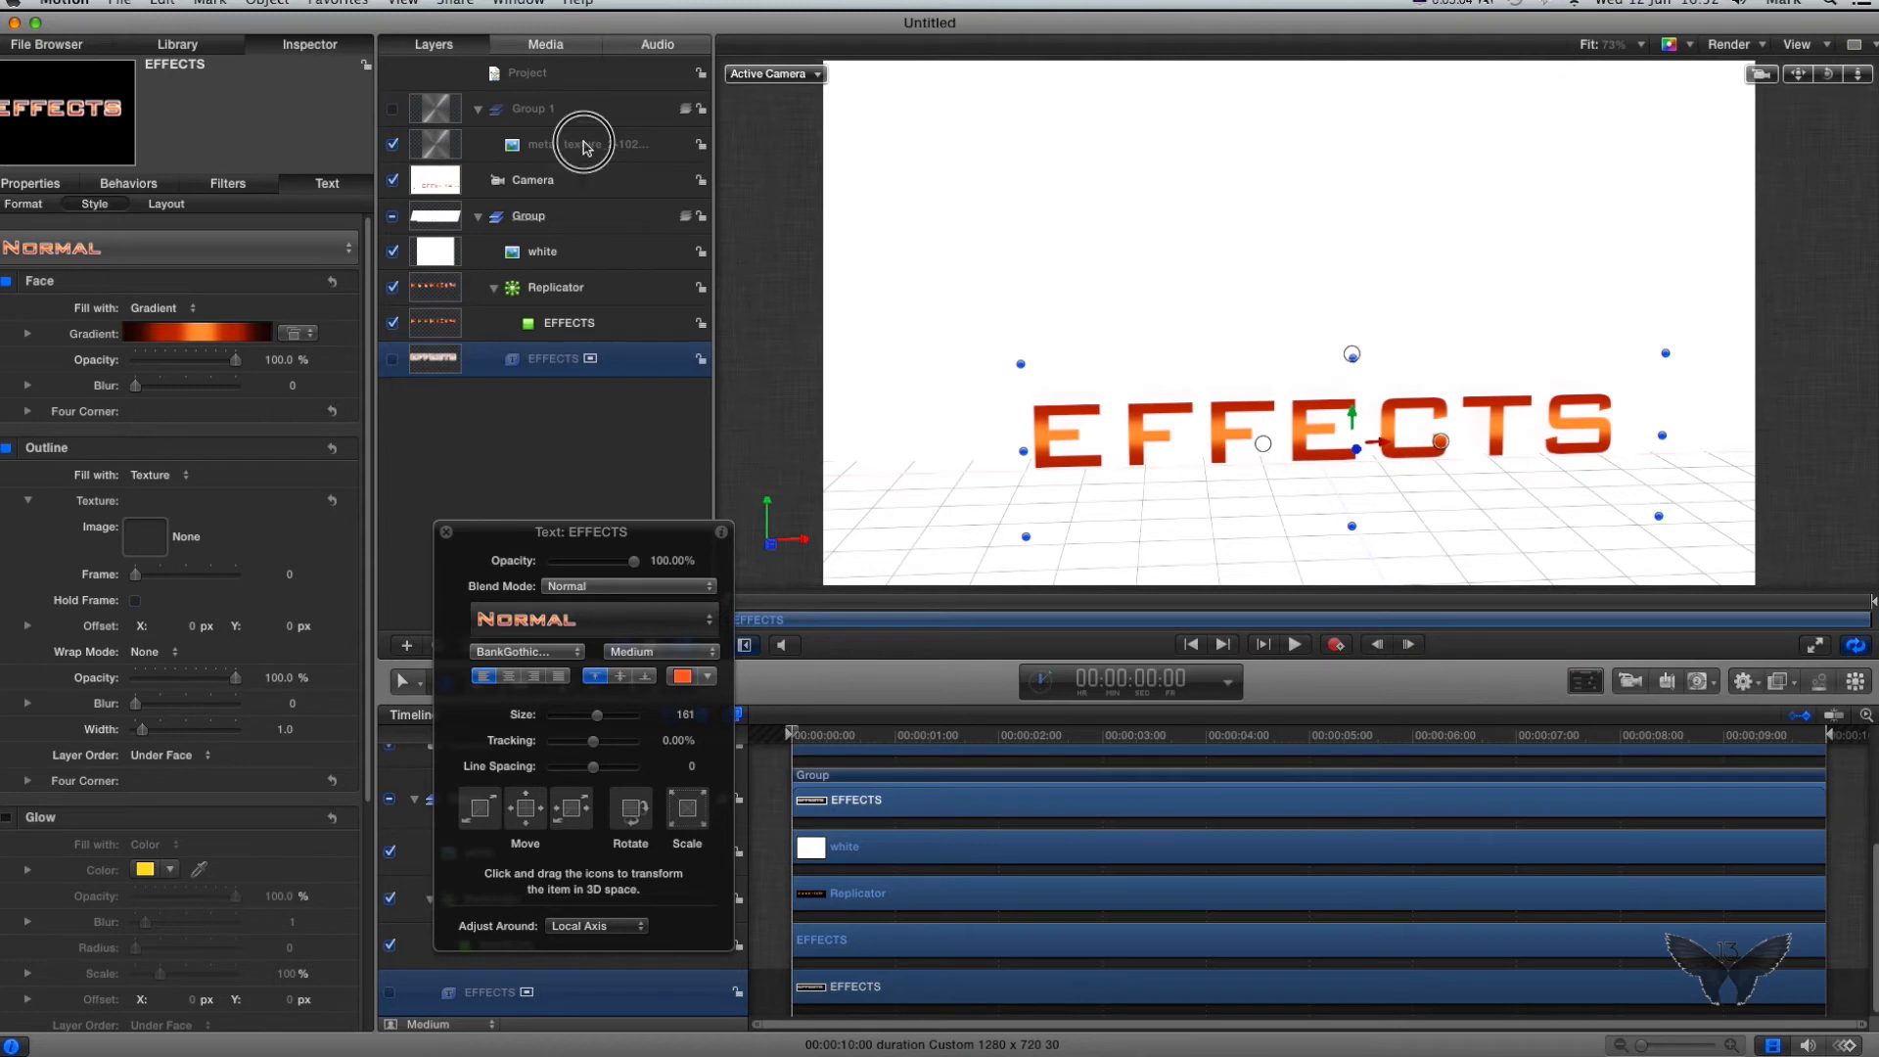
pyautogui.click(582, 144)
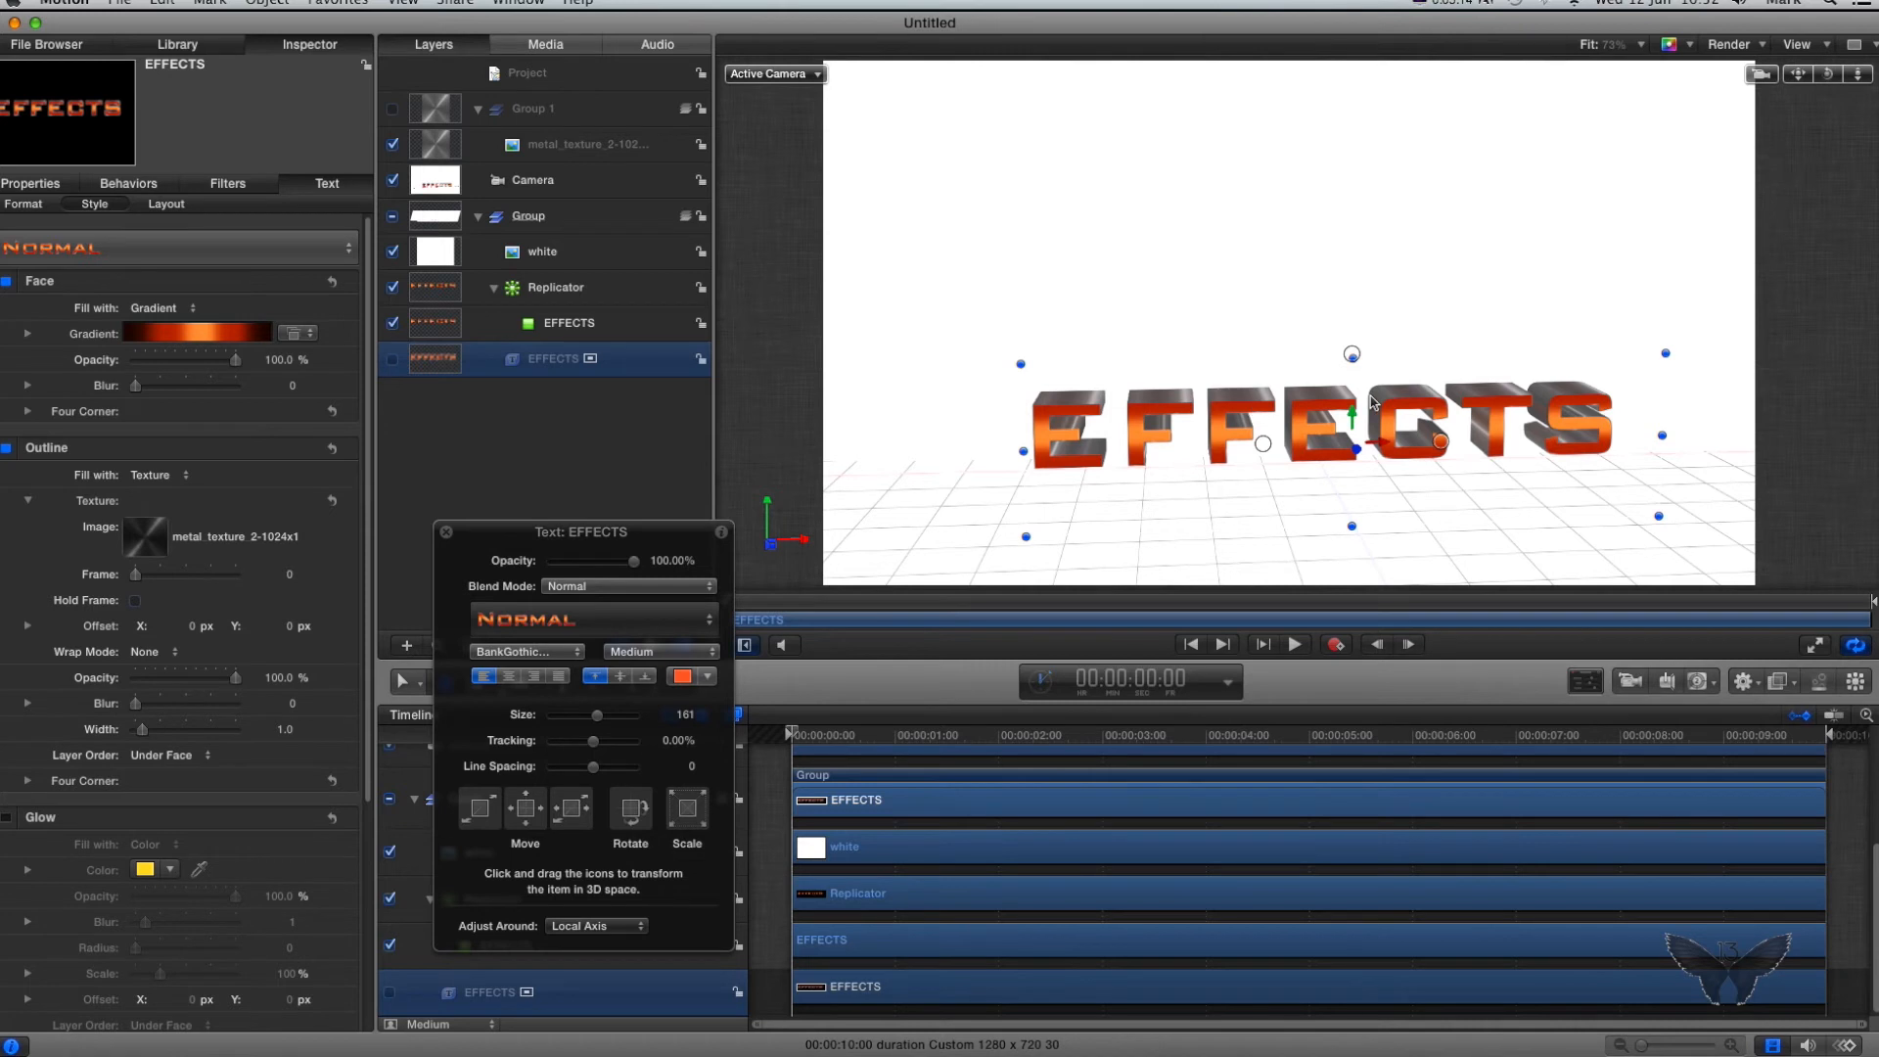
pyautogui.moveTo(1327, 321)
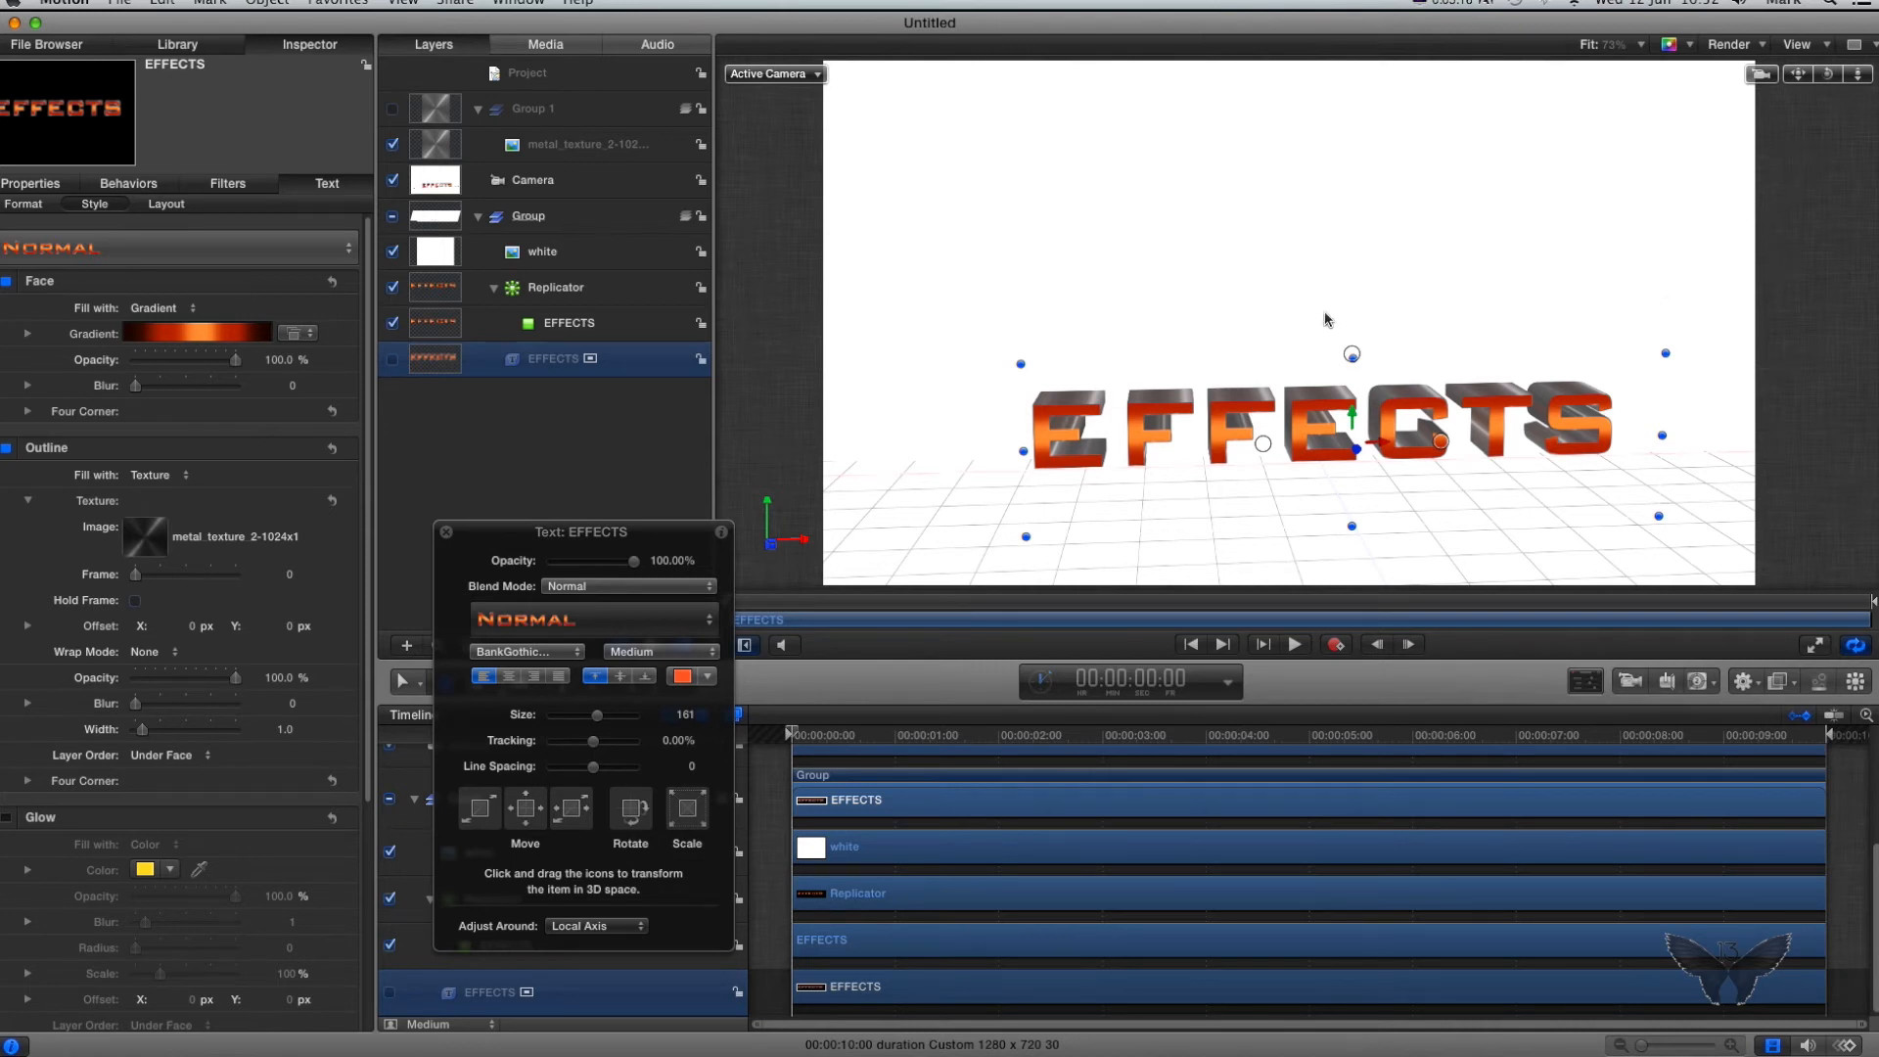
pyautogui.moveTo(1234, 428)
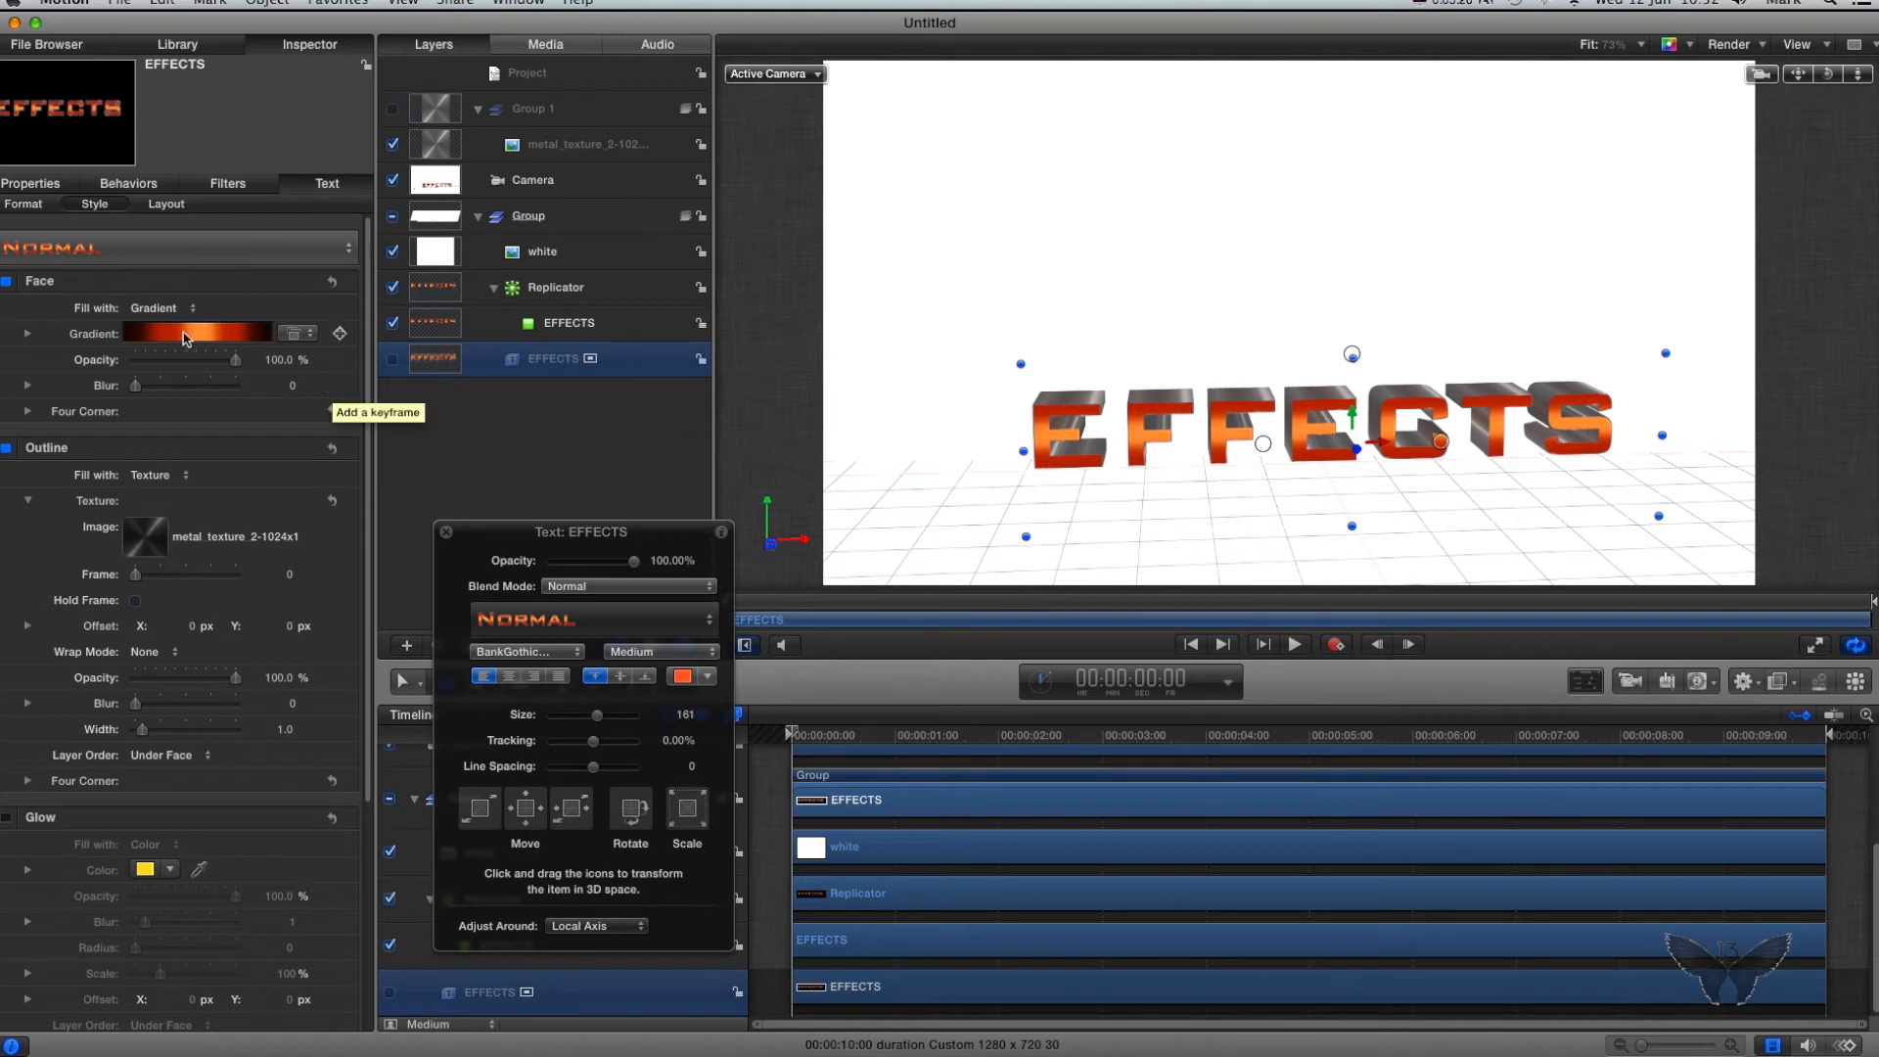
pyautogui.moveTo(256, 332)
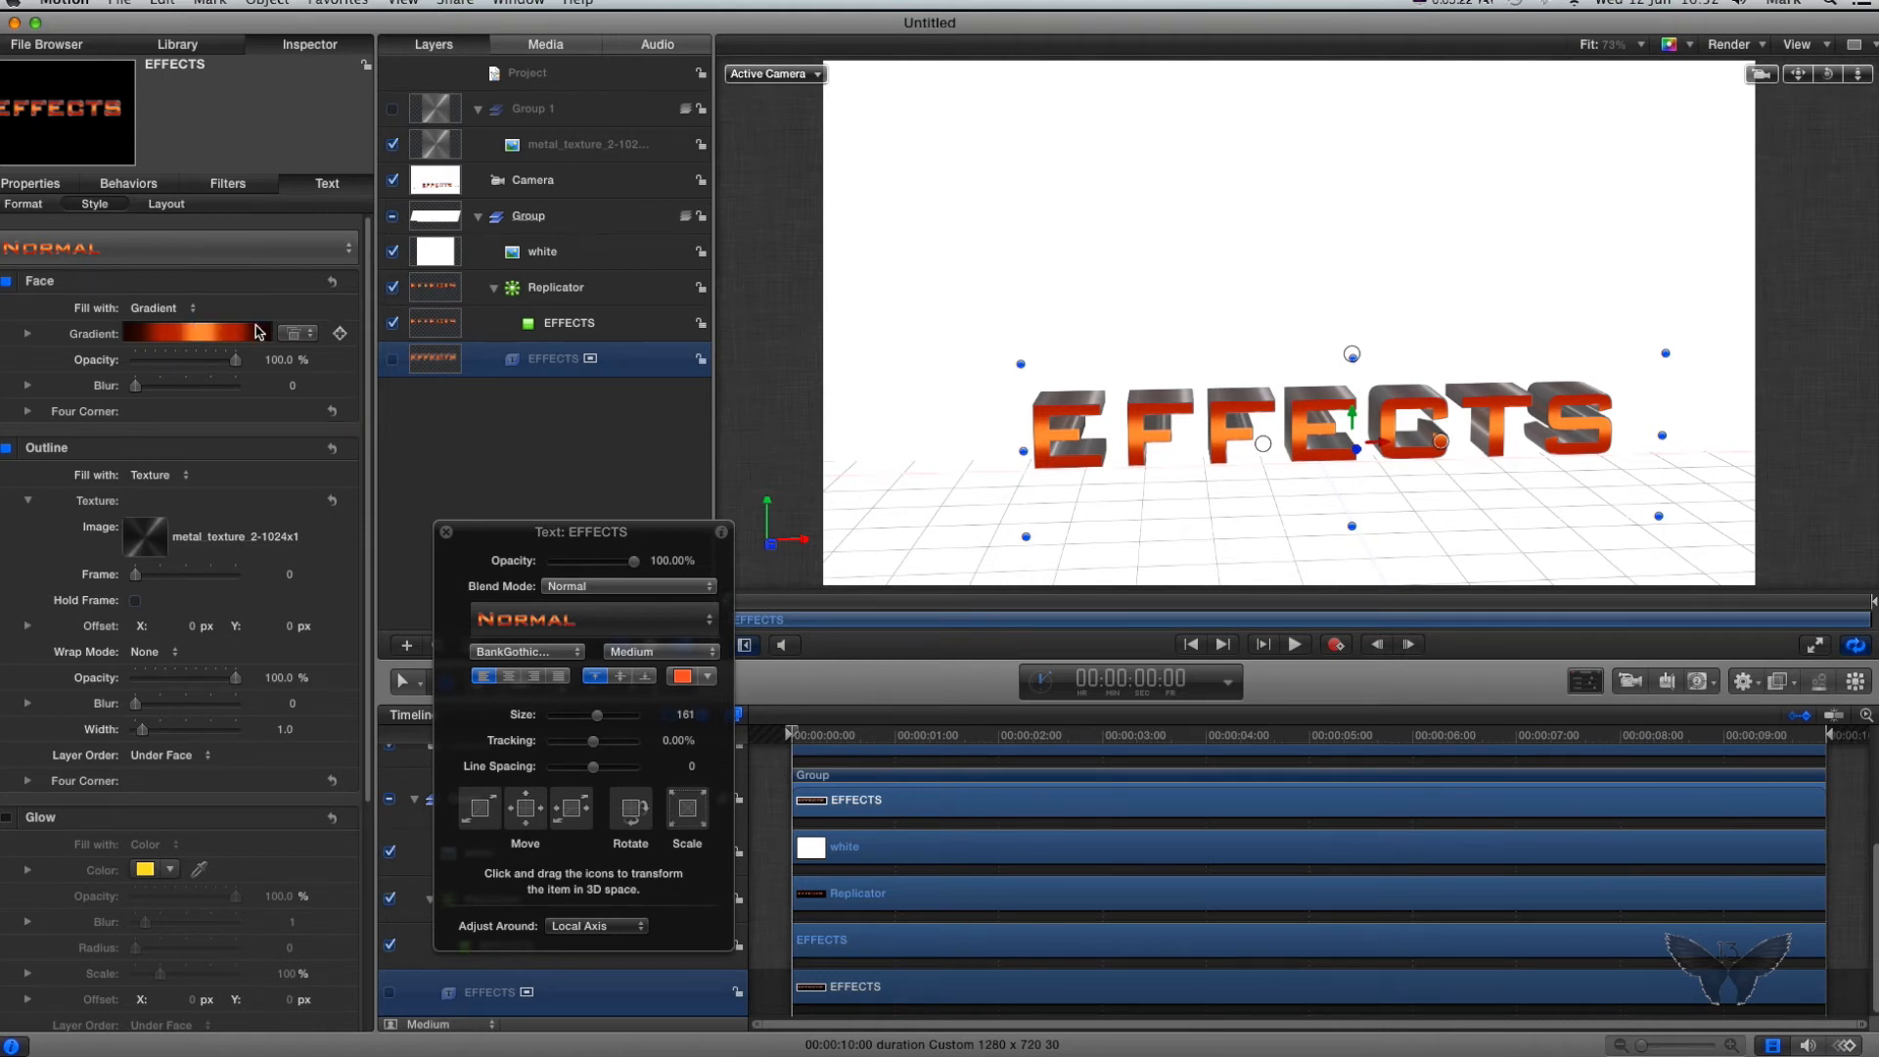
pyautogui.moveTo(1042, 431)
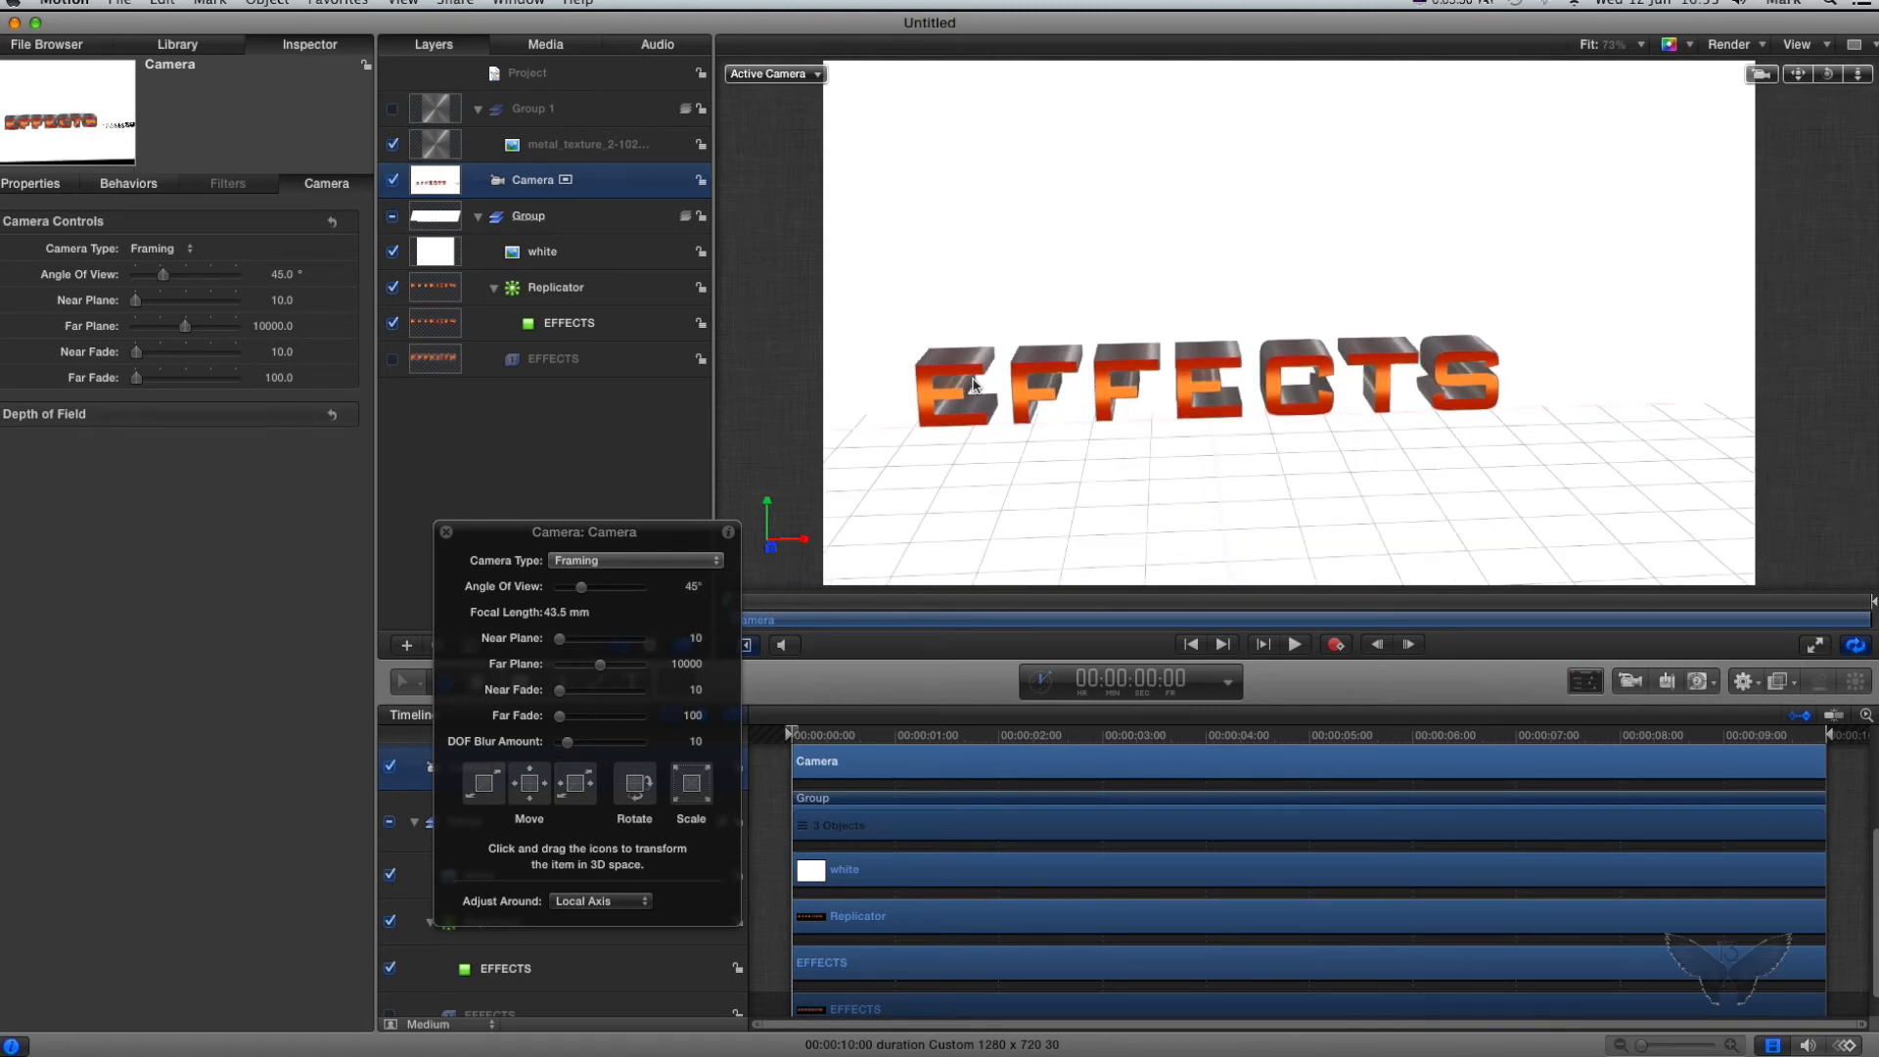
pyautogui.moveTo(1666, 681)
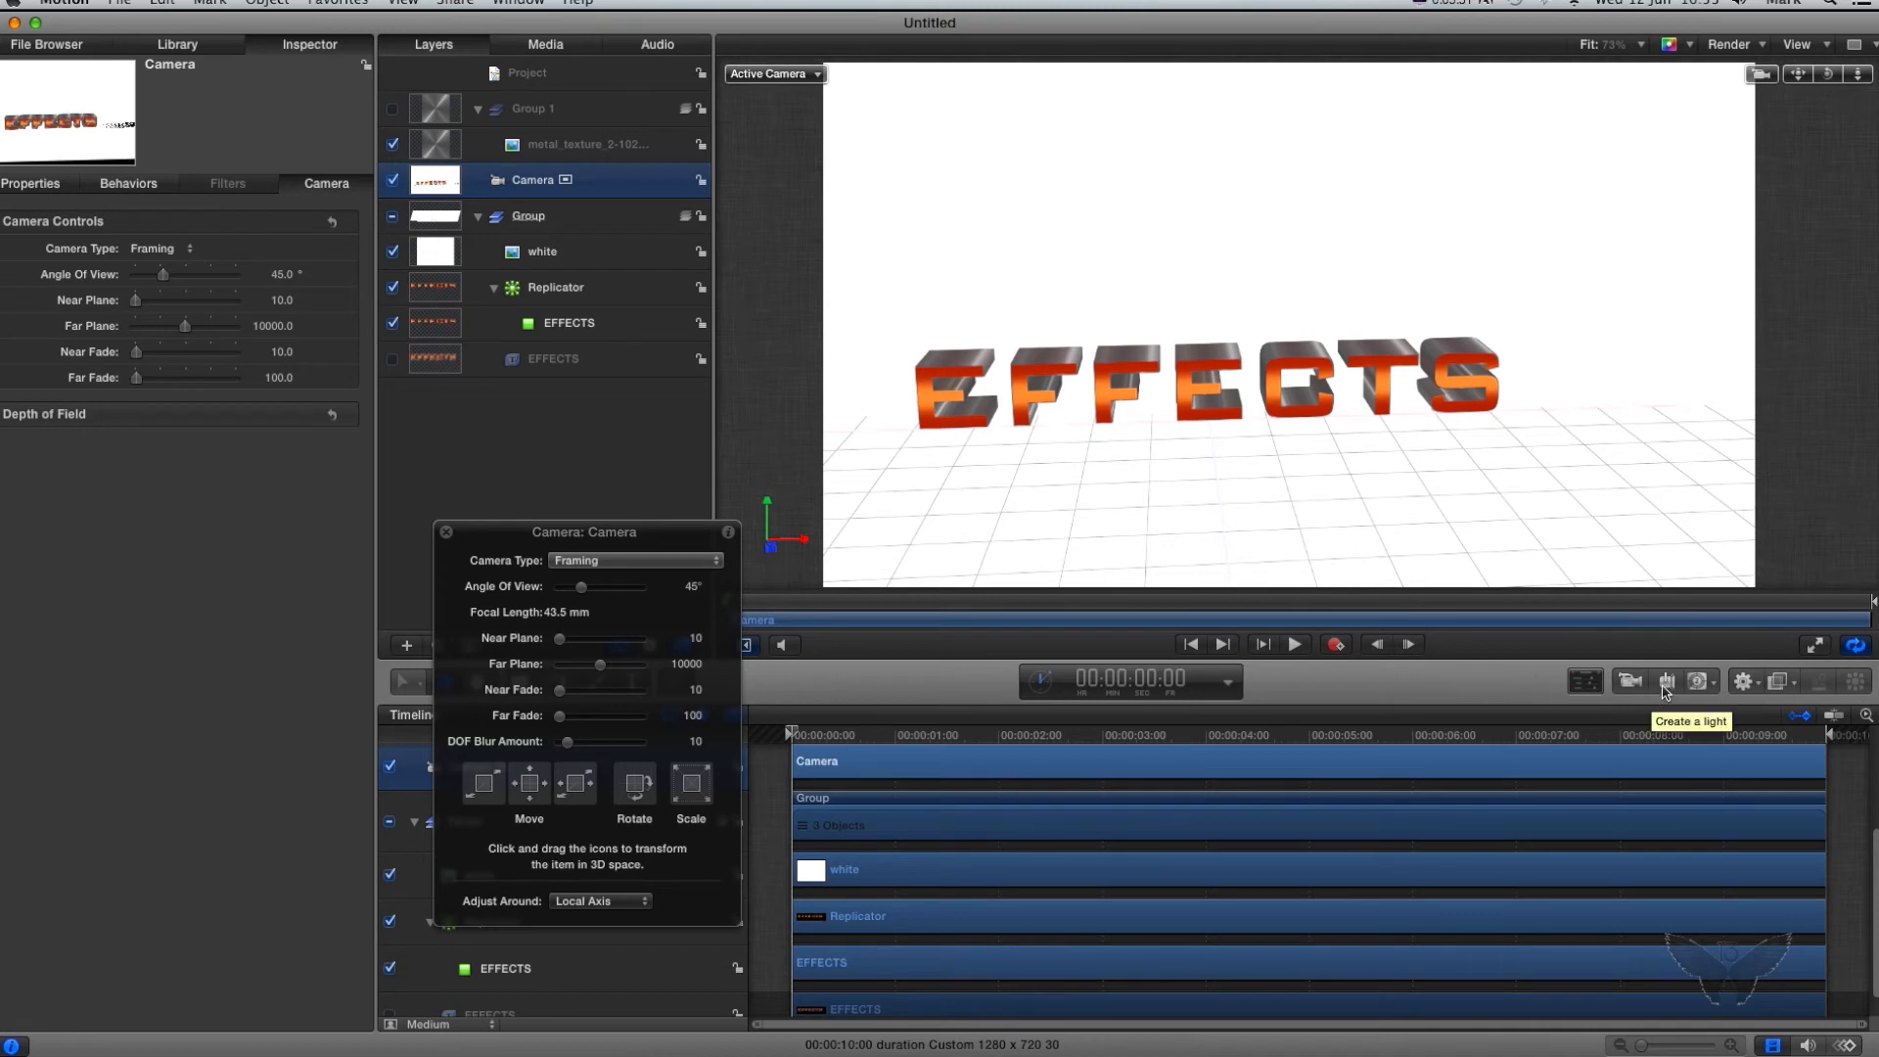
# Step: Add a point light and position it just left of the first E
pyautogui.click(1666, 682)
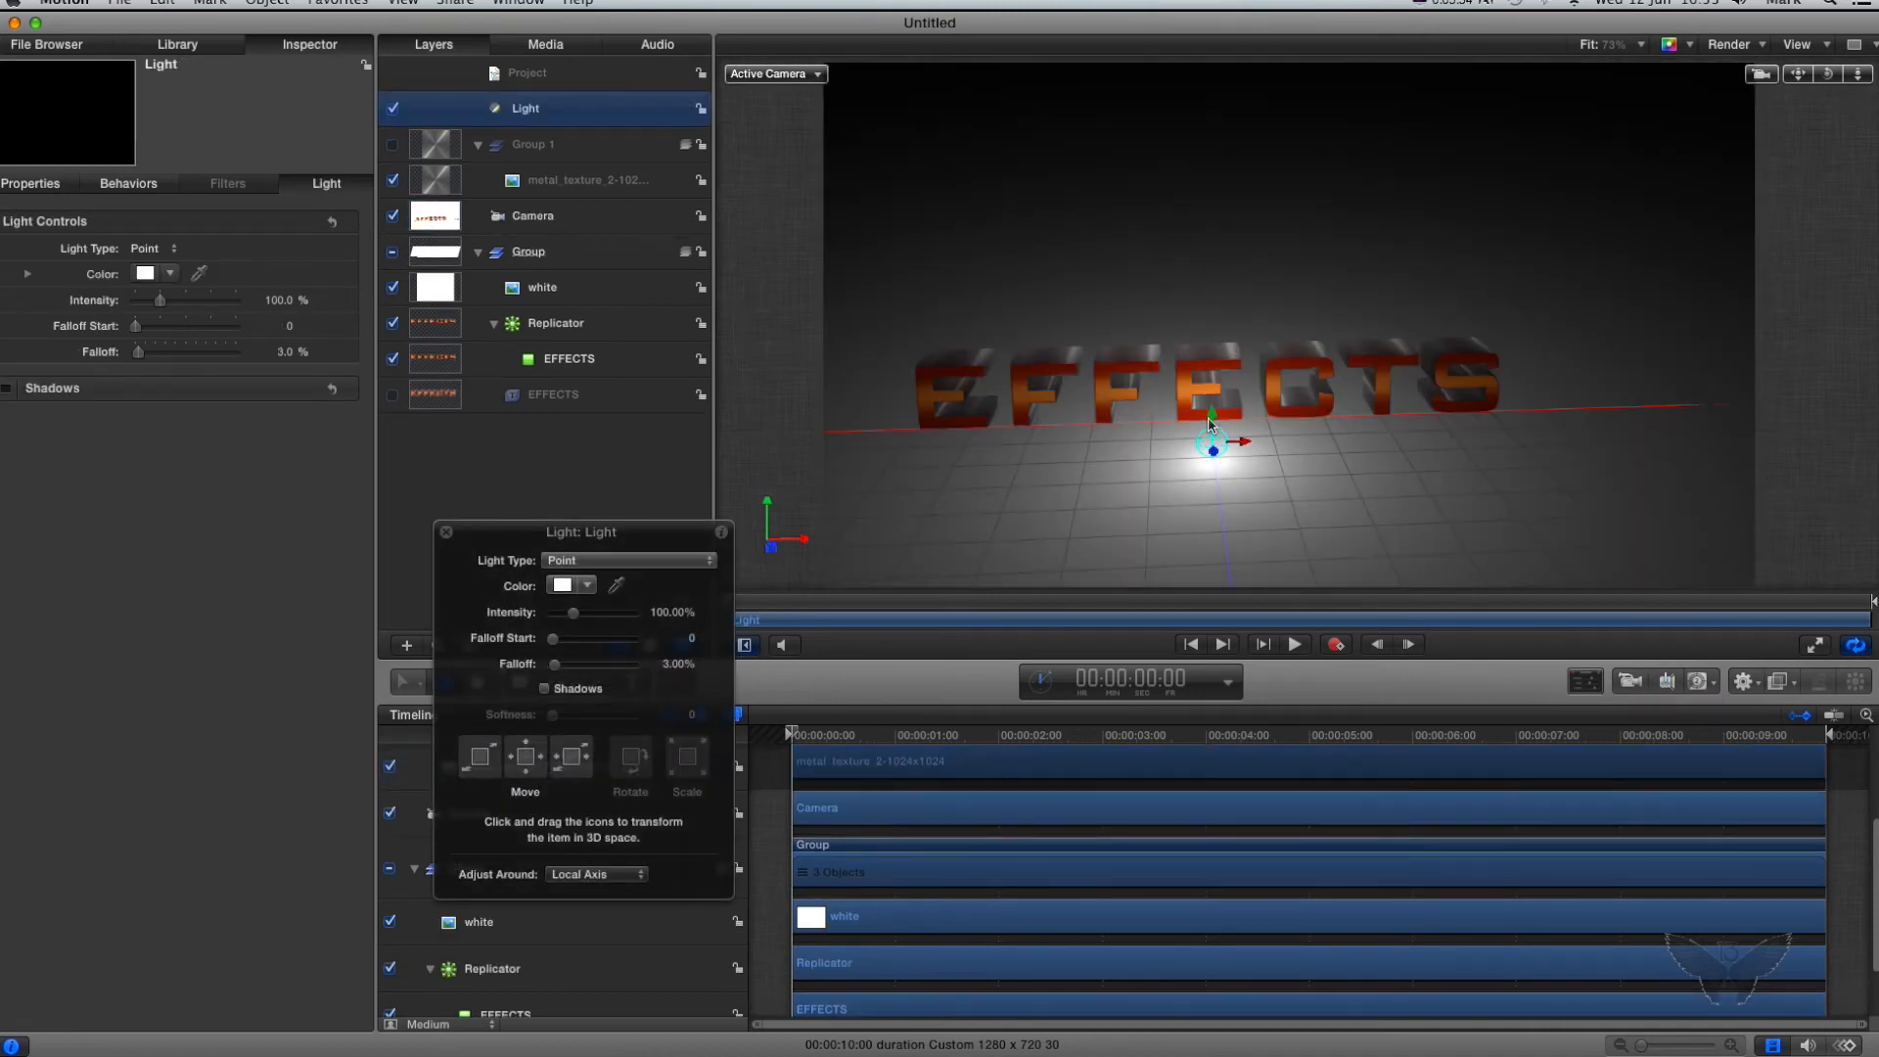
pyautogui.moveTo(1212, 449); pyautogui.dragTo(1210, 263)
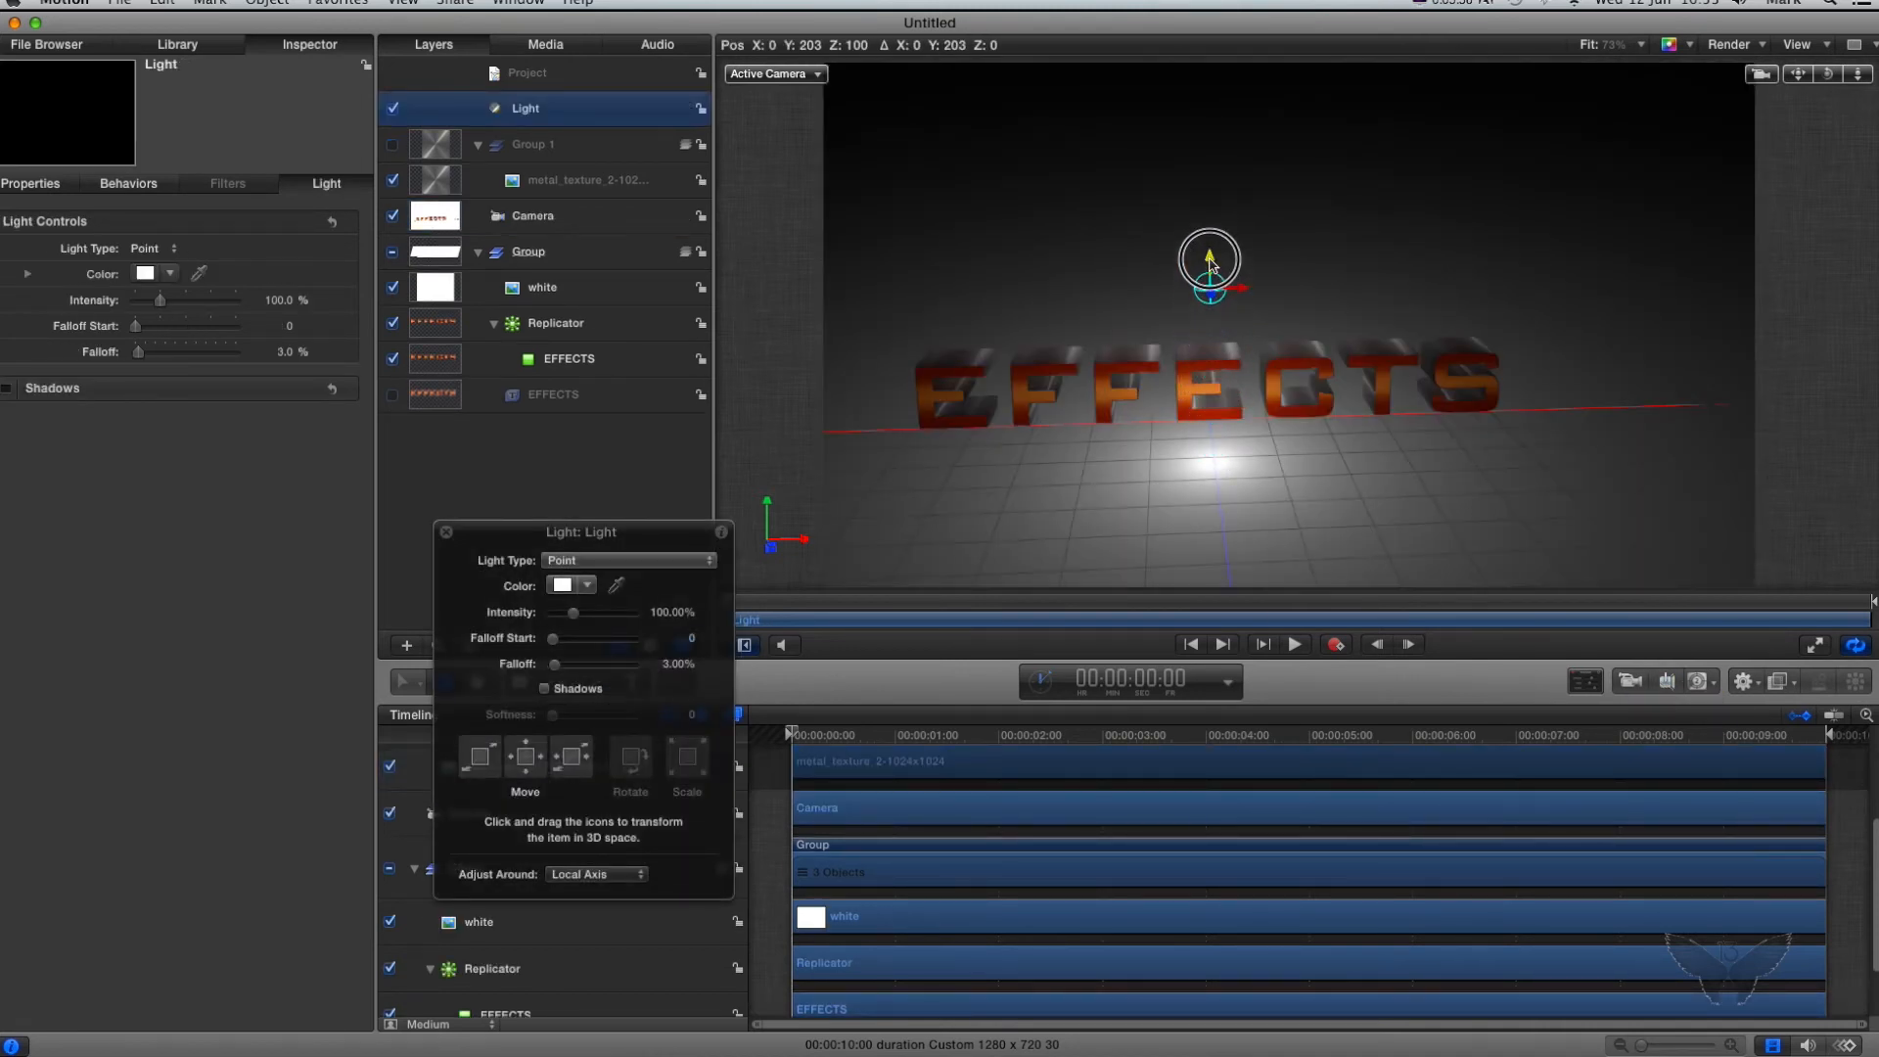
pyautogui.moveTo(1208, 267); pyautogui.dragTo(1088, 285)
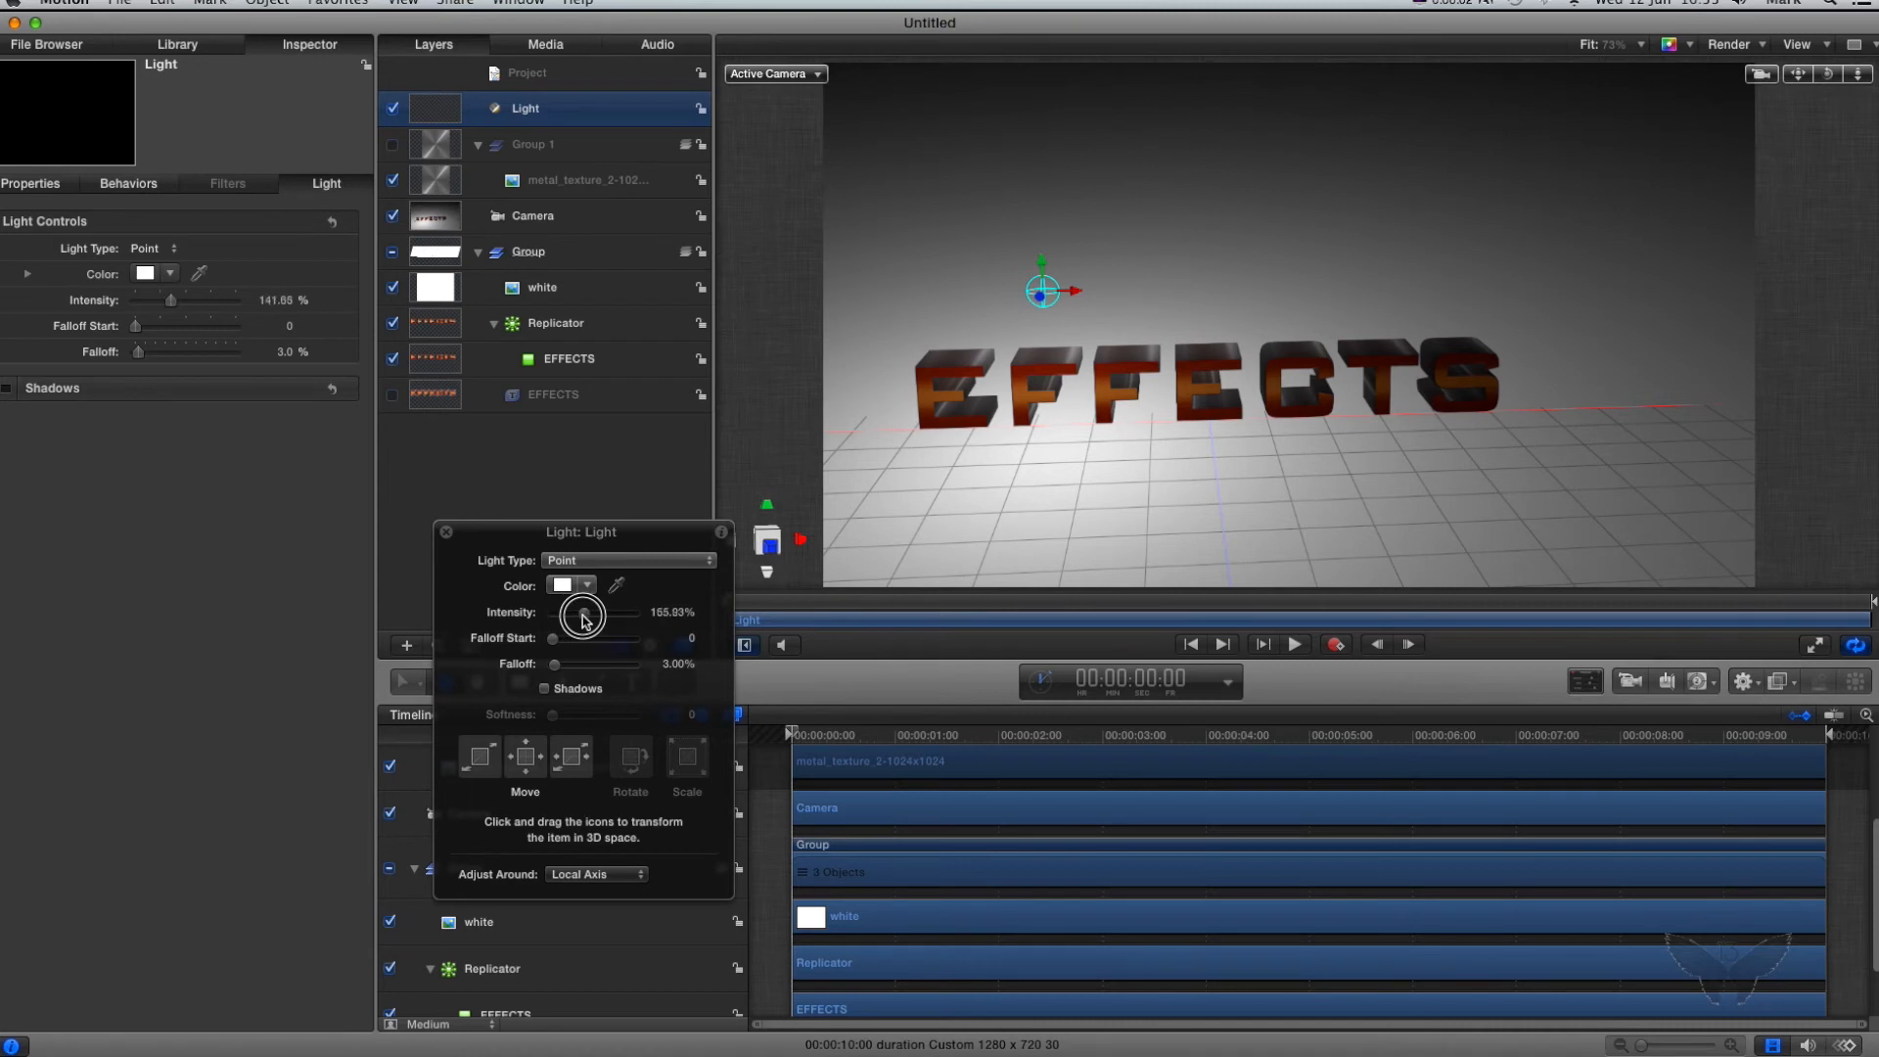
pyautogui.moveTo(583, 618); pyautogui.dragTo(599, 605)
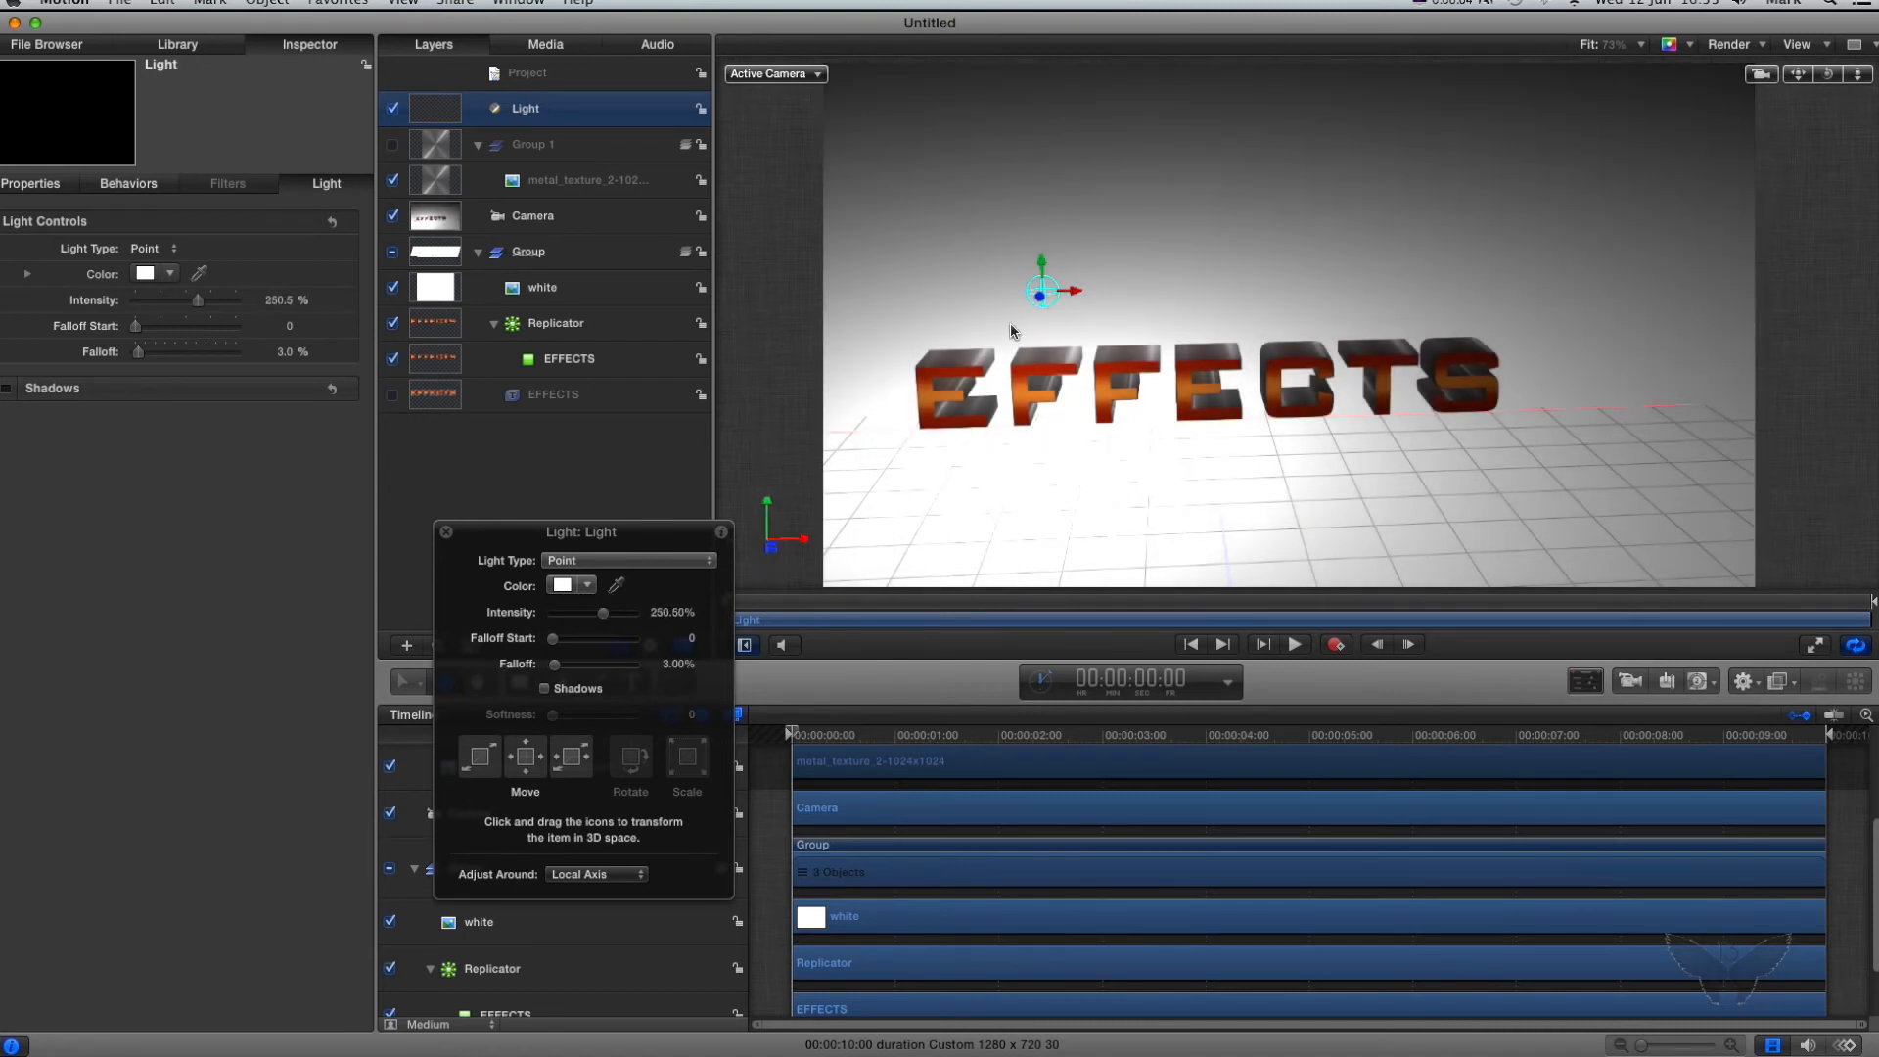
pyautogui.moveTo(1041, 288); pyautogui.dragTo(918, 336)
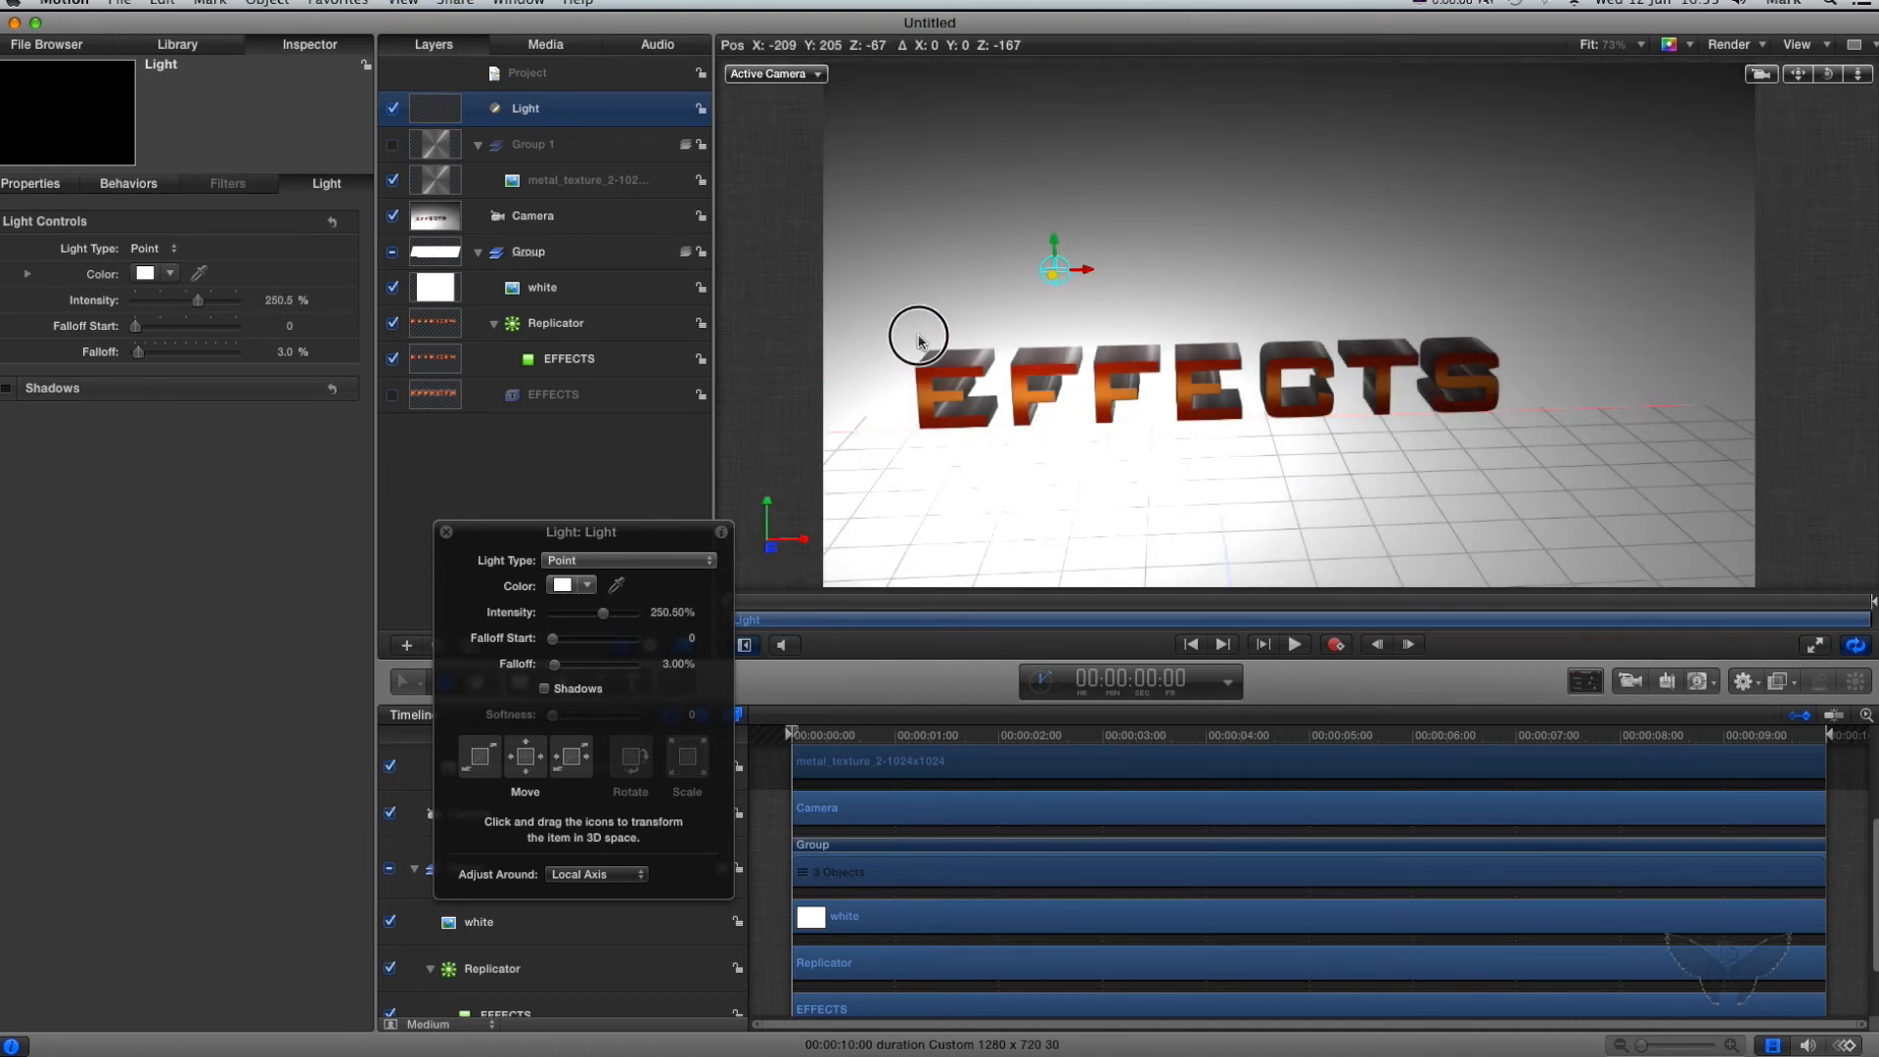
pyautogui.moveTo(917, 336); pyautogui.dragTo(1061, 332)
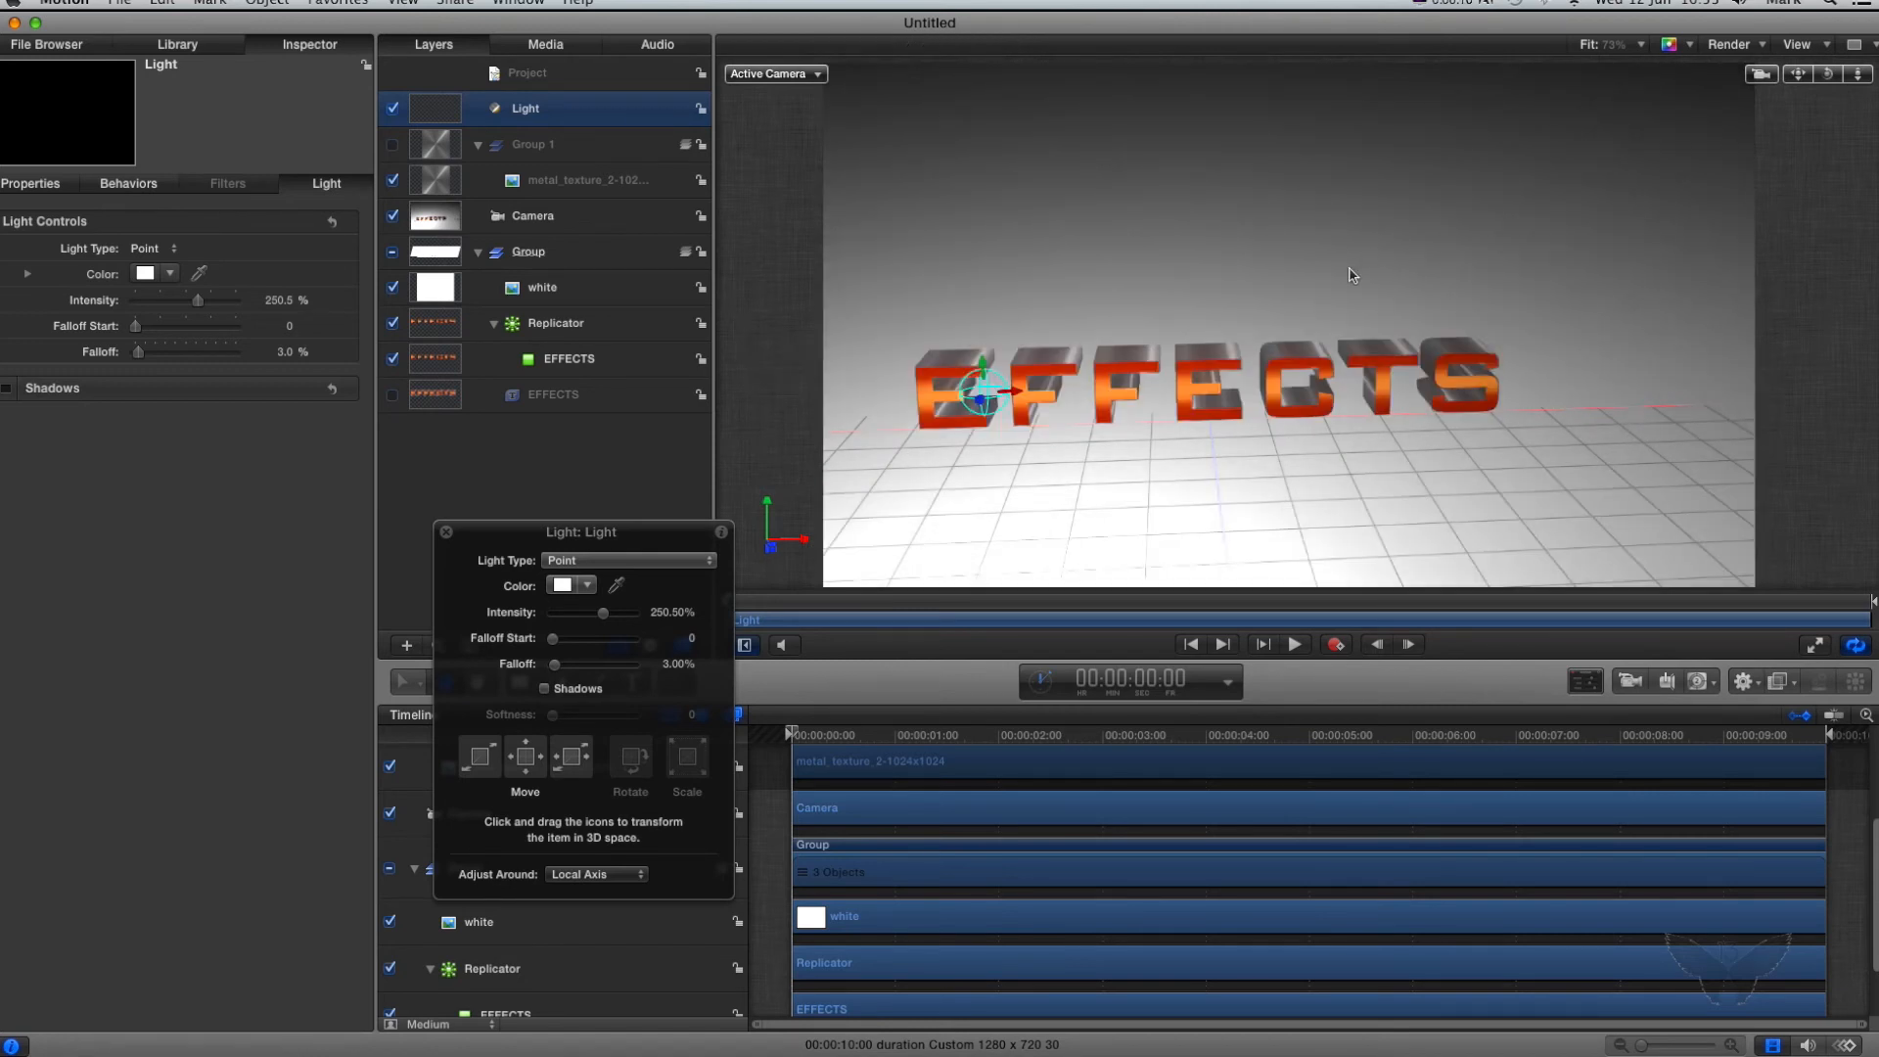
pyautogui.moveTo(982, 390); pyautogui.dragTo(1528, 401)
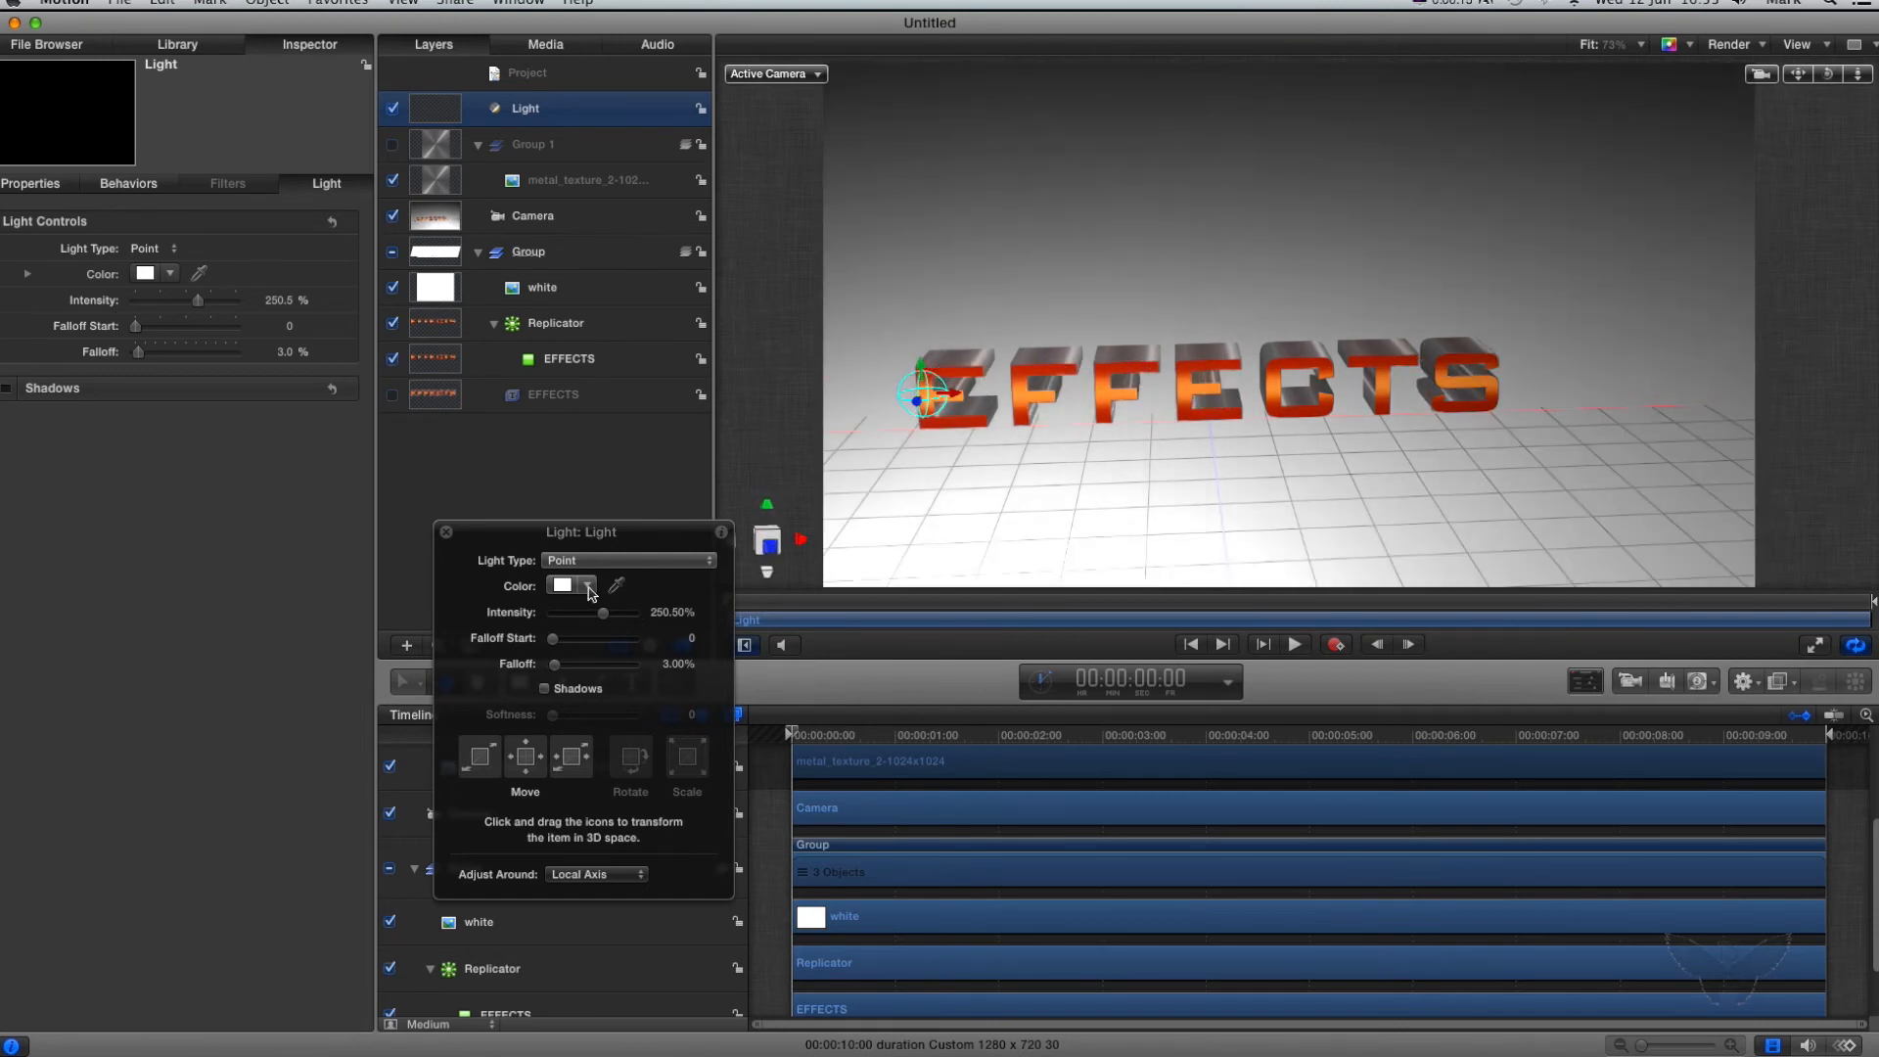
# Step: Give the light a warm cream colour and nudge it slightly above the first E
pyautogui.click(586, 586)
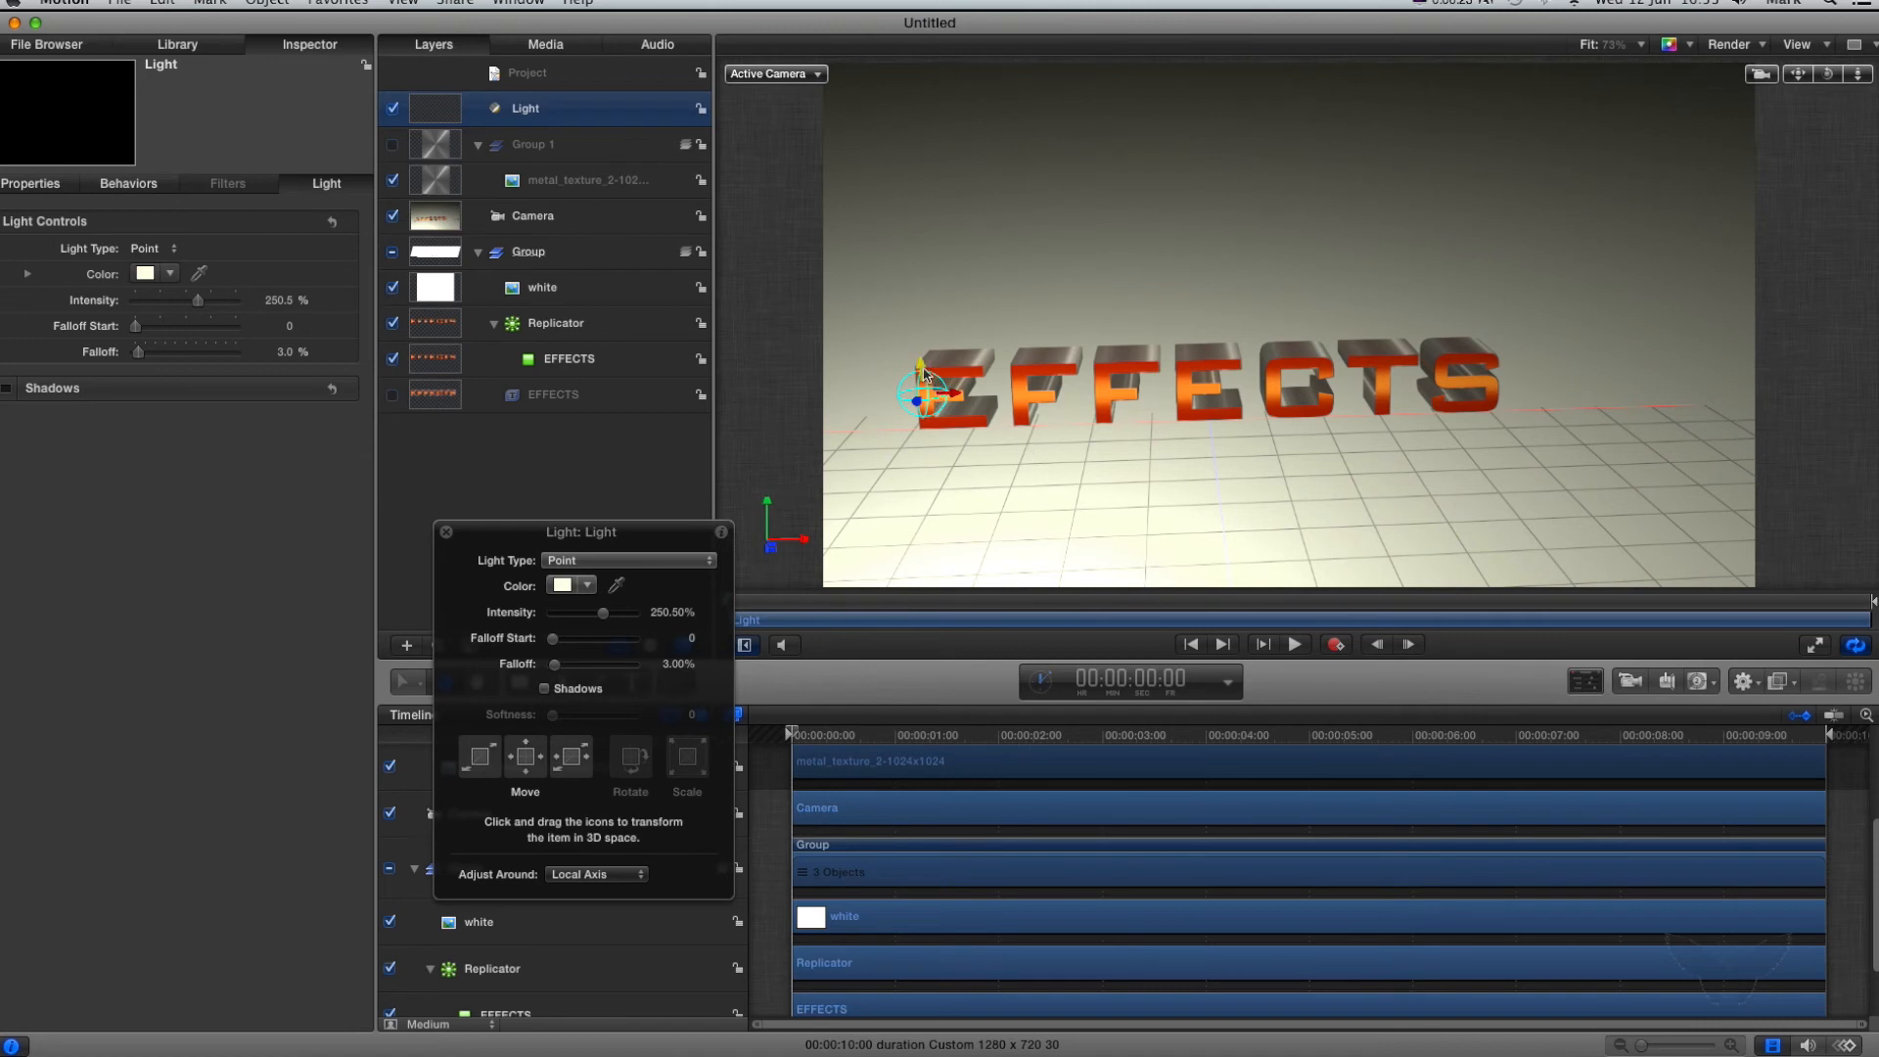
pyautogui.moveTo(923, 389); pyautogui.dragTo(914, 363)
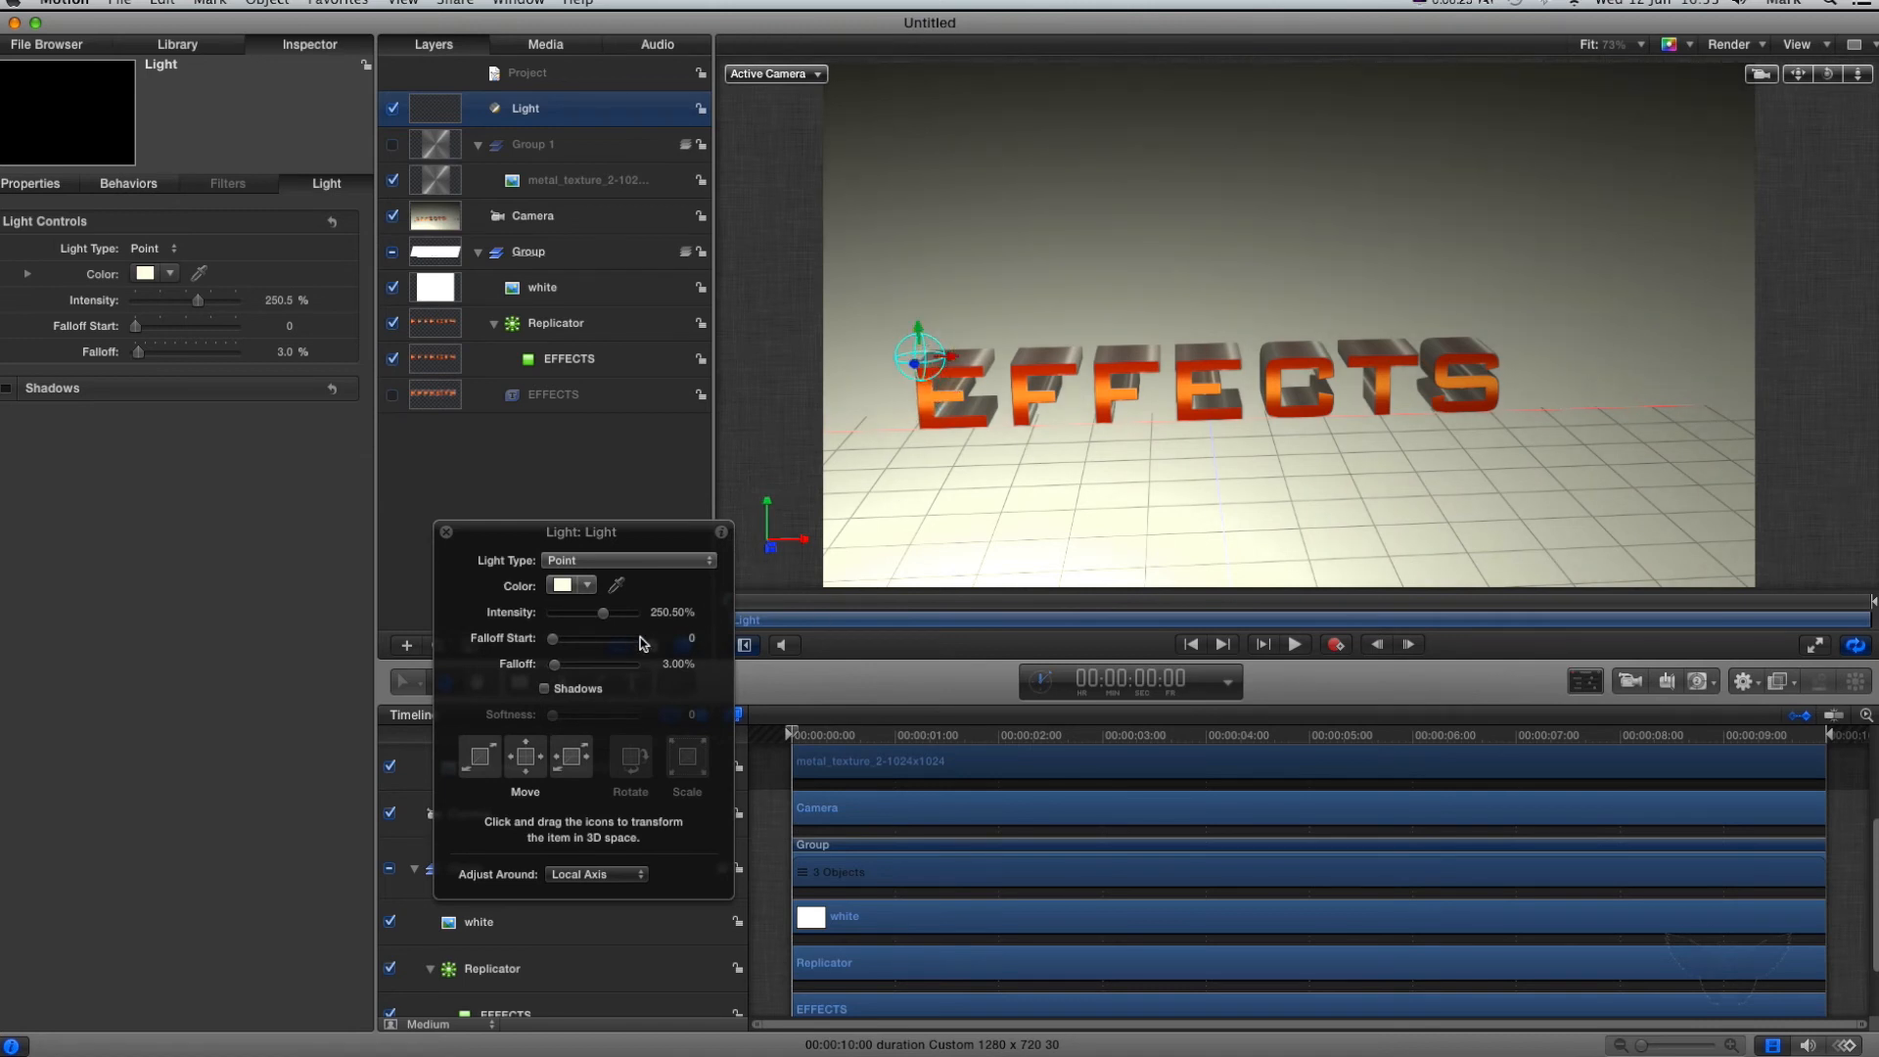
pyautogui.click(628, 559)
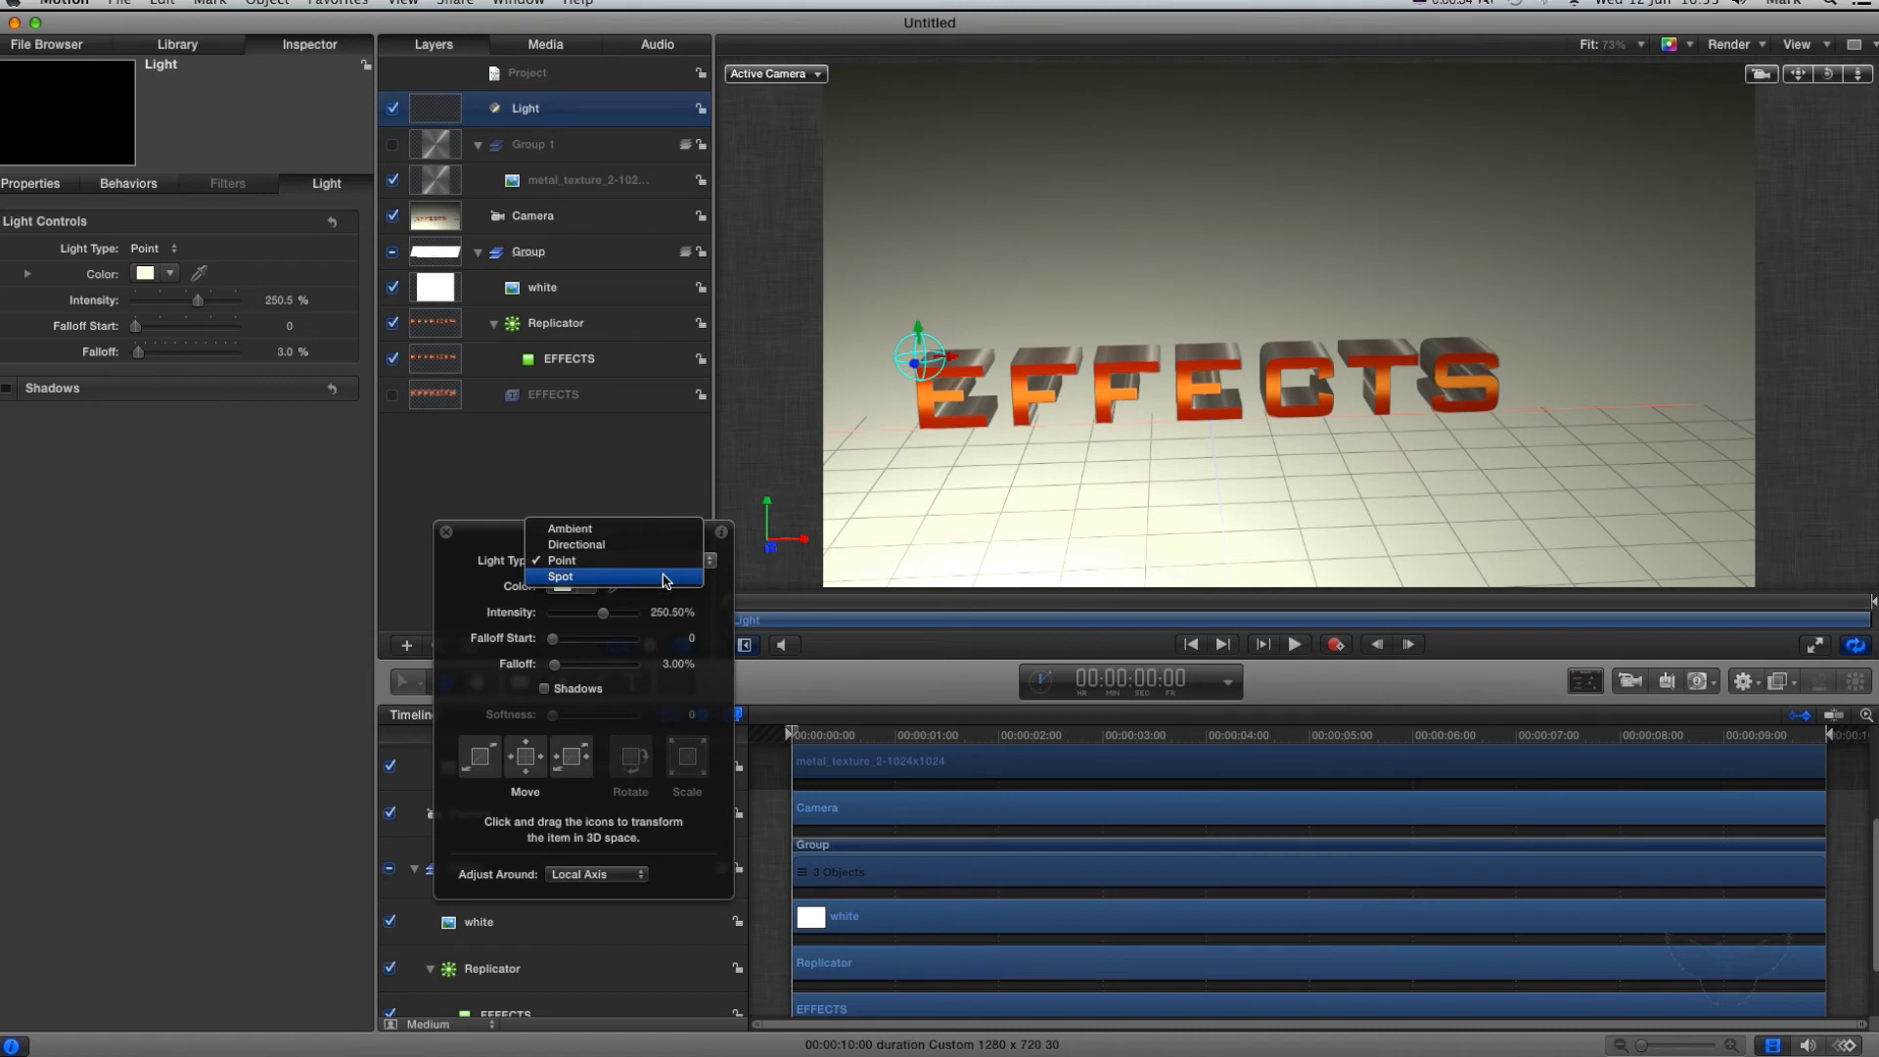
# Step: Switch the Light Type to Spot and set its cone angle to about 21.9°
pyautogui.click(558, 577)
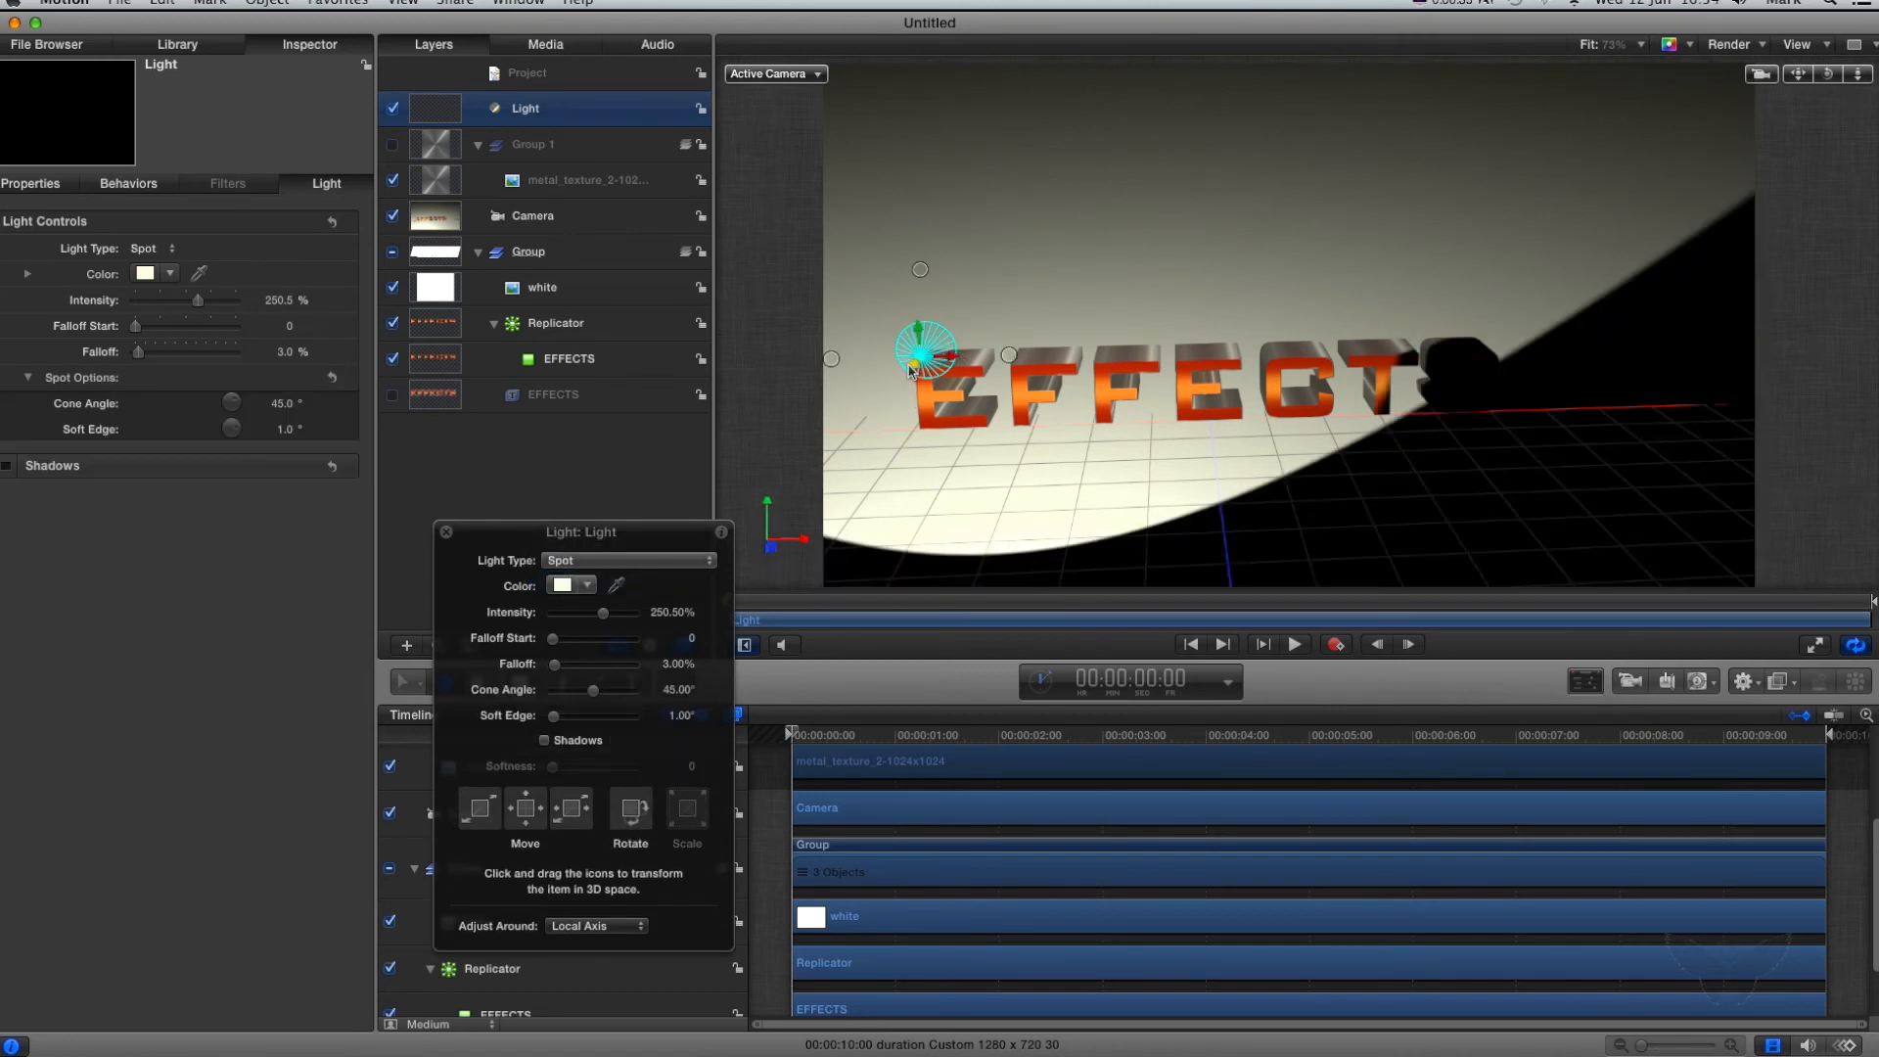
pyautogui.moveTo(929, 356); pyautogui.dragTo(790, 503)
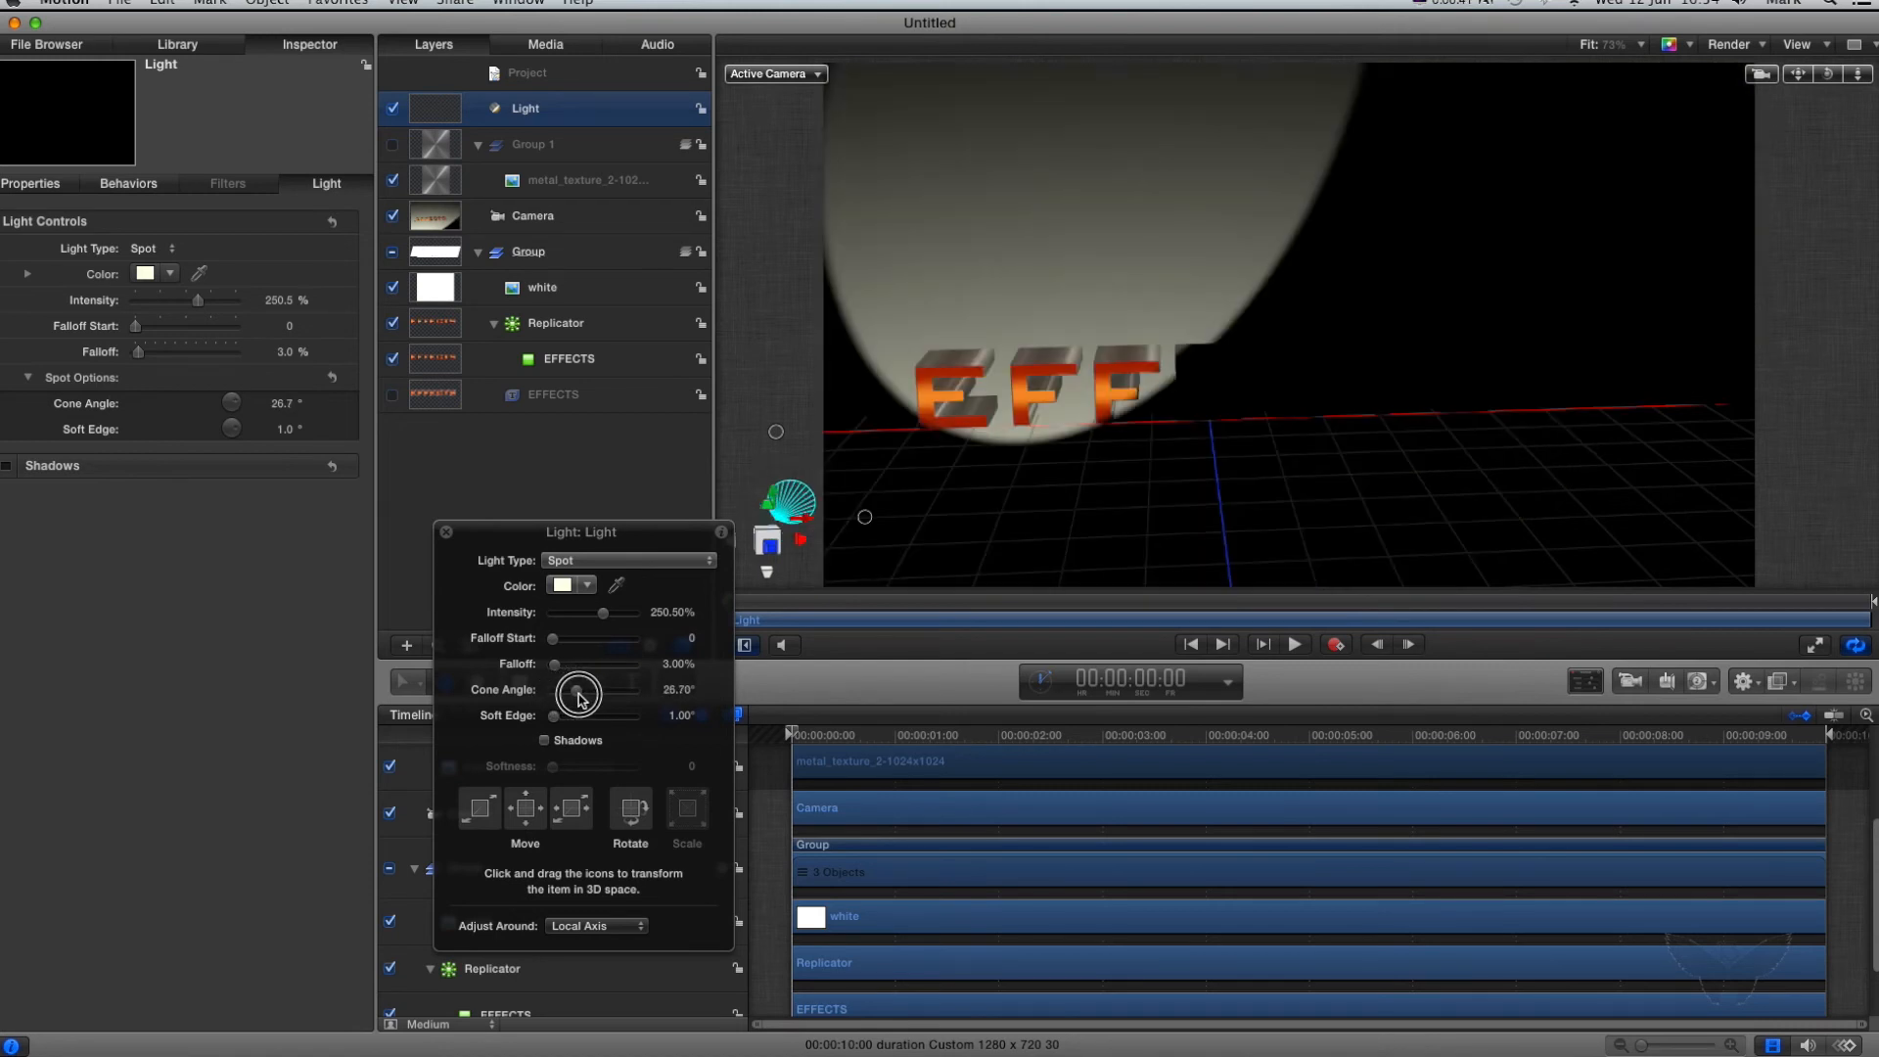
pyautogui.moveTo(578, 695); pyautogui.dragTo(571, 699)
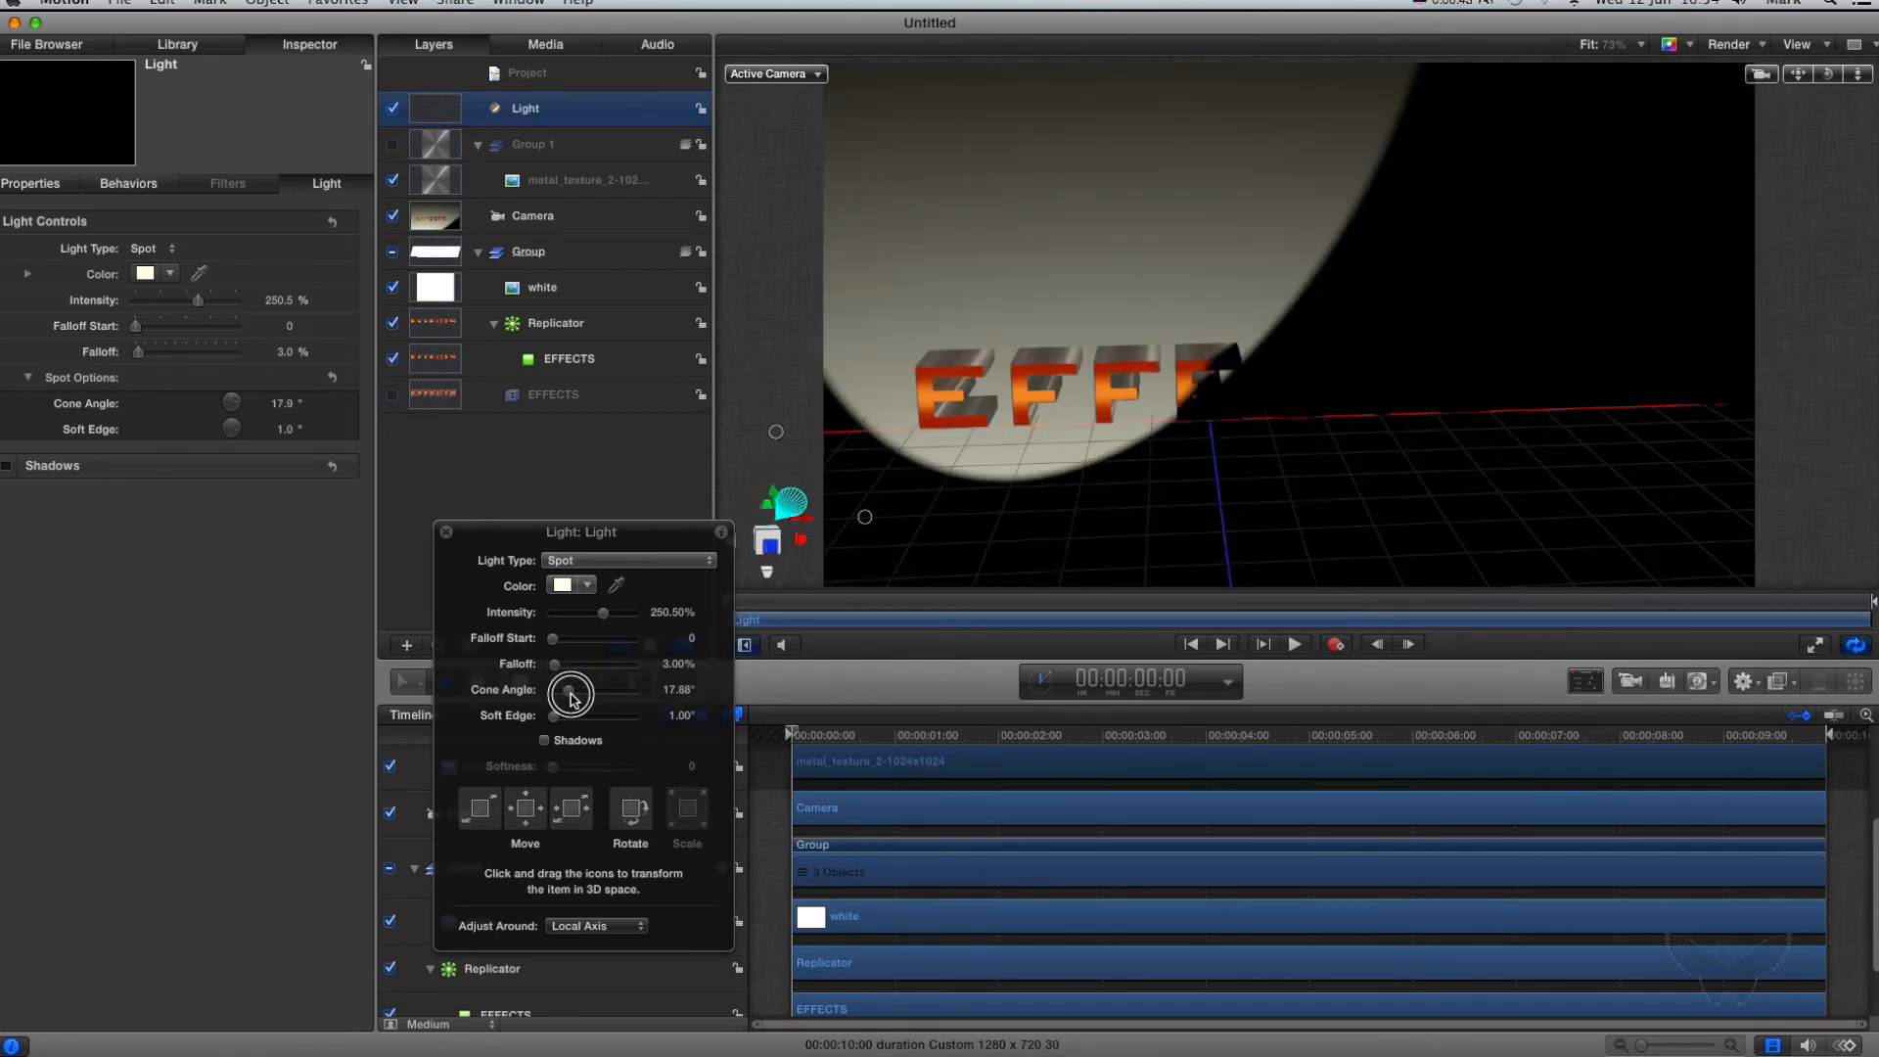
pyautogui.moveTo(571, 695); pyautogui.dragTo(576, 692)
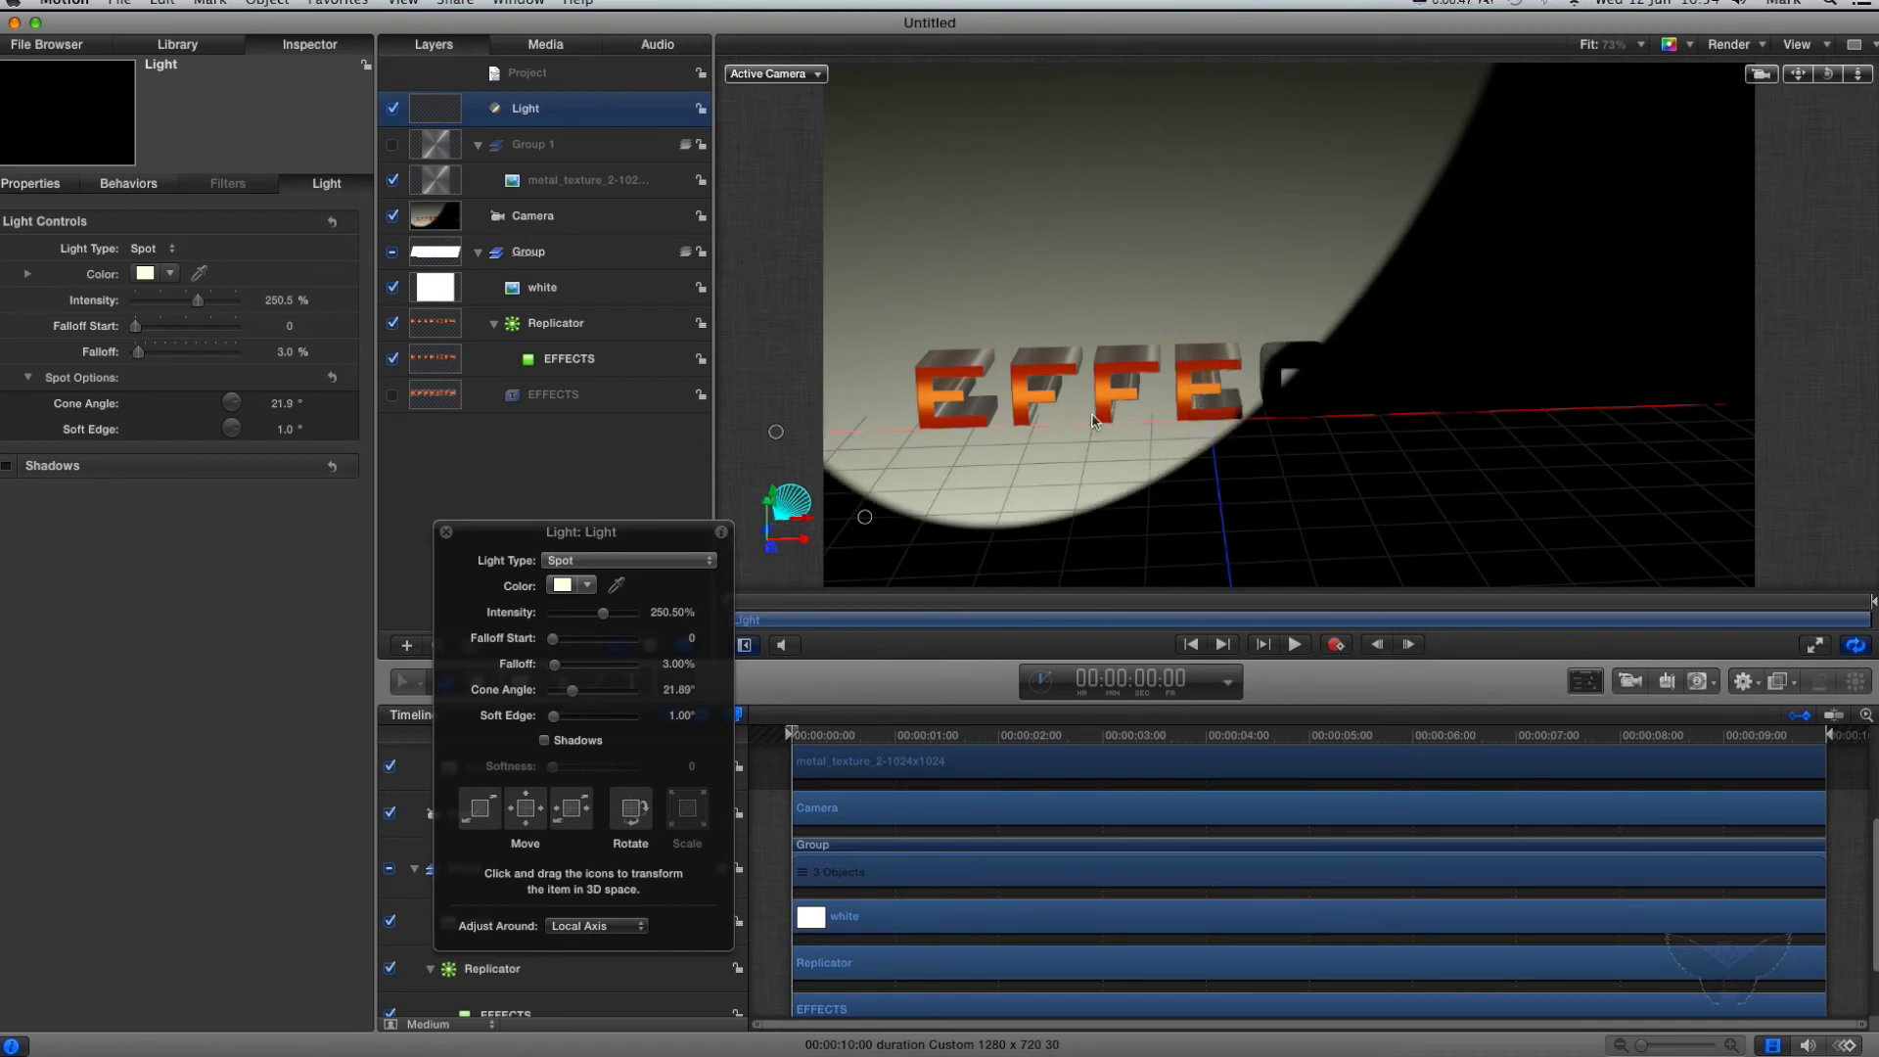
pyautogui.moveTo(1613, 145)
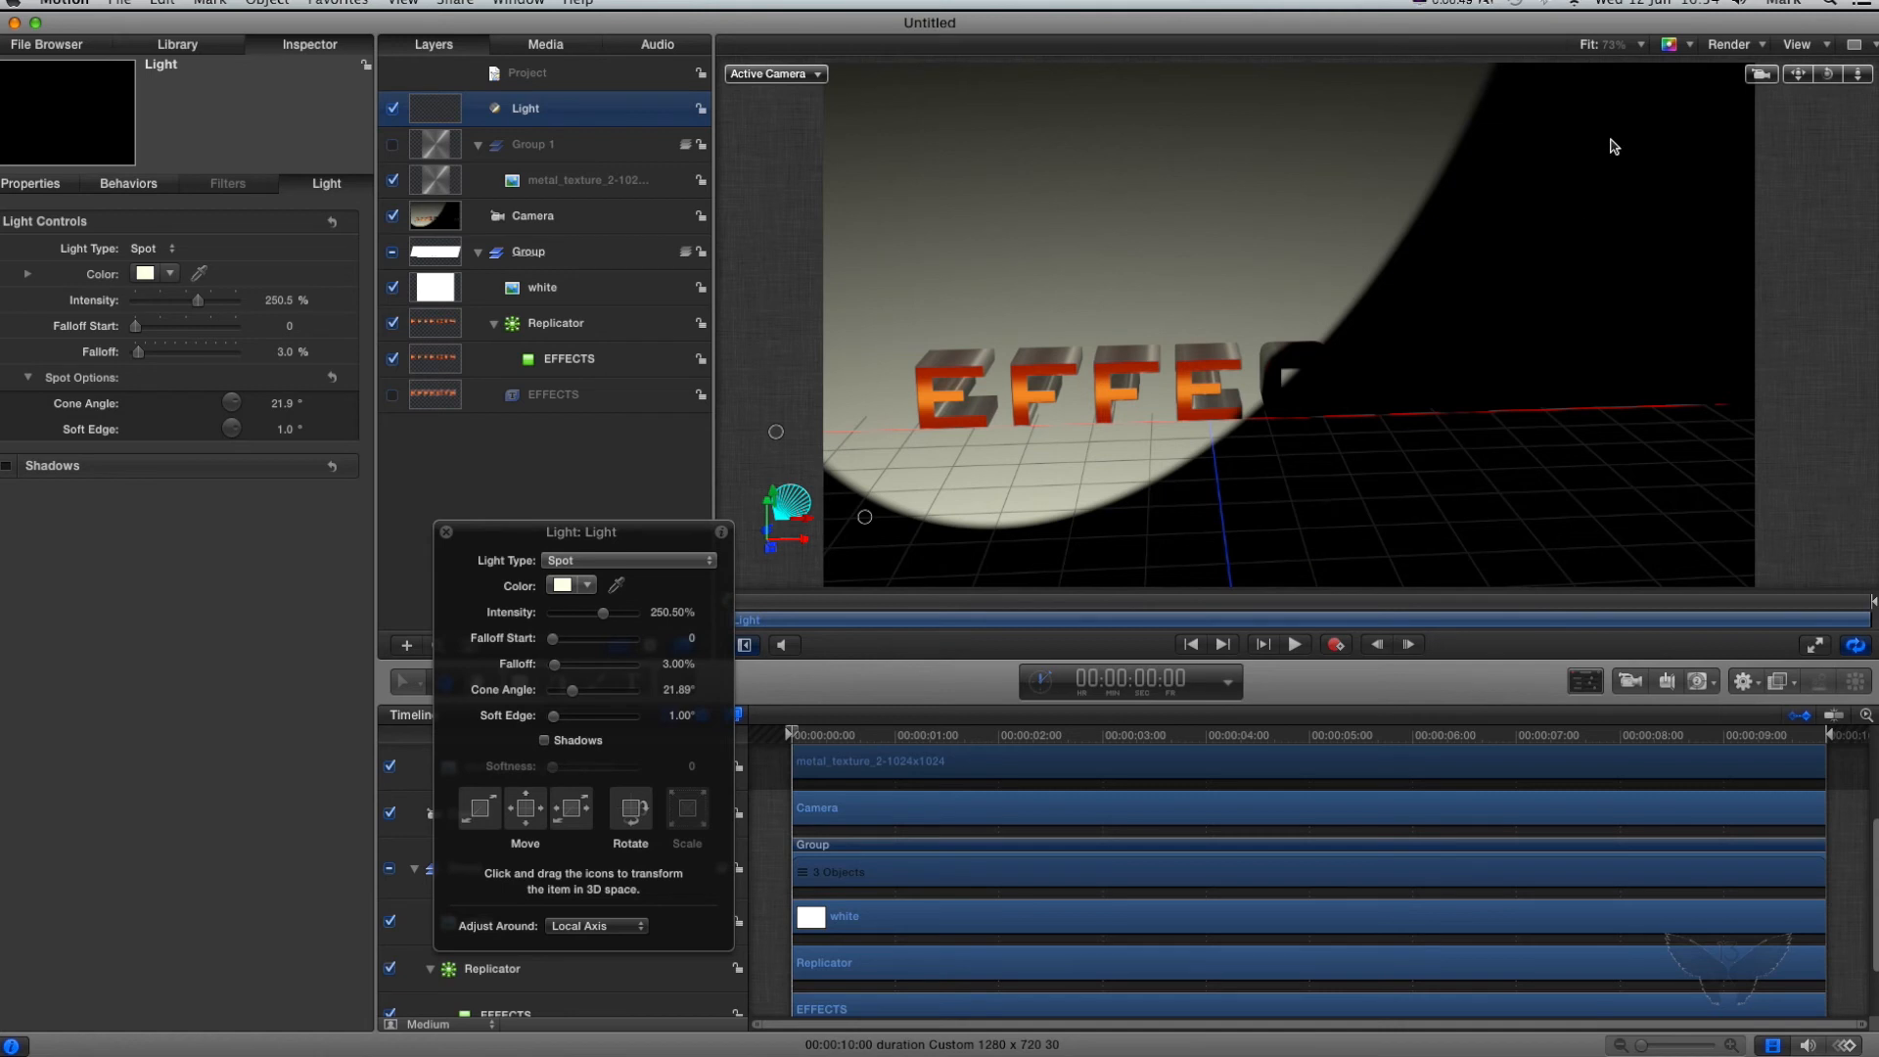
pyautogui.click(1613, 44)
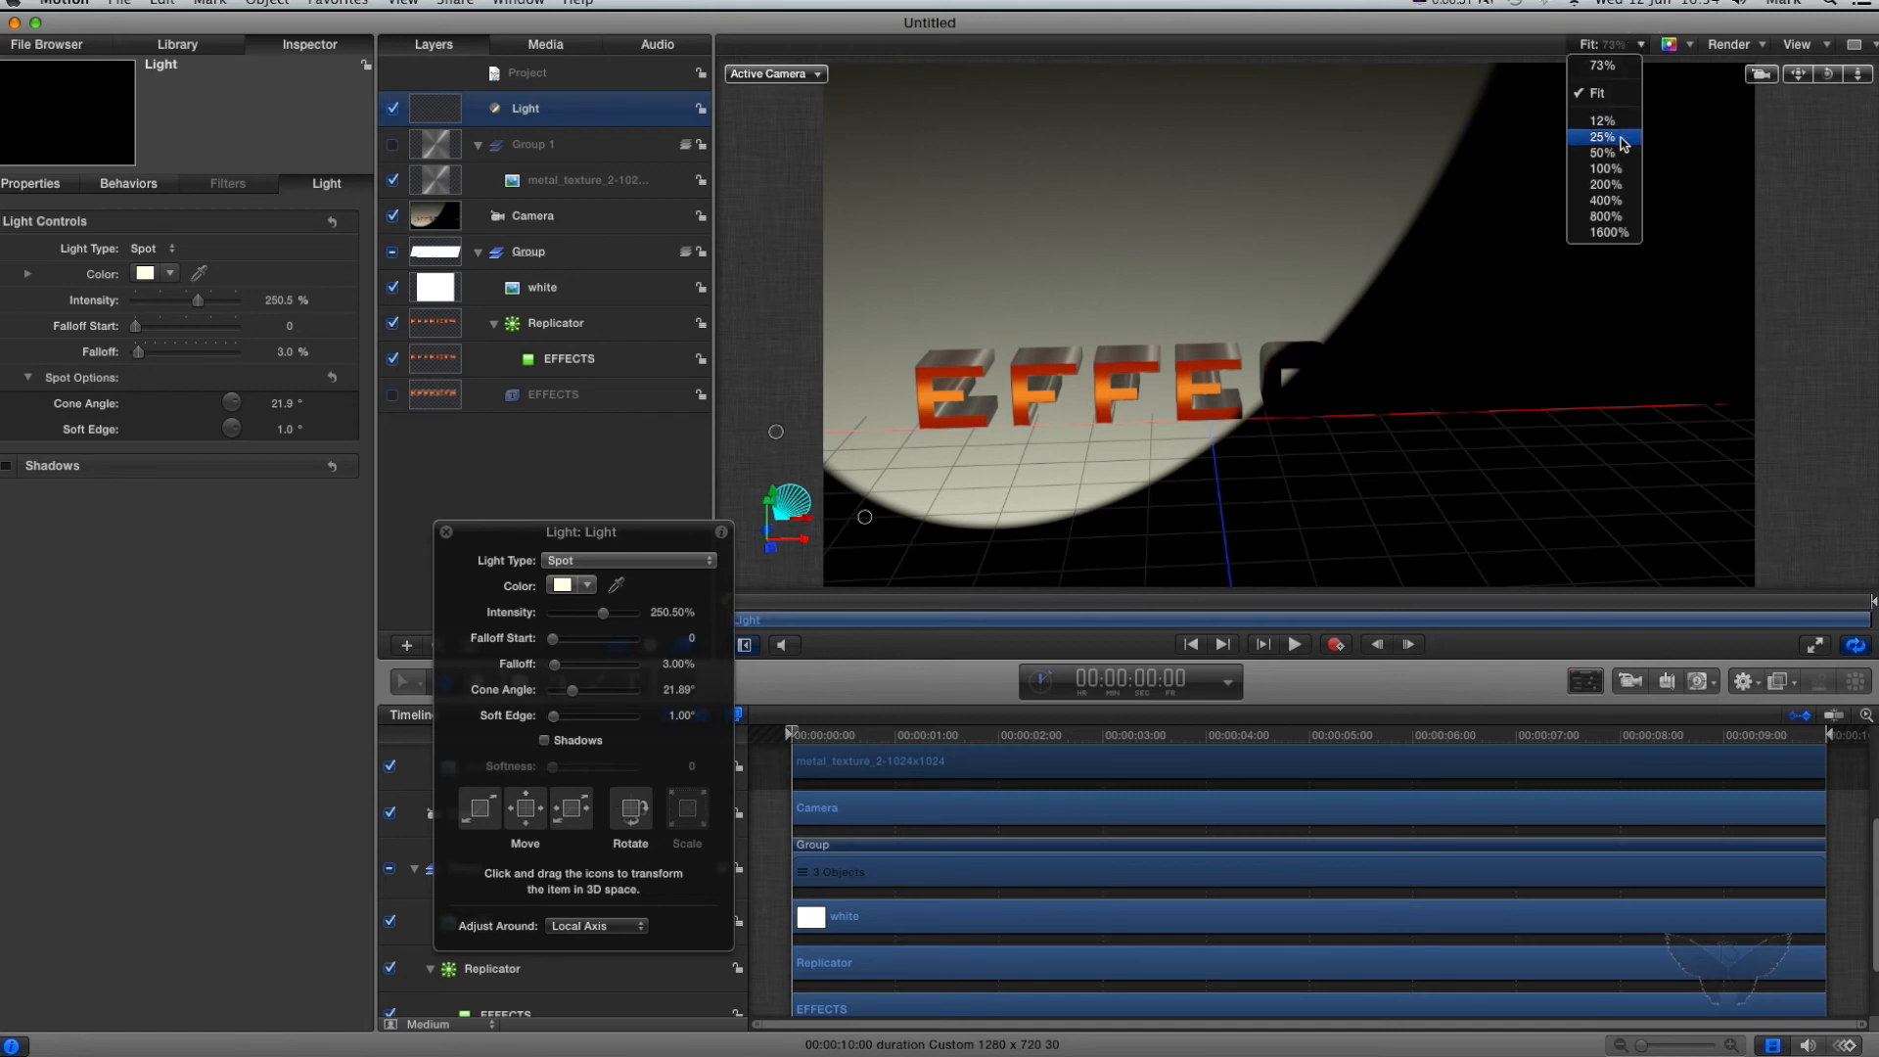
# Step: At 50% zoom, move the spotlight left of the frame, set cone to 14.8°, and enable recording
pyautogui.click(1603, 153)
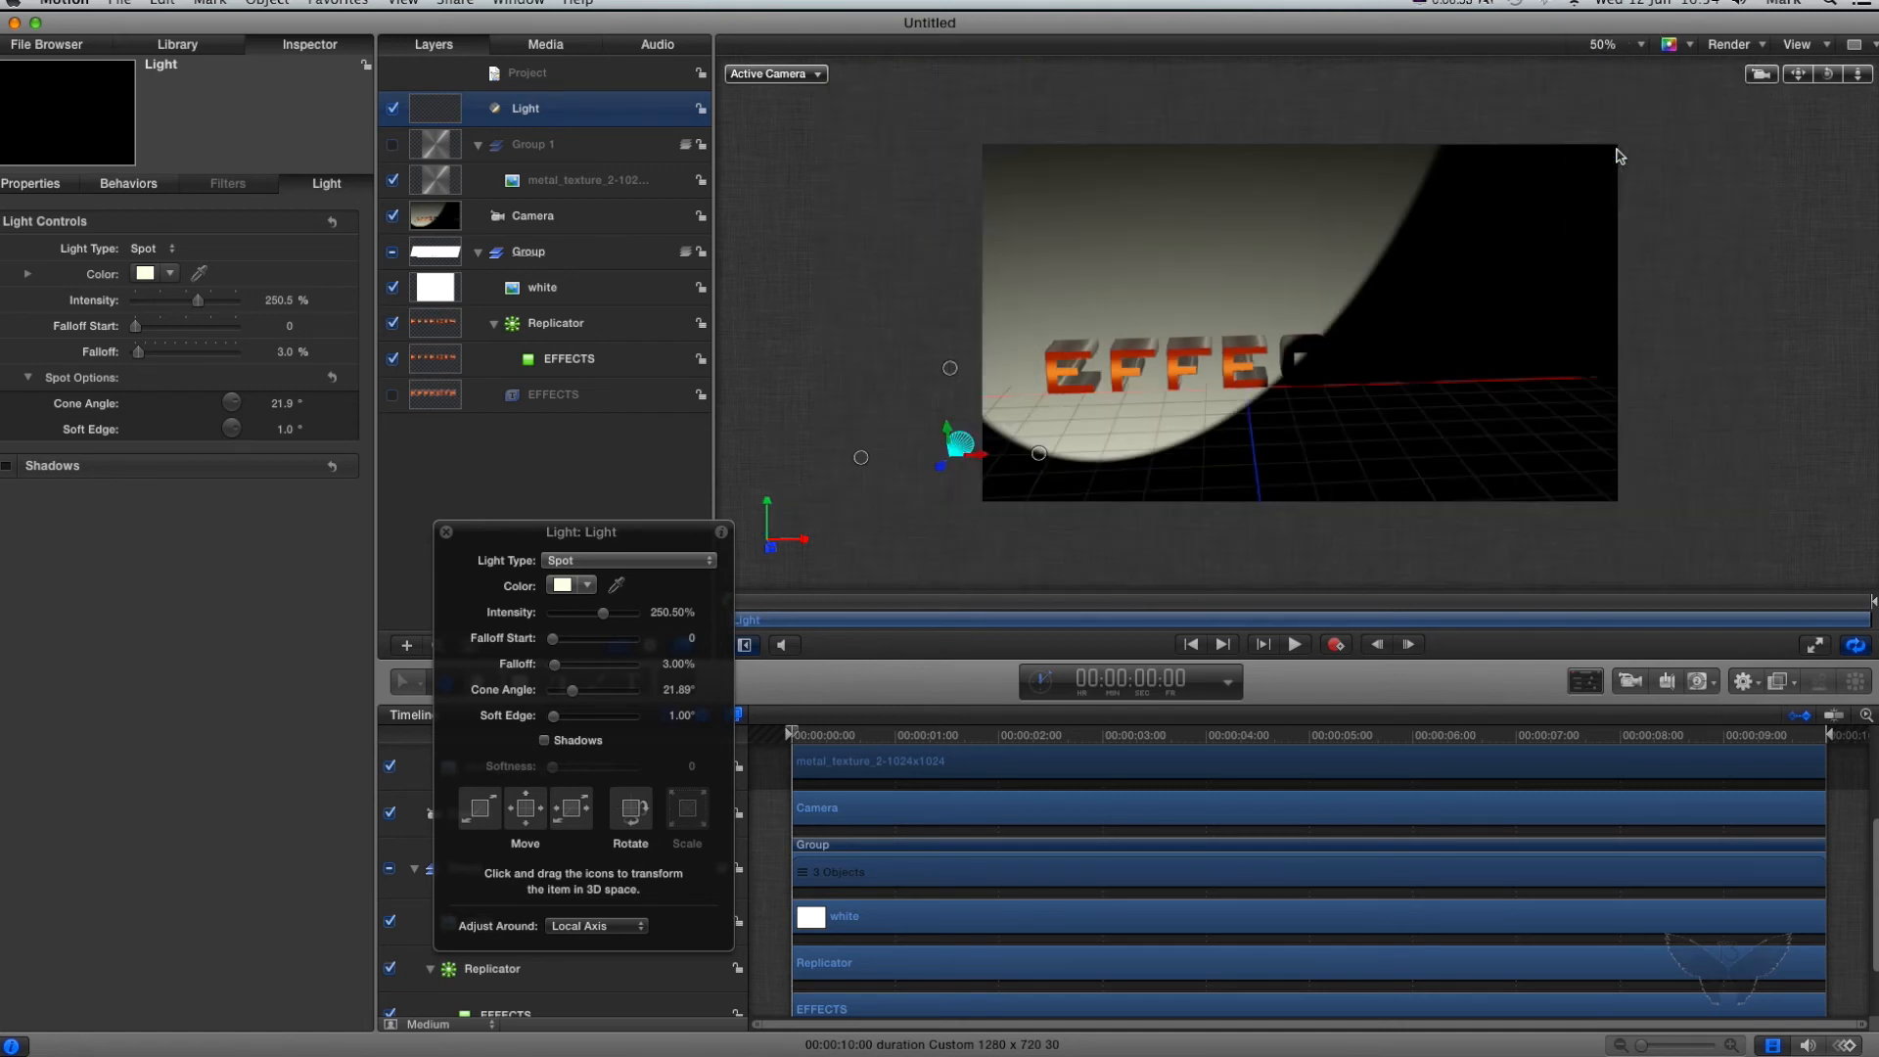
pyautogui.moveTo(965, 449); pyautogui.dragTo(883, 453)
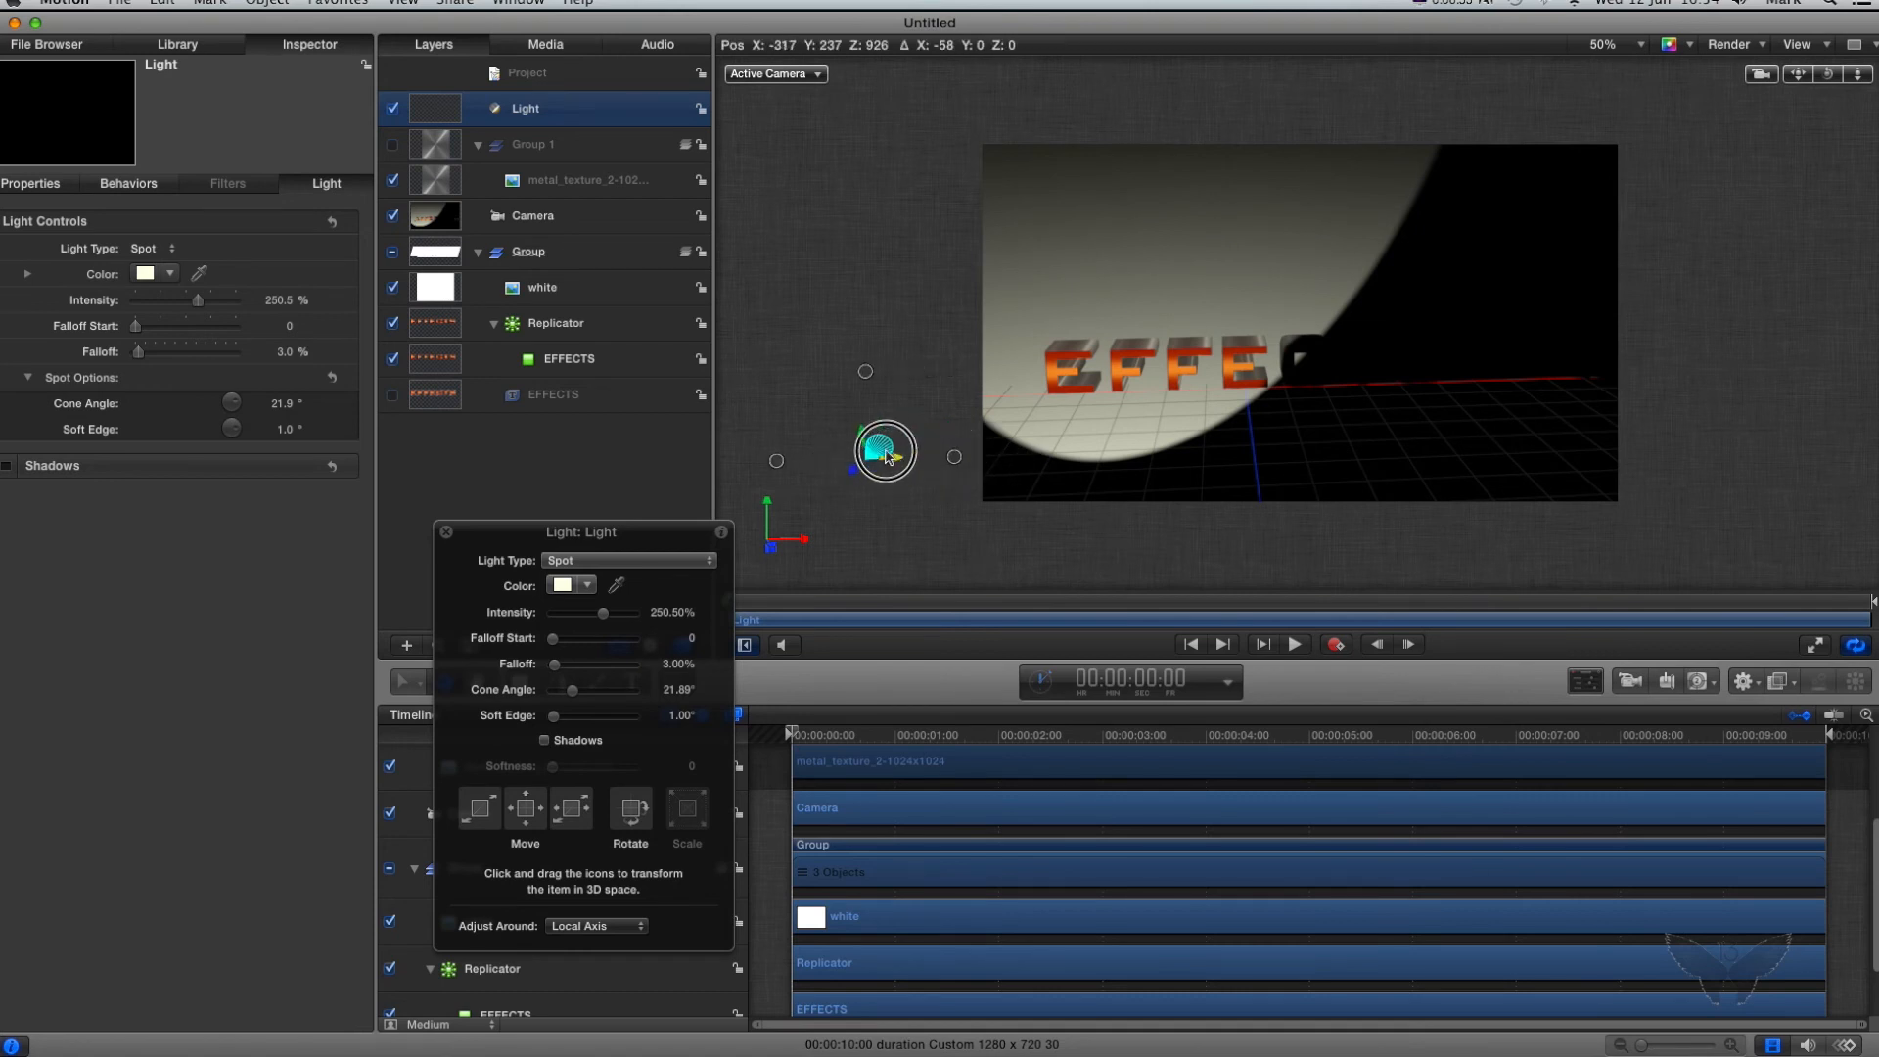
pyautogui.moveTo(885, 452); pyautogui.dragTo(827, 459)
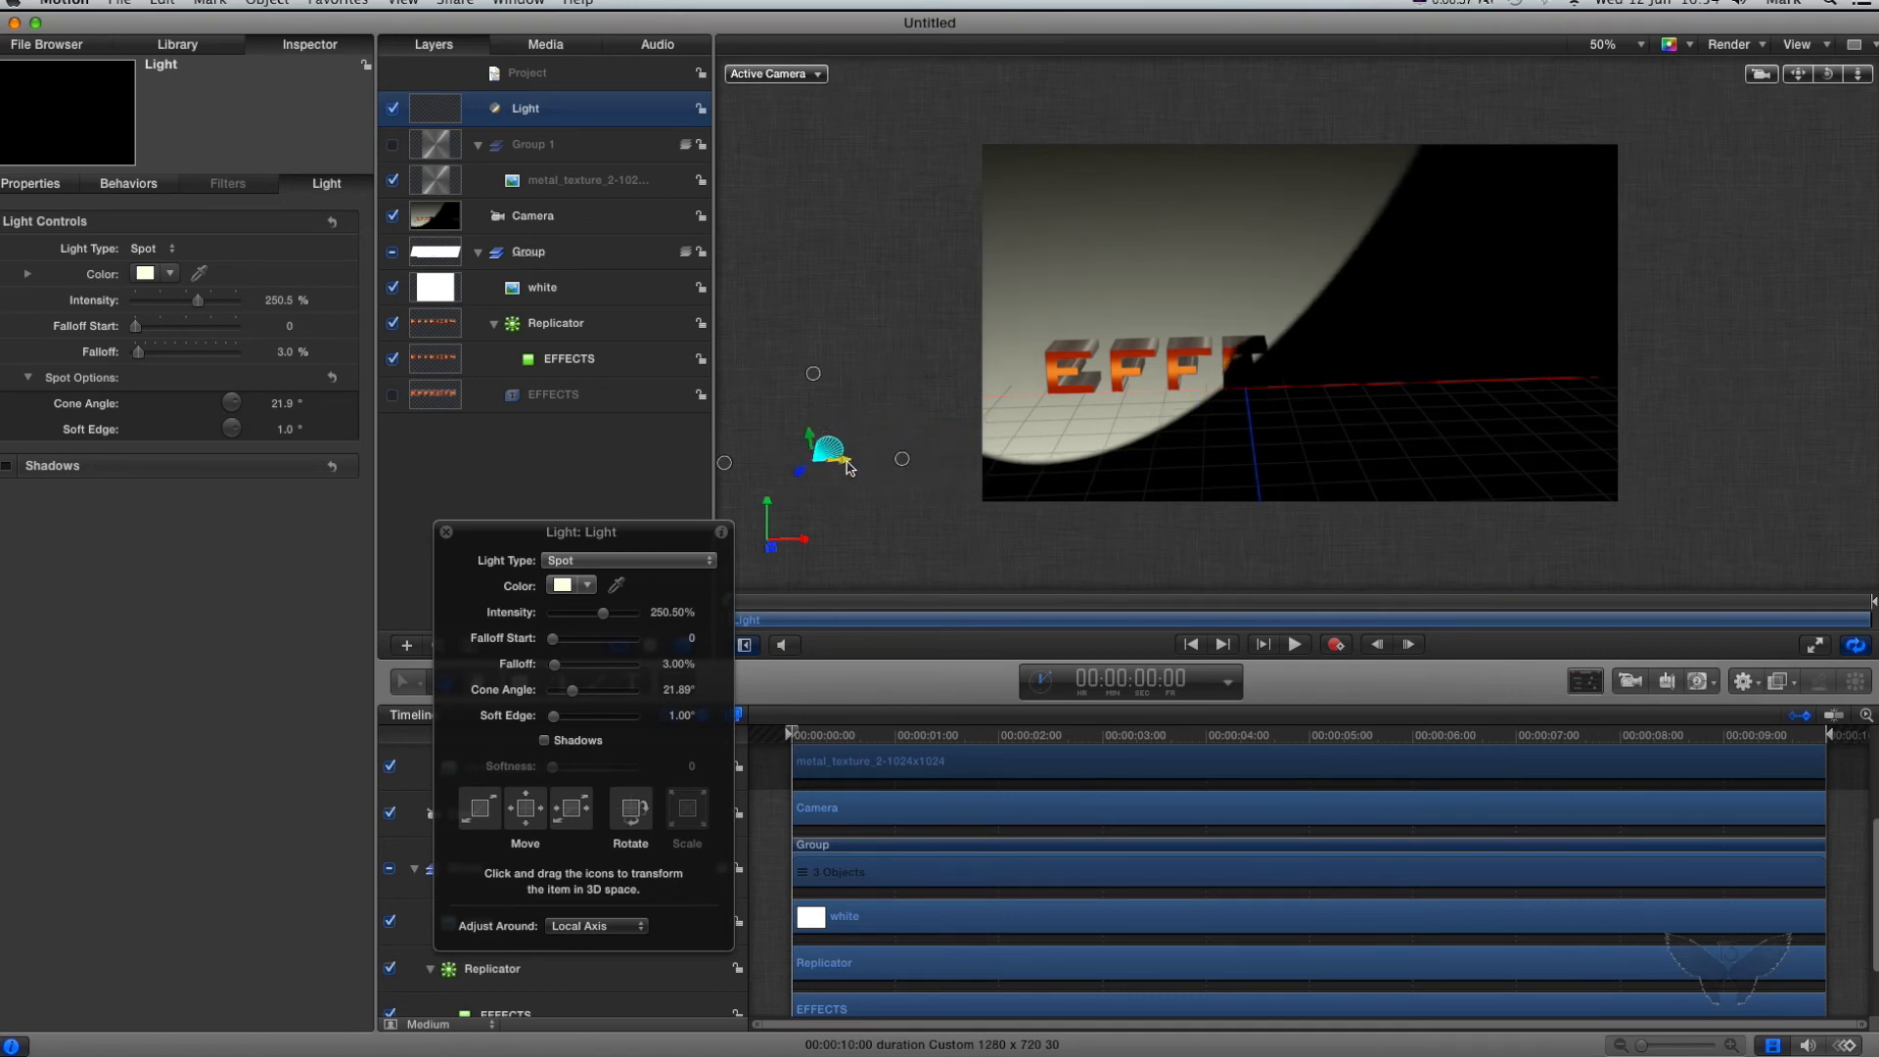
pyautogui.moveTo(839, 459); pyautogui.dragTo(779, 459)
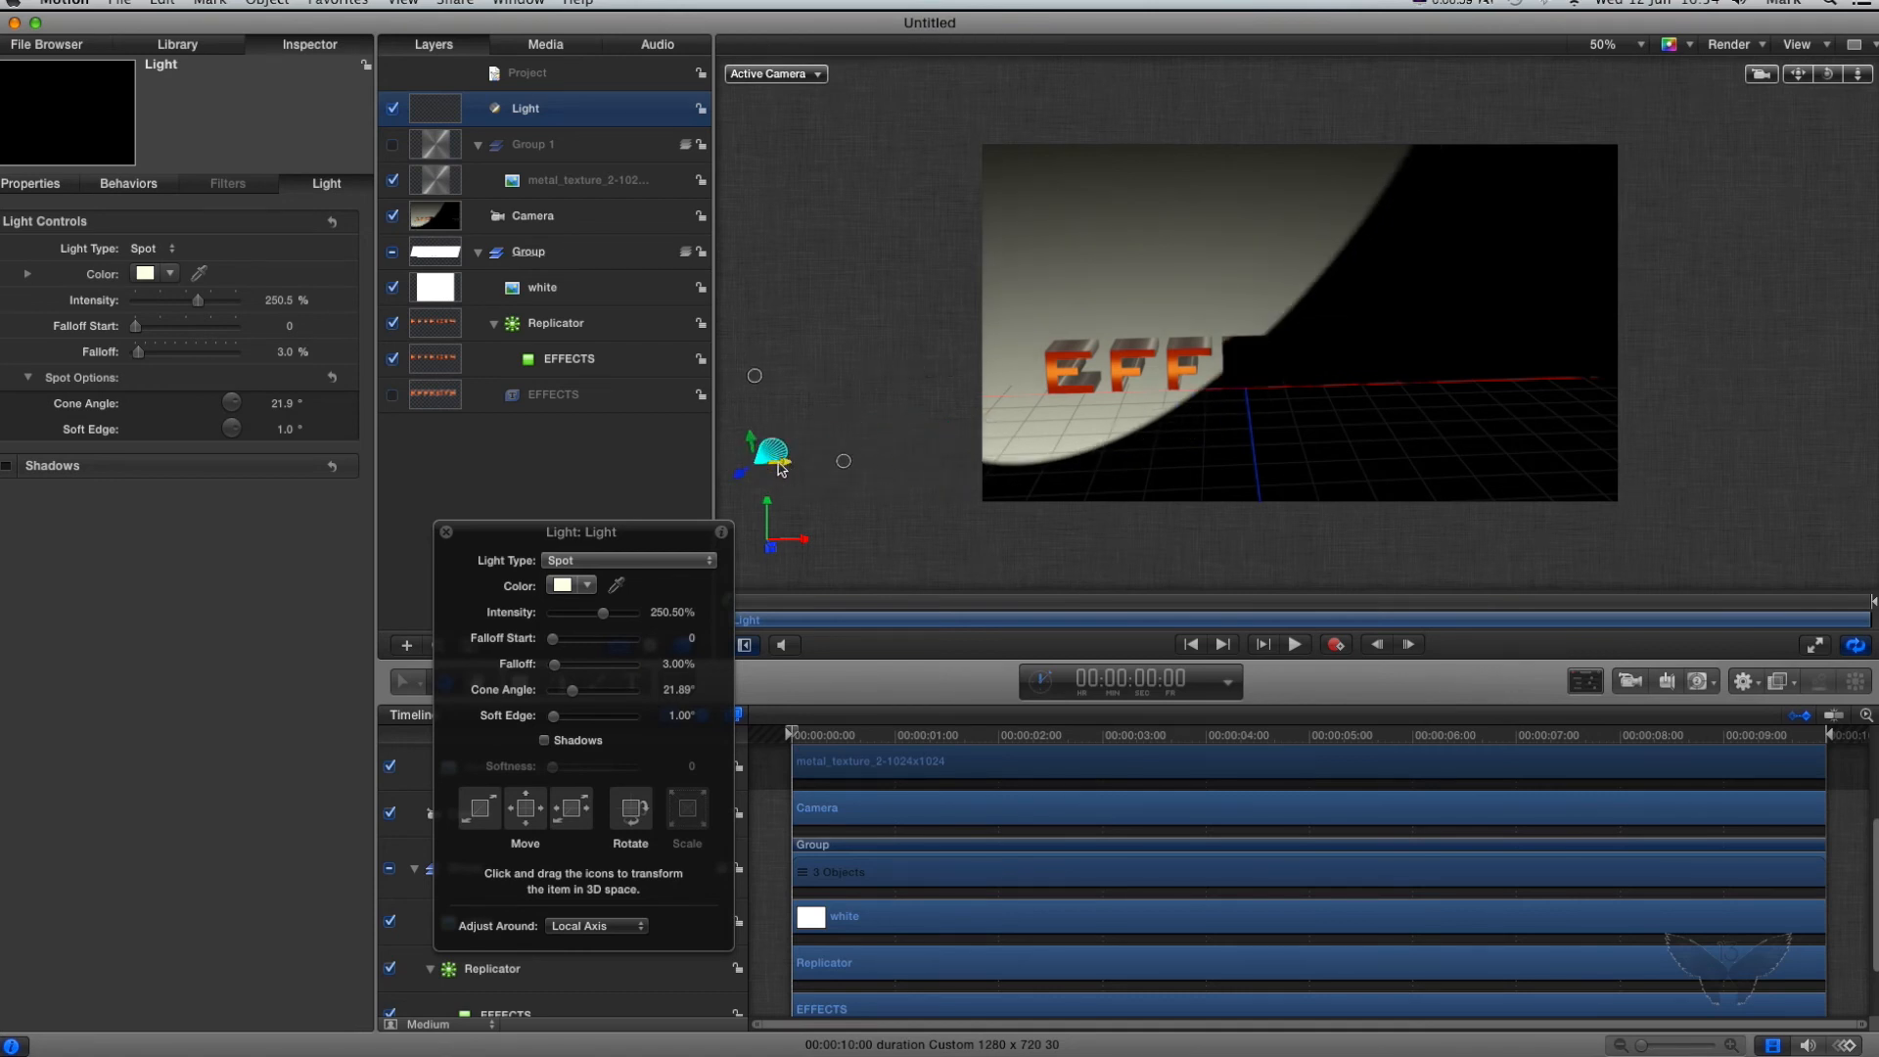
pyautogui.moveTo(779, 468); pyautogui.dragTo(907, 432)
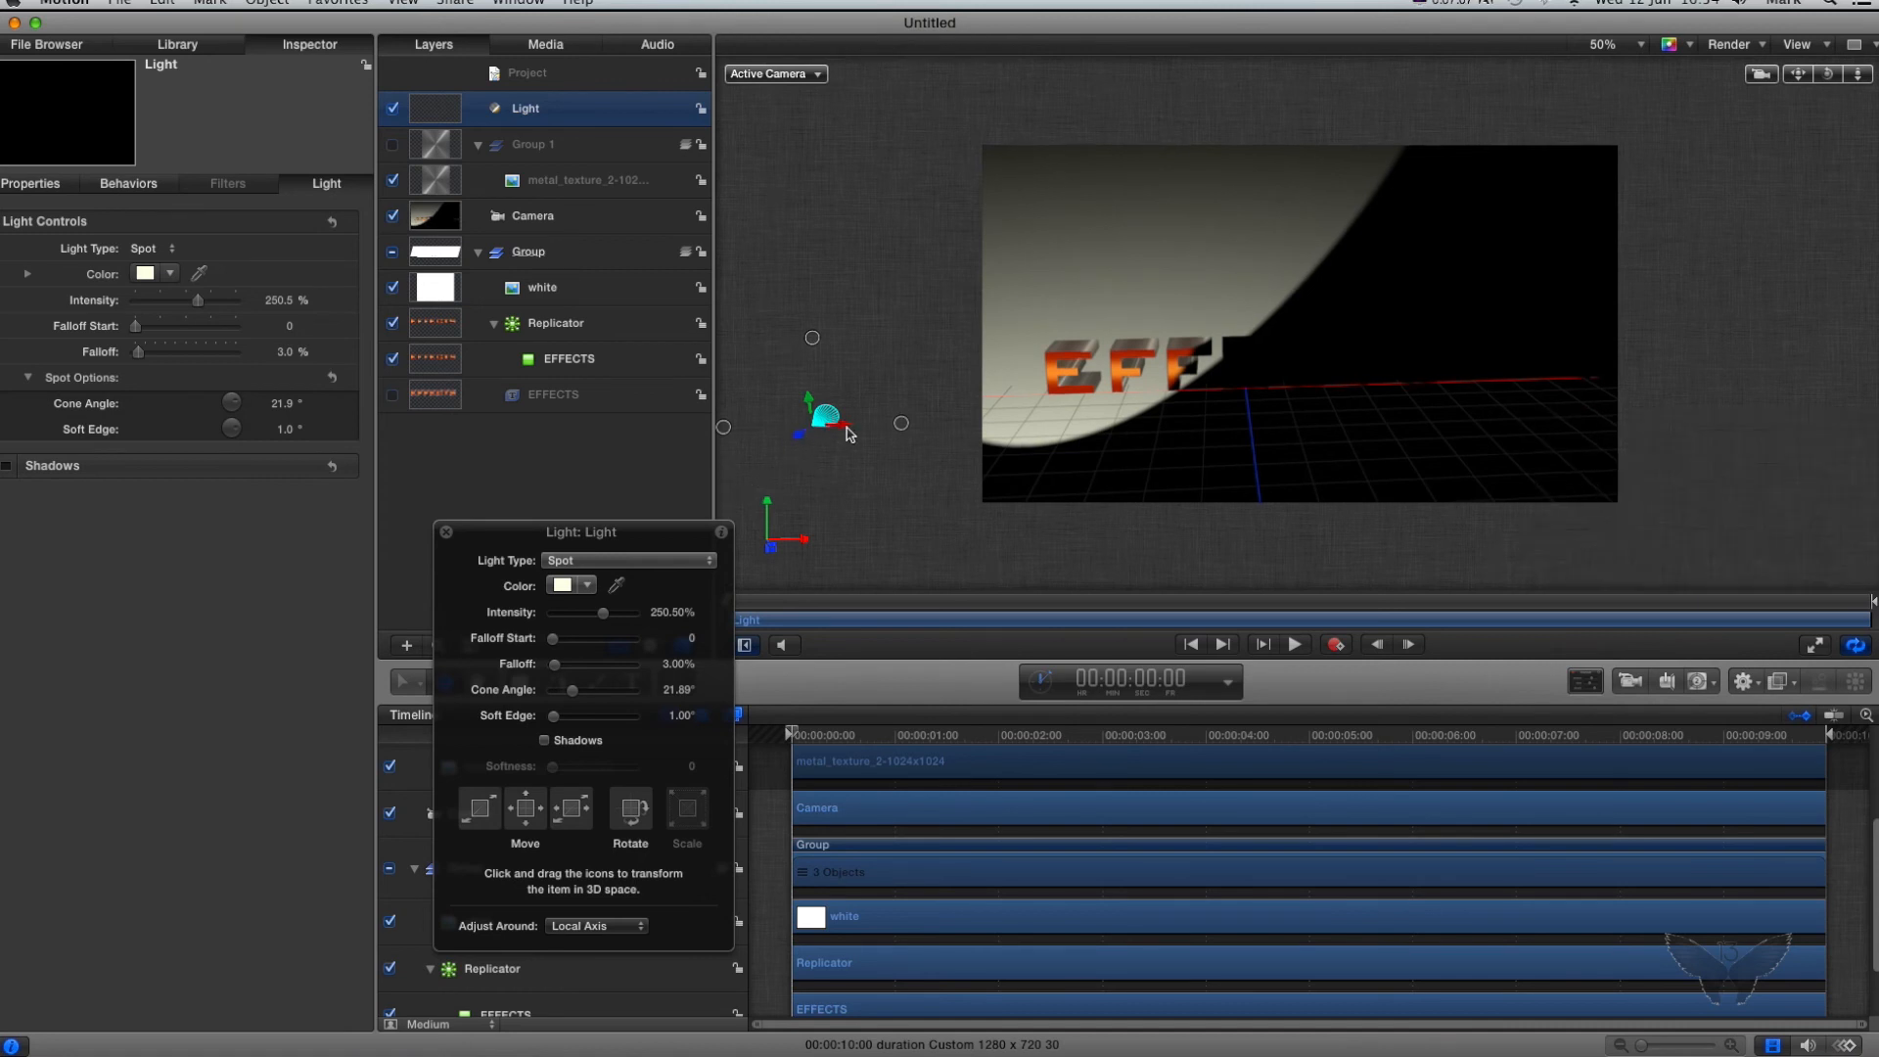
pyautogui.moveTo(593, 689); pyautogui.dragTo(570, 689)
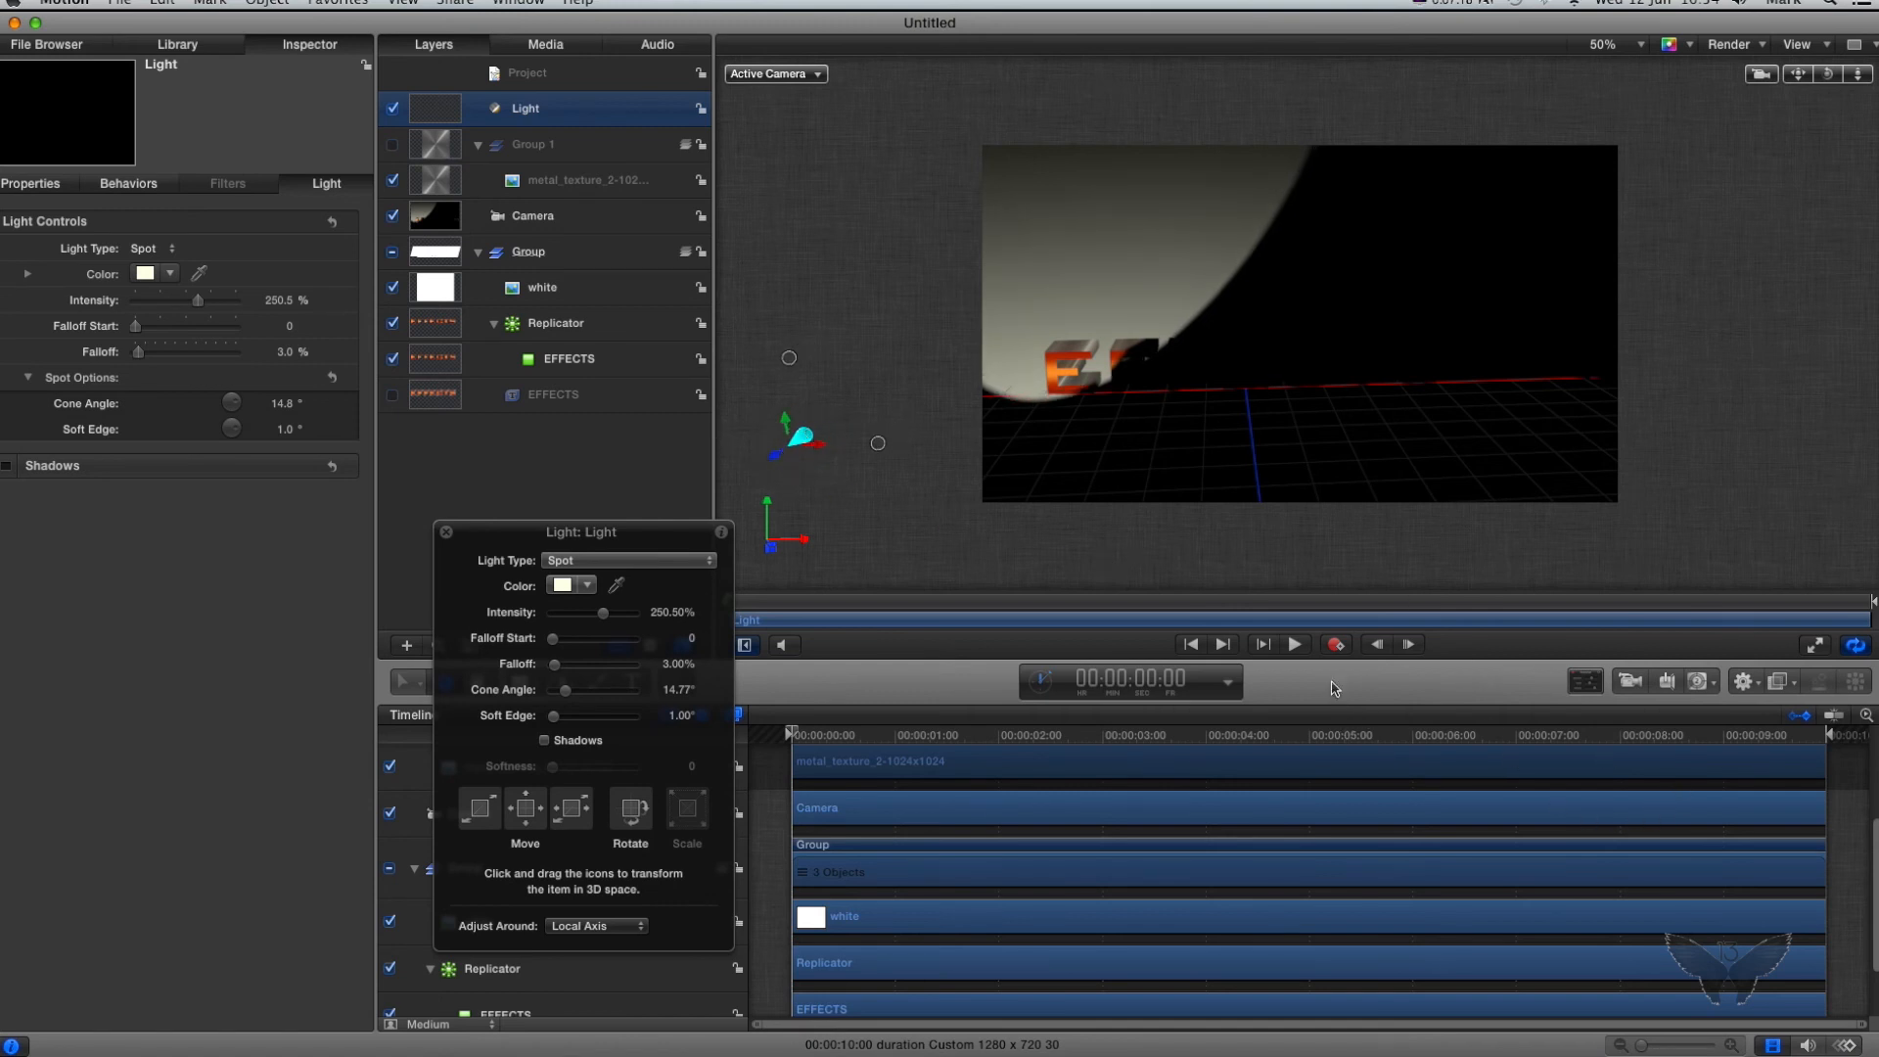
pyautogui.click(1334, 644)
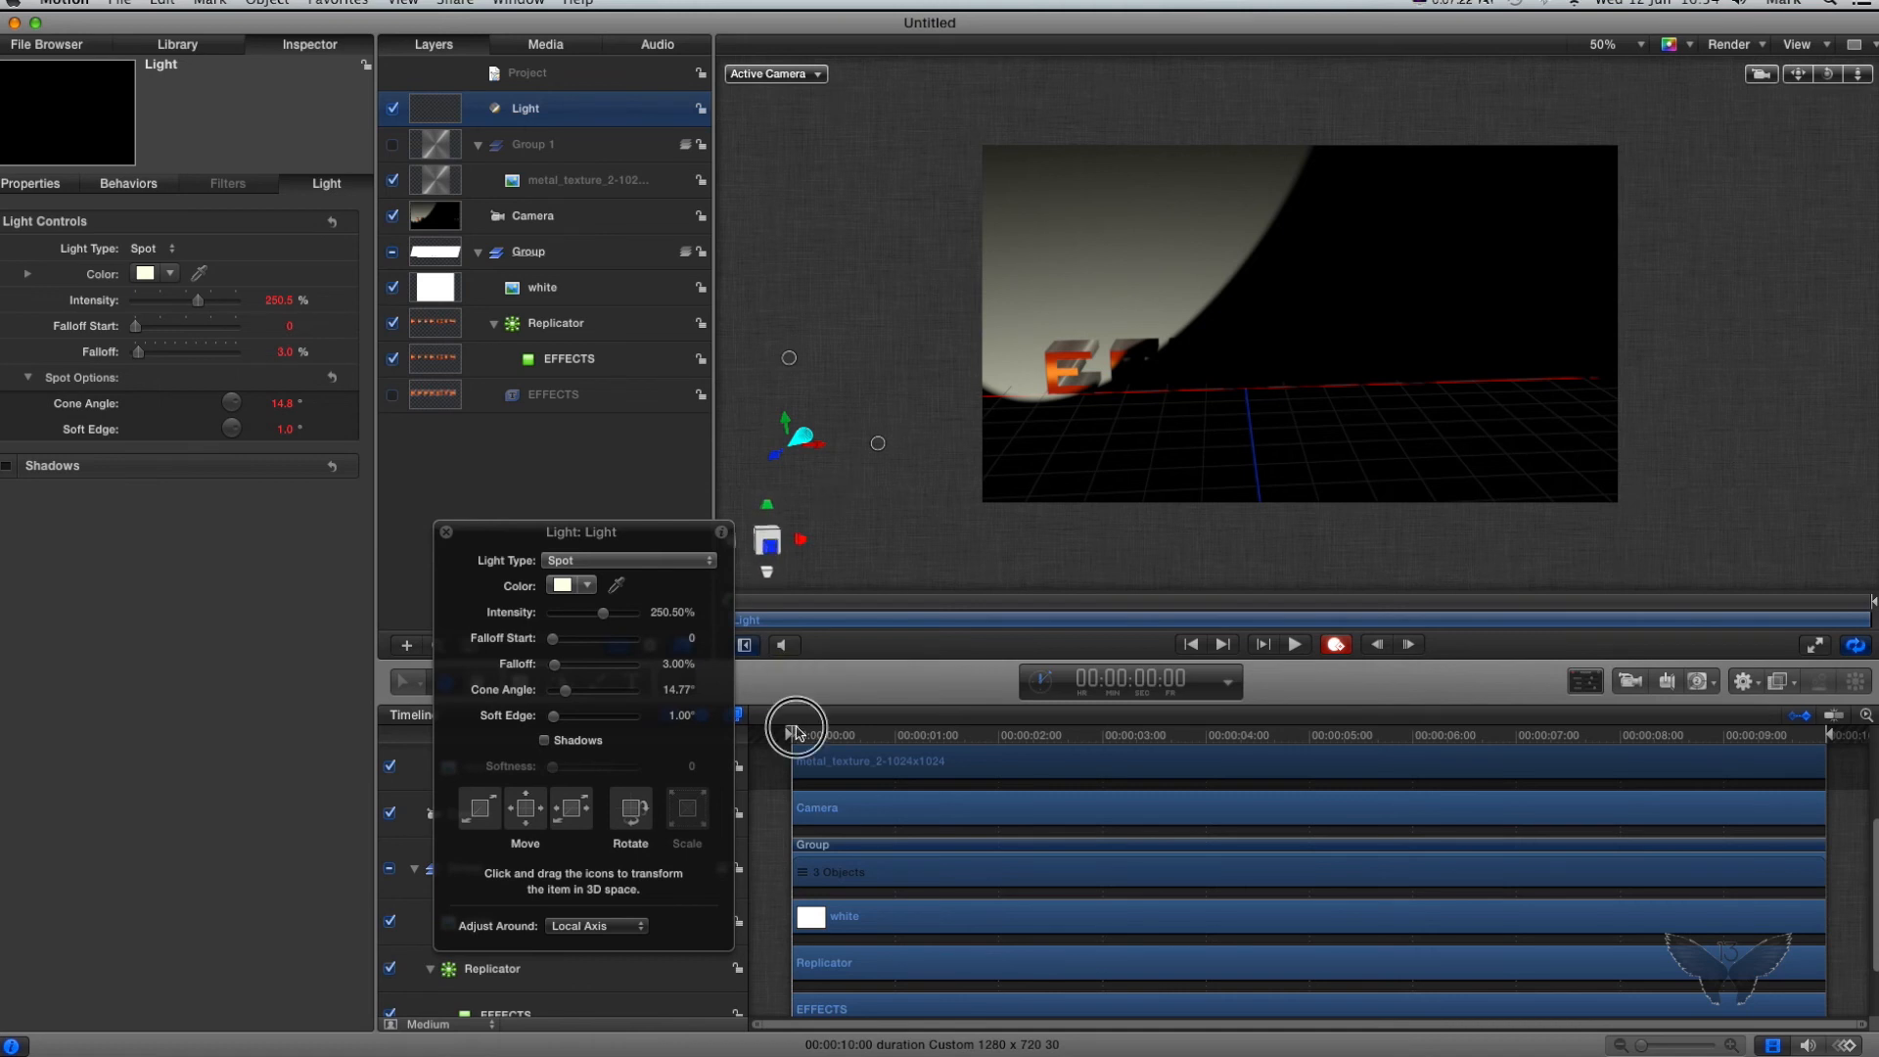
# Step: Move the playhead to the end of the 10-second animation
pyautogui.moveTo(796, 731); pyautogui.dragTo(1664, 752)
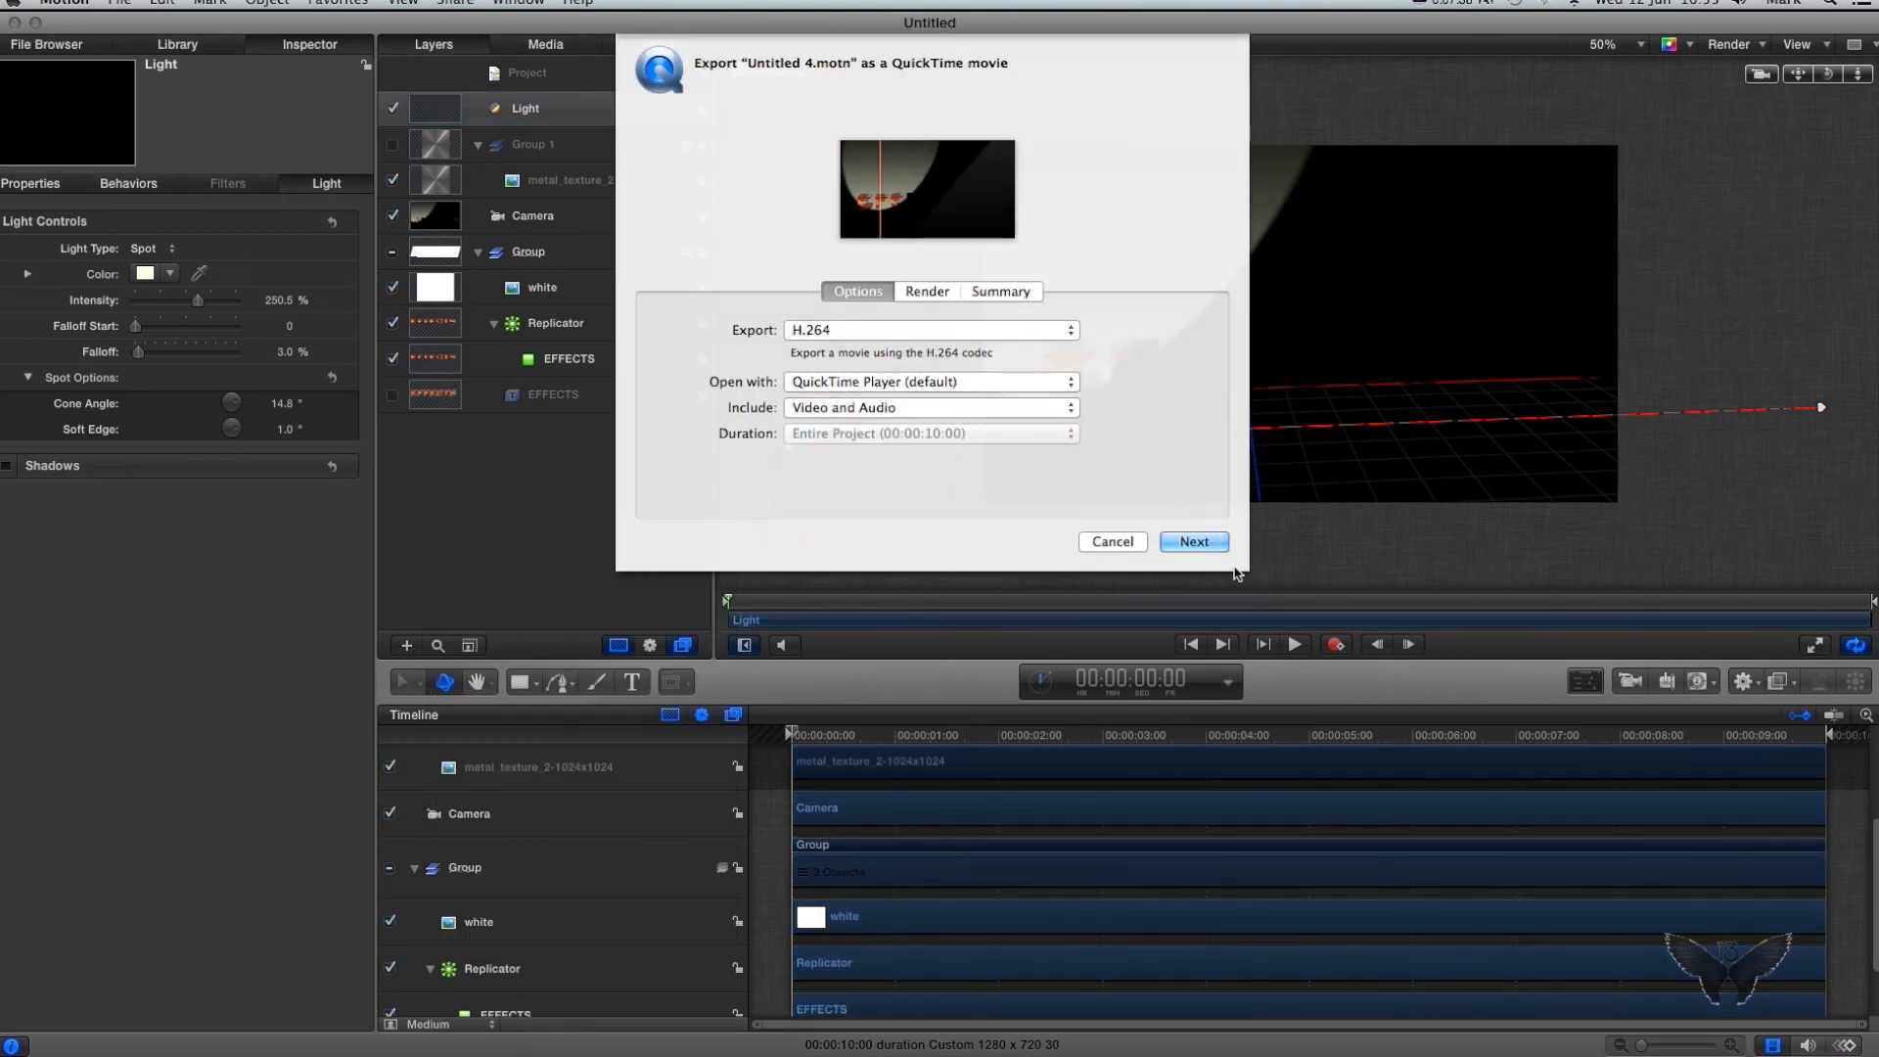
# Step: Save the export as Untitled 4.mov on the Desktop to start rendering
pyautogui.click(1194, 541)
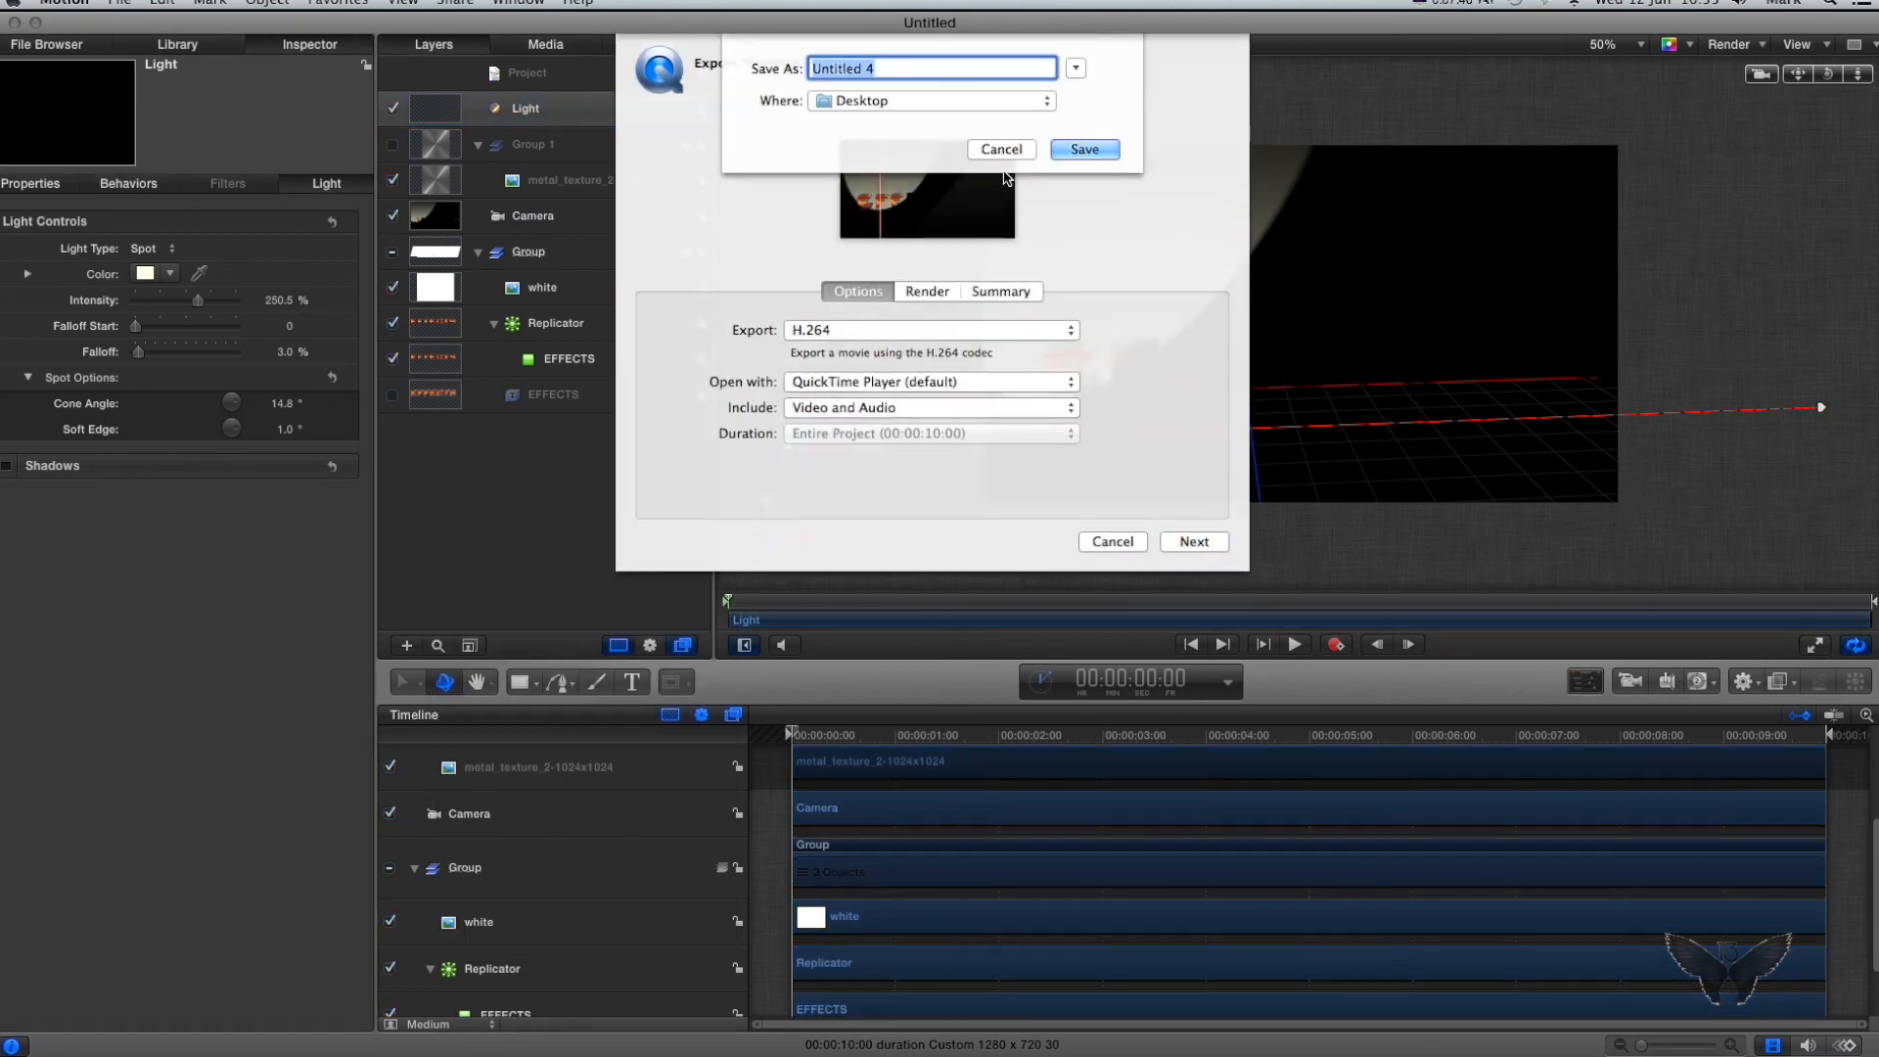
pyautogui.click(1082, 149)
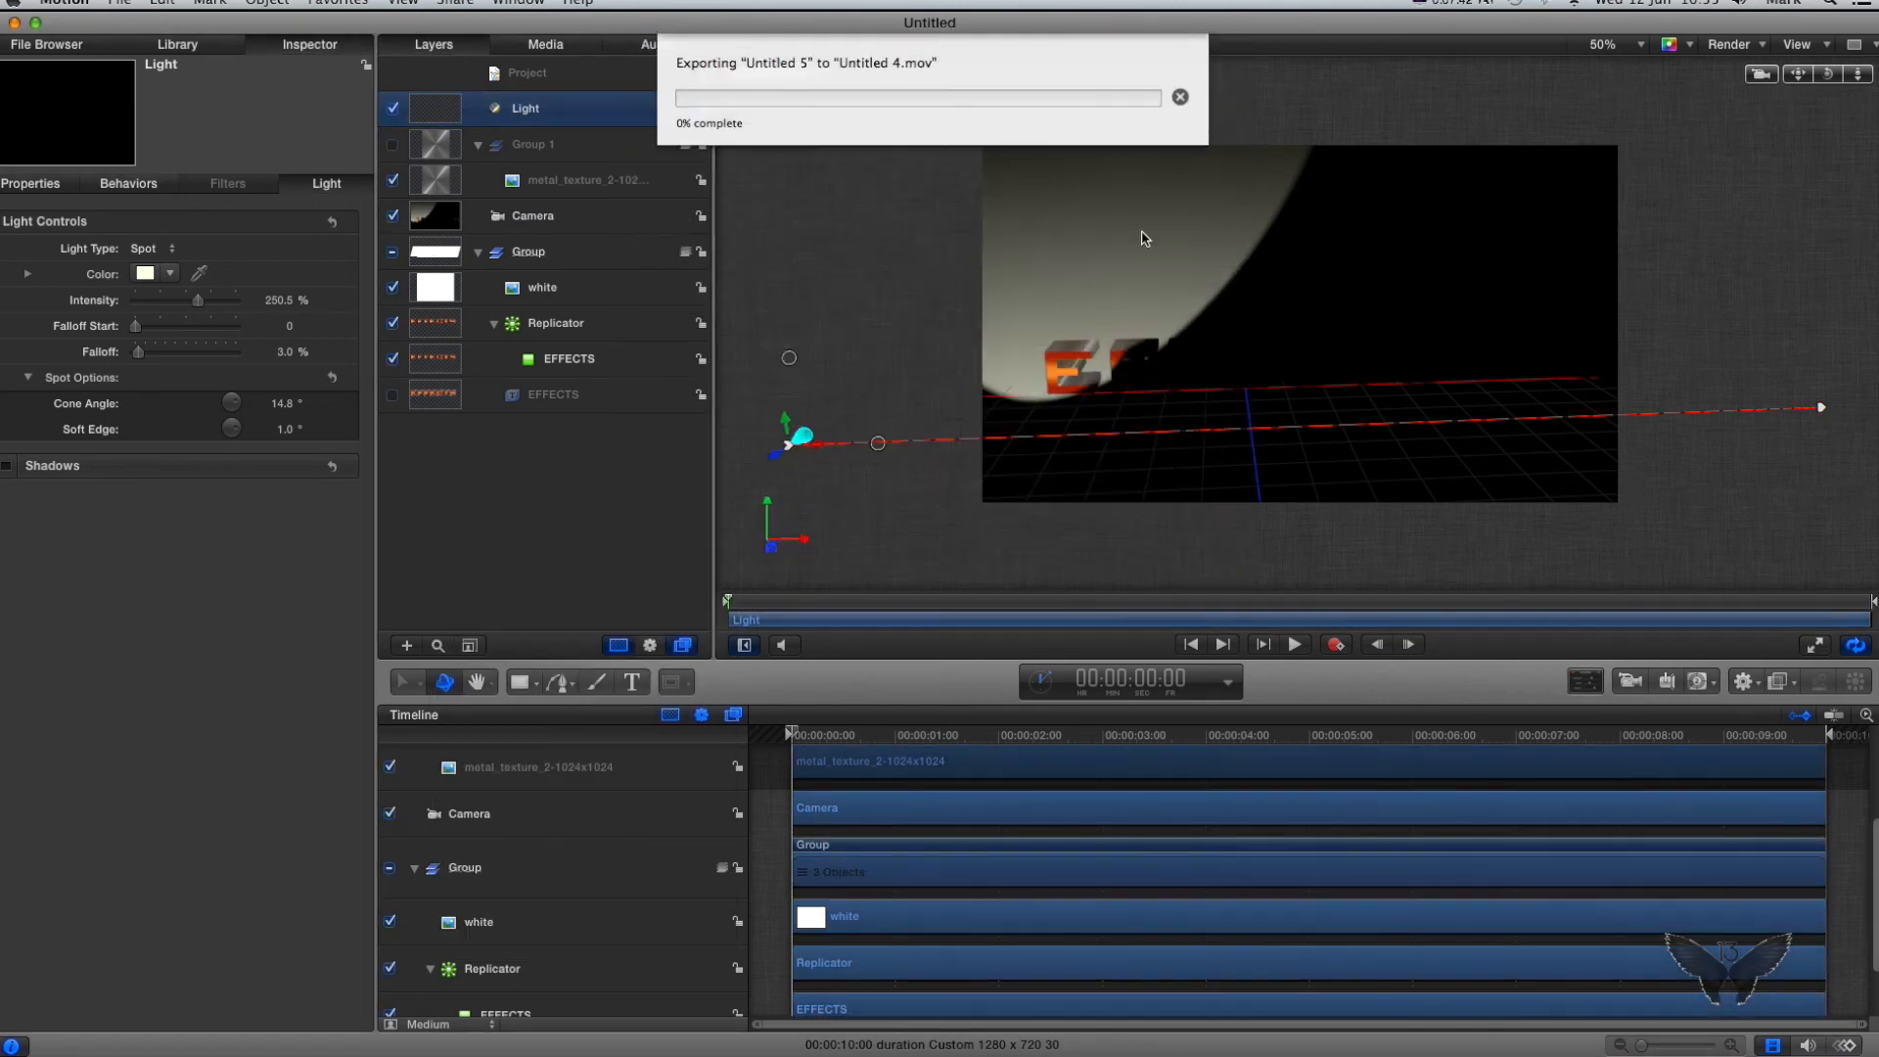